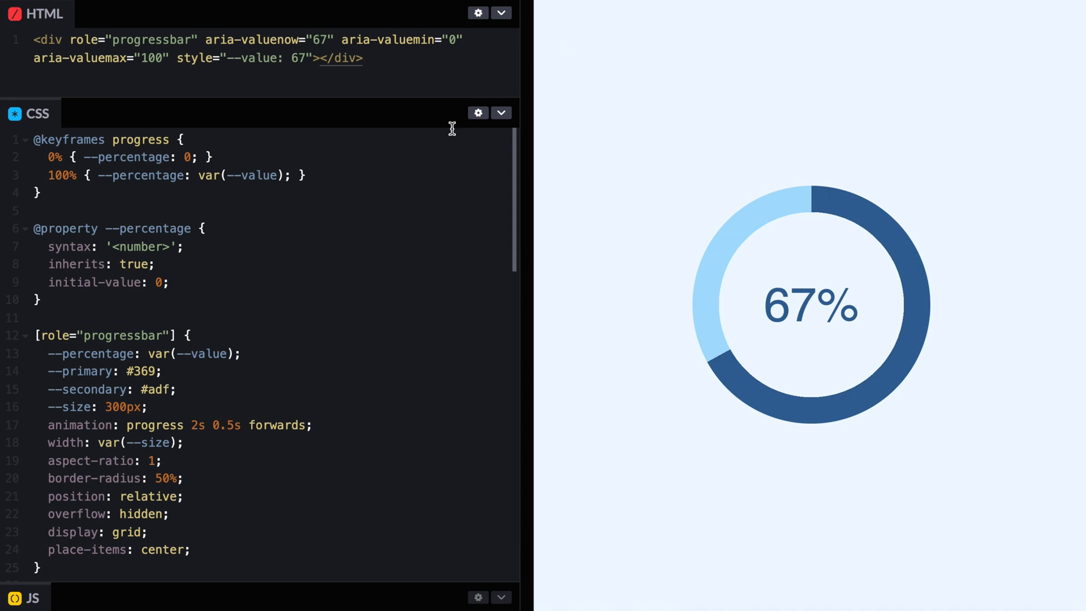
pyautogui.moveTo(398, 199)
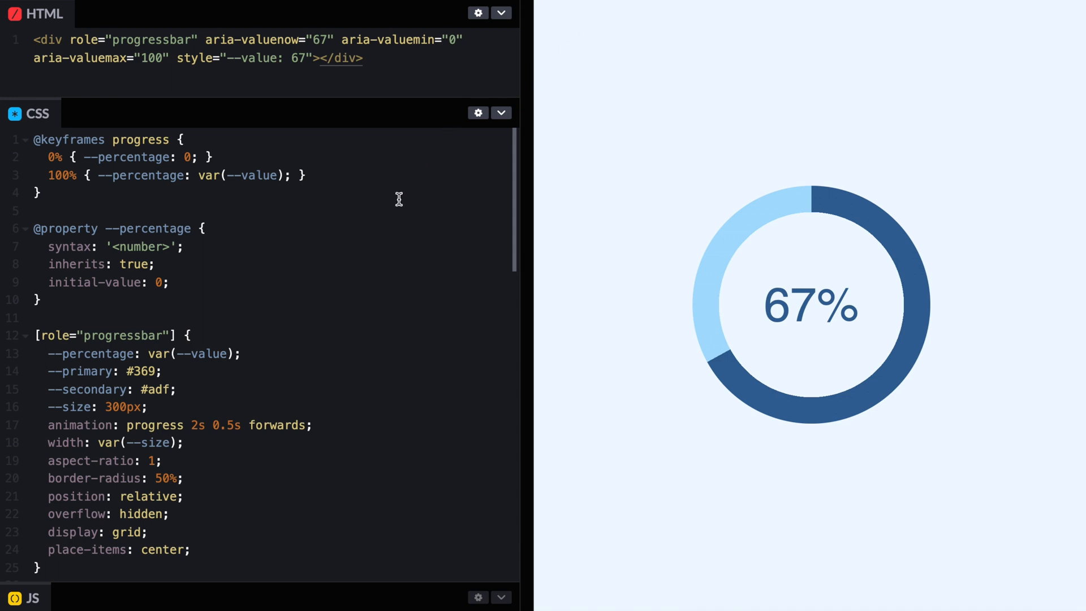
pyautogui.moveTo(443, 114)
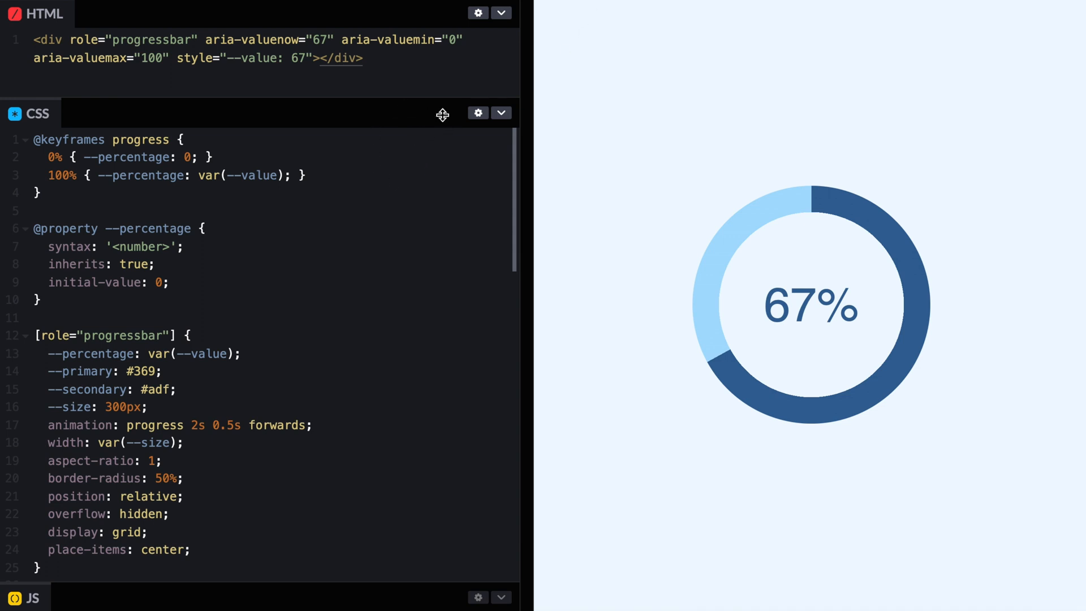
# Step: Give the progressbar aspect-ratio 2 / 1 and border-radius 50% / 100% 100% 0 0
pyautogui.click(155, 460)
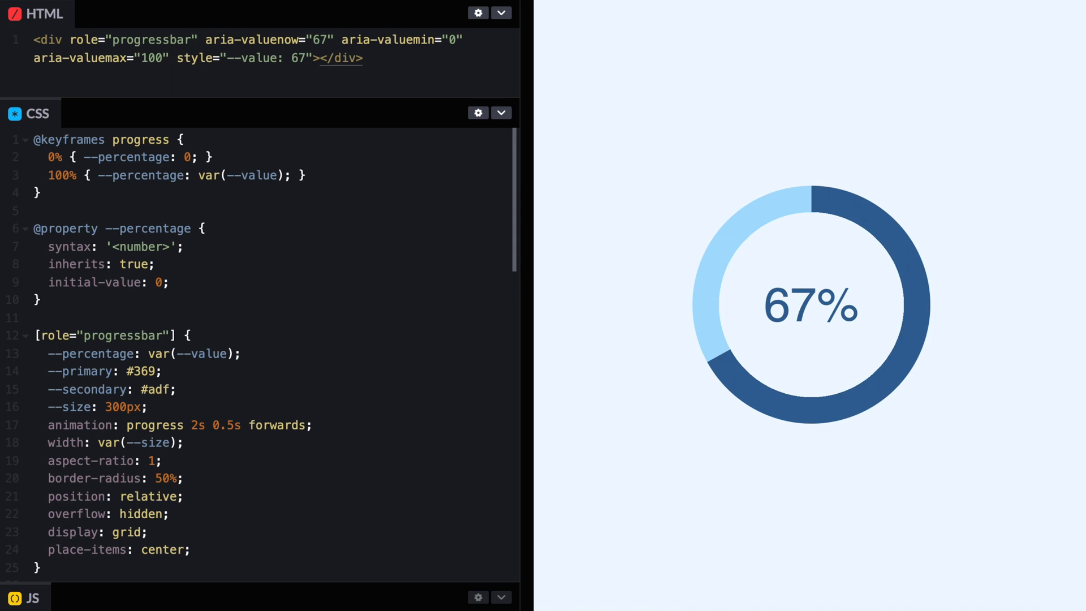
pyautogui.moveTo(816, 187)
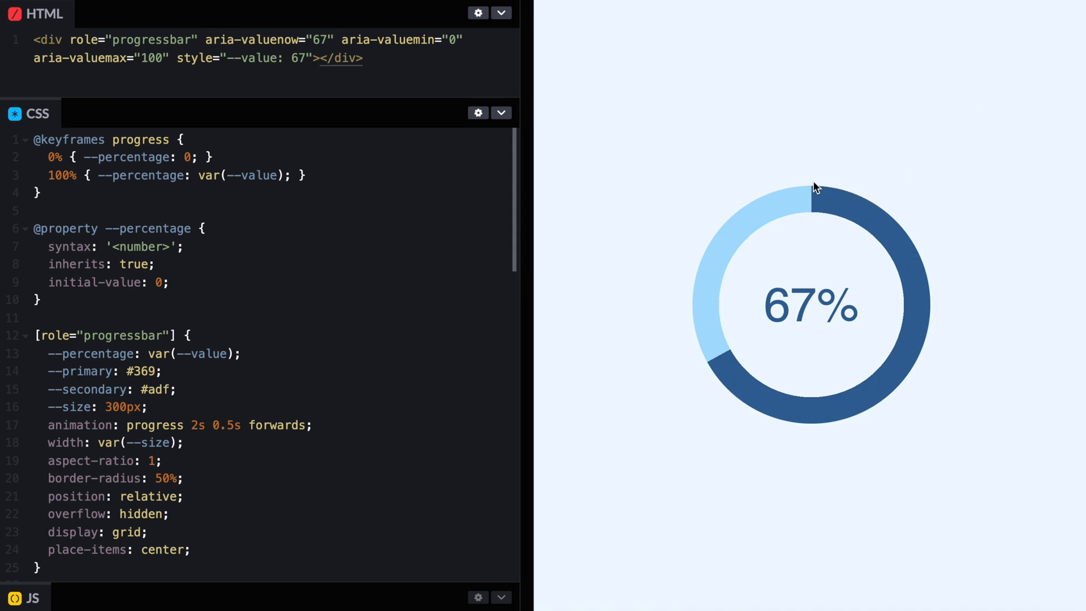
pyautogui.moveTo(965, 402)
pyautogui.write('2 / ')
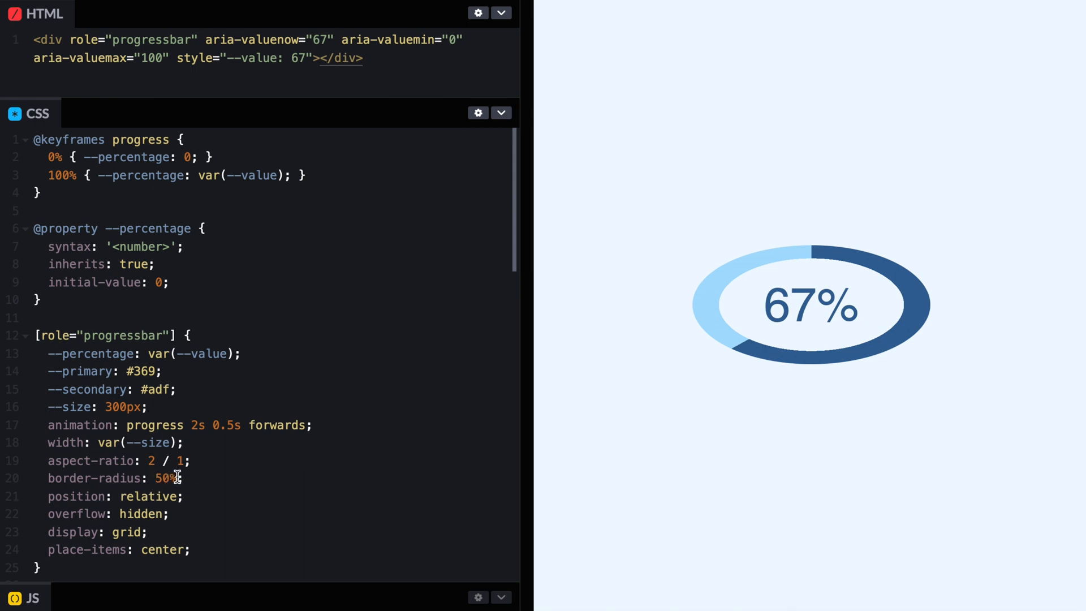
pyautogui.moveTo(739, 352)
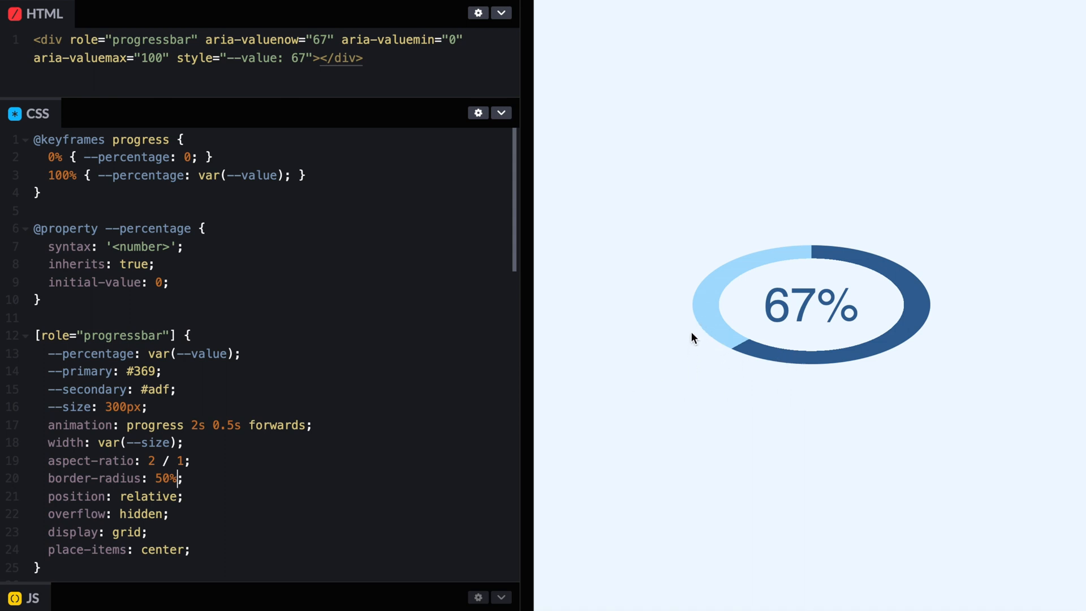
pyautogui.moveTo(814, 251)
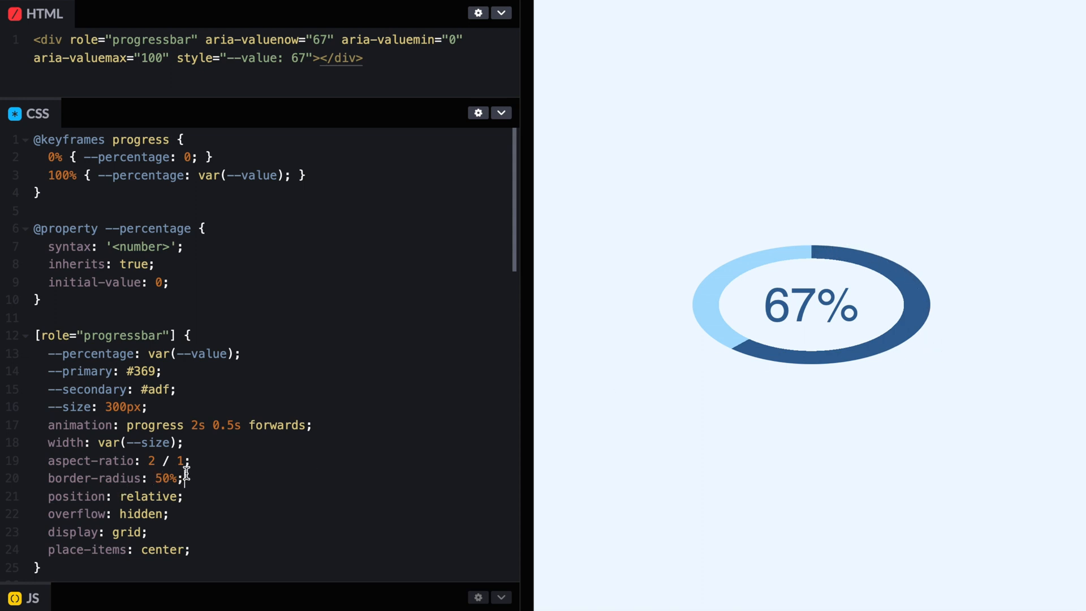
pyautogui.write('/ 1')
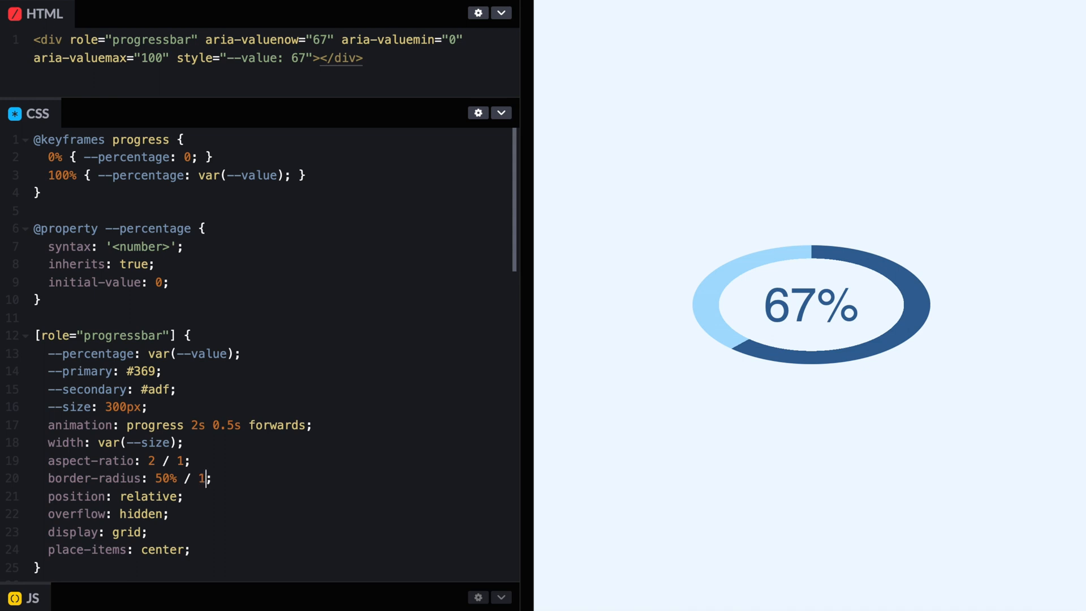
pyautogui.write('00% 100% 0')
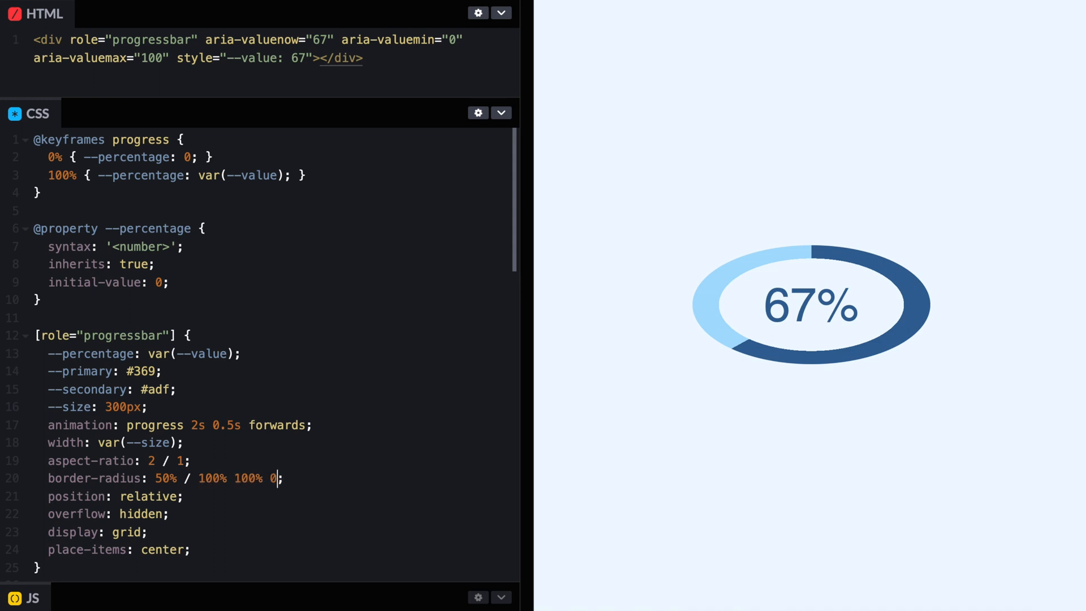
pyautogui.write('0')
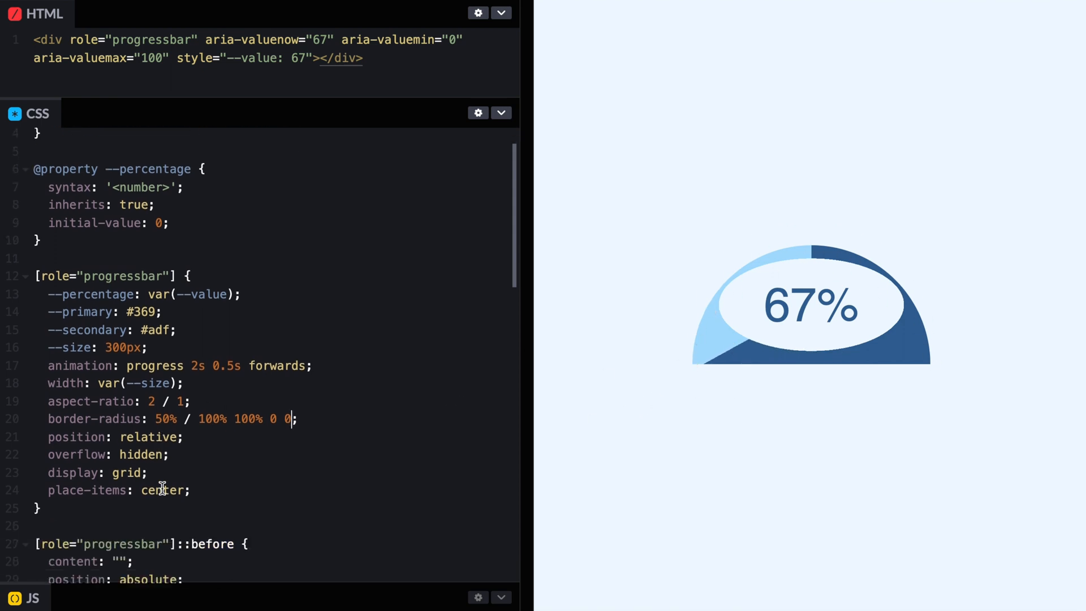
# Step: Start the ::before conic-gradient from 0.75turn and halve the stop to calc(var(--percentage) * 1% / 2)
pyautogui.scroll(-3)
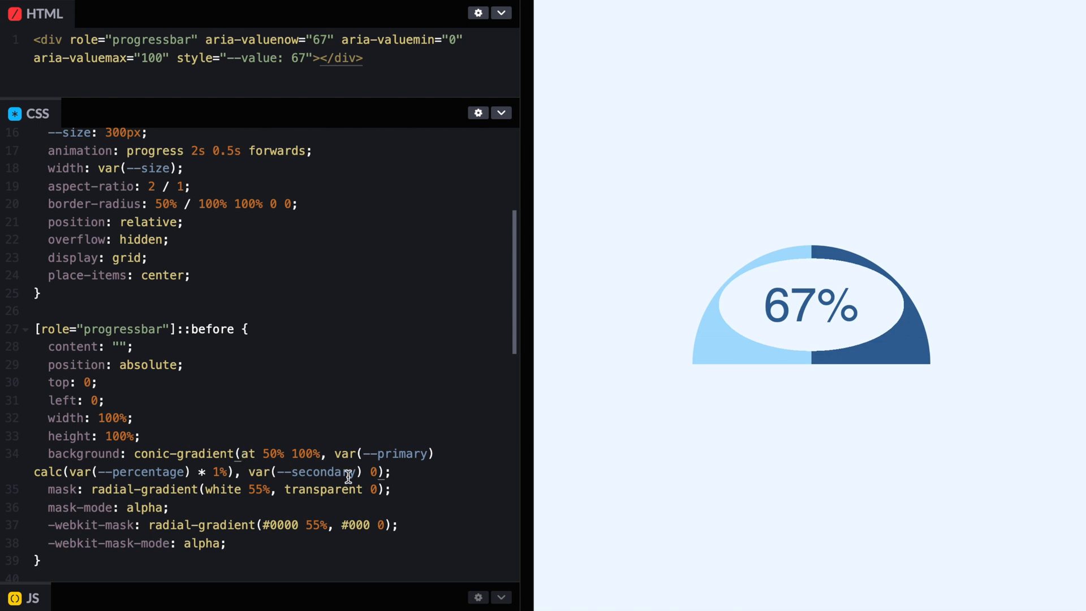
pyautogui.write('from 0')
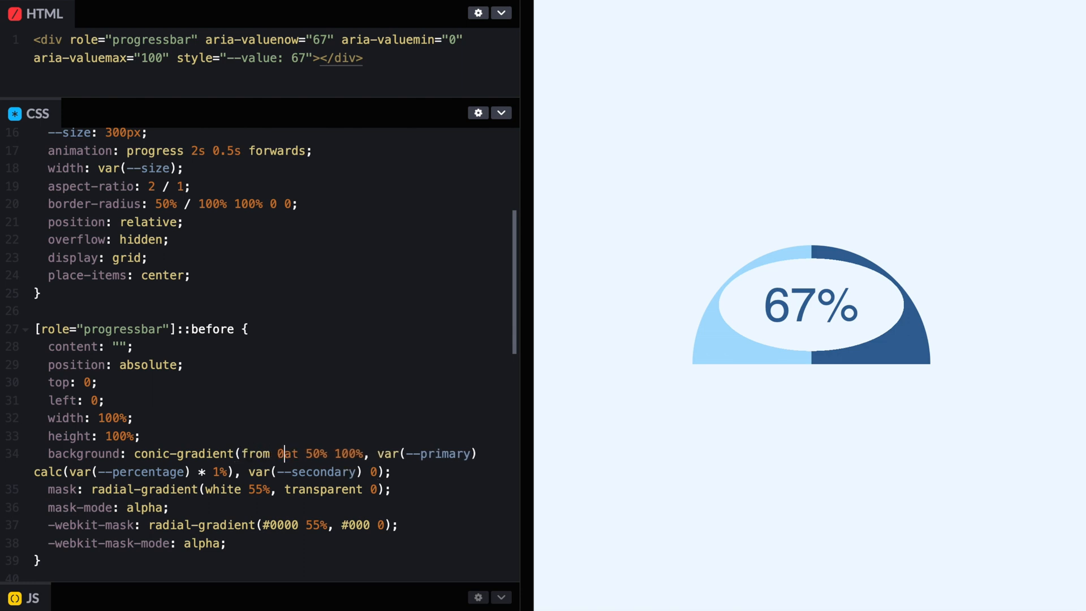
pyautogui.write('.75t')
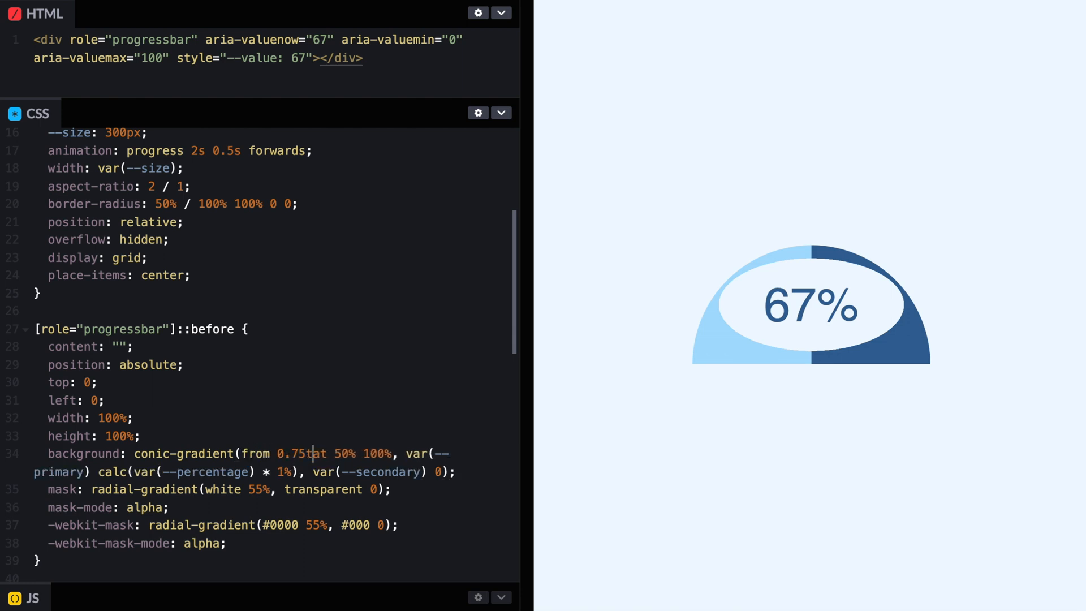
pyautogui.write('urn')
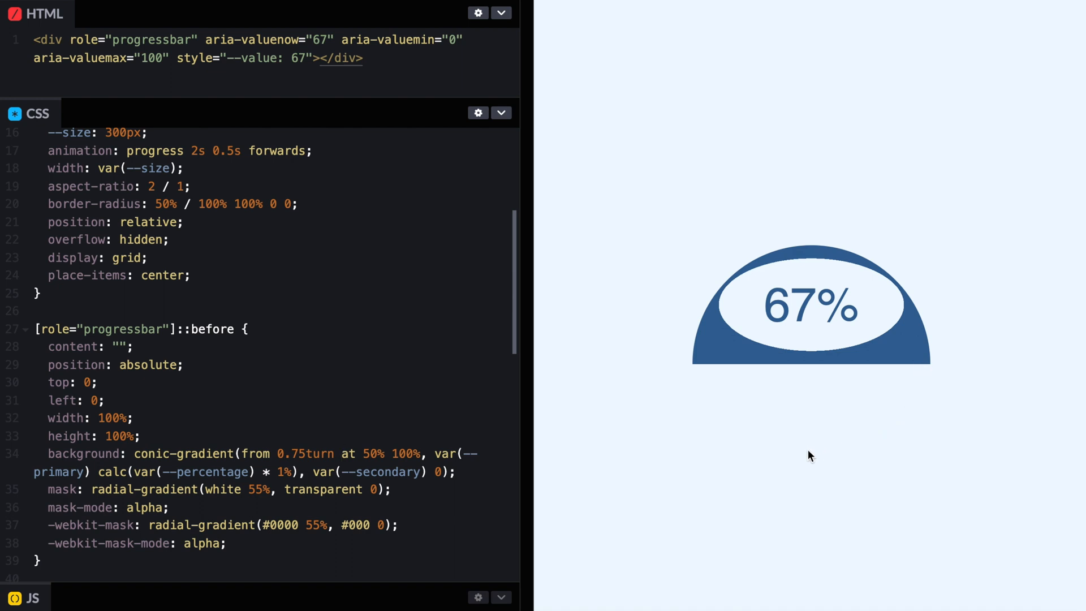
pyautogui.moveTo(695, 369)
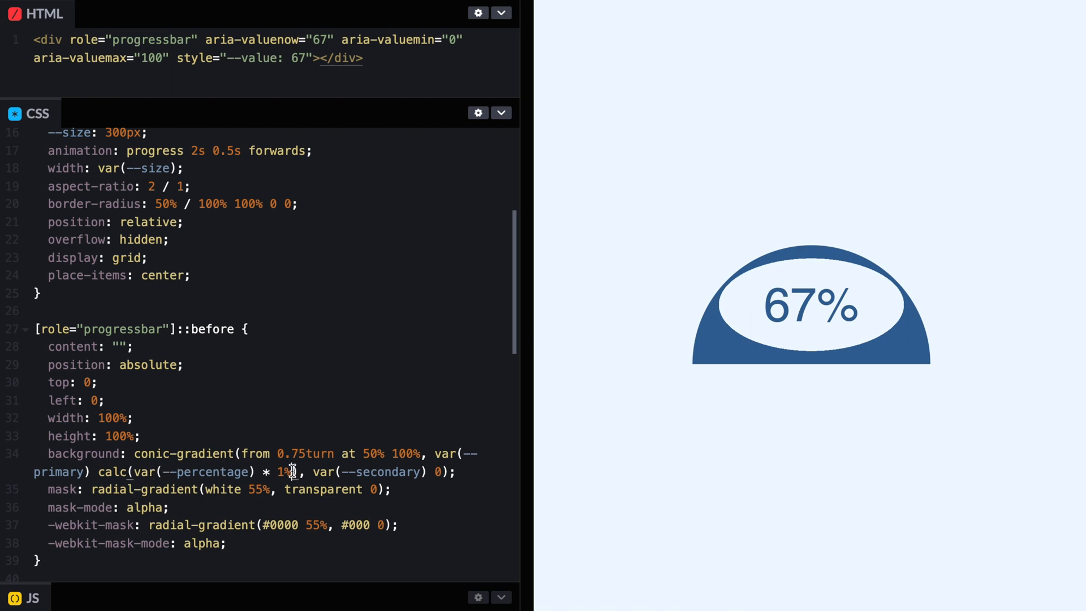
pyautogui.write('/ 2')
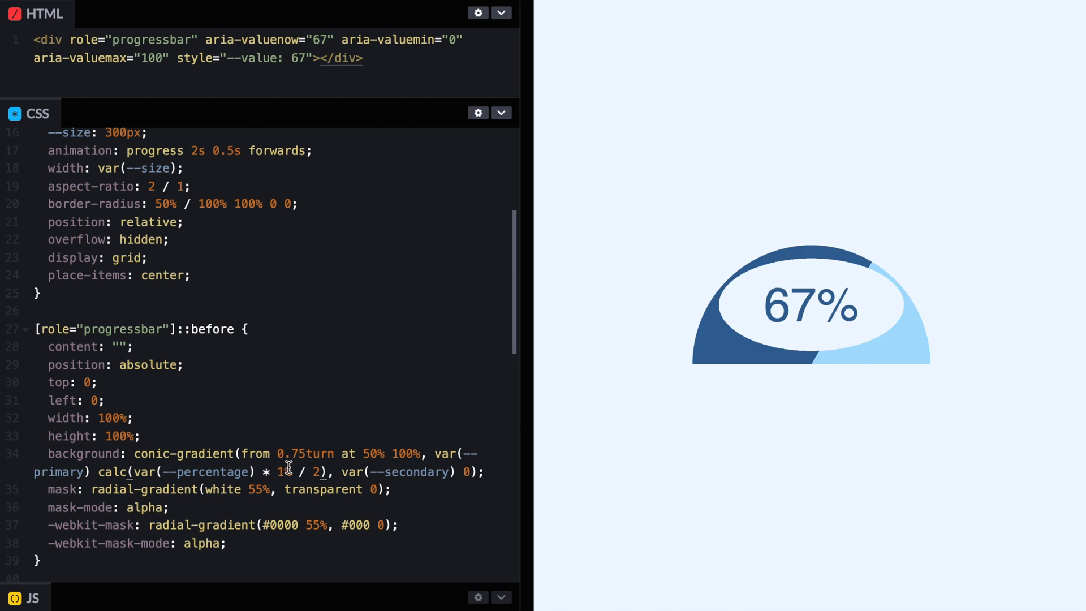
pyautogui.moveTo(288, 472)
pyautogui.write('at ')
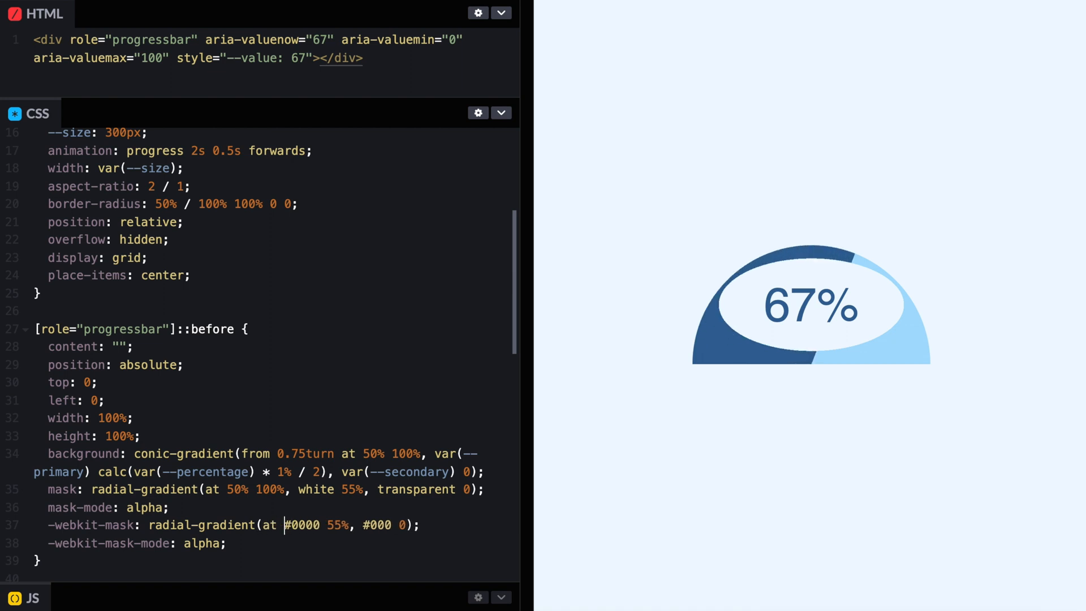
# Step: Centre the mask radial-gradient at 50% 100% so only a thin arc remains
pyautogui.write('50% 100%,')
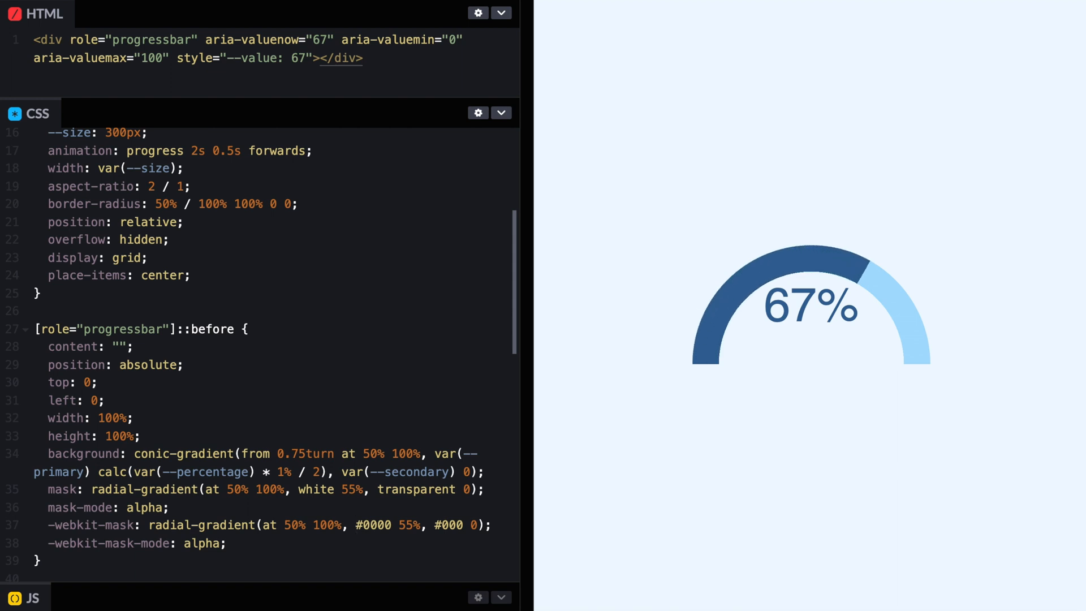
pyautogui.moveTo(803, 298)
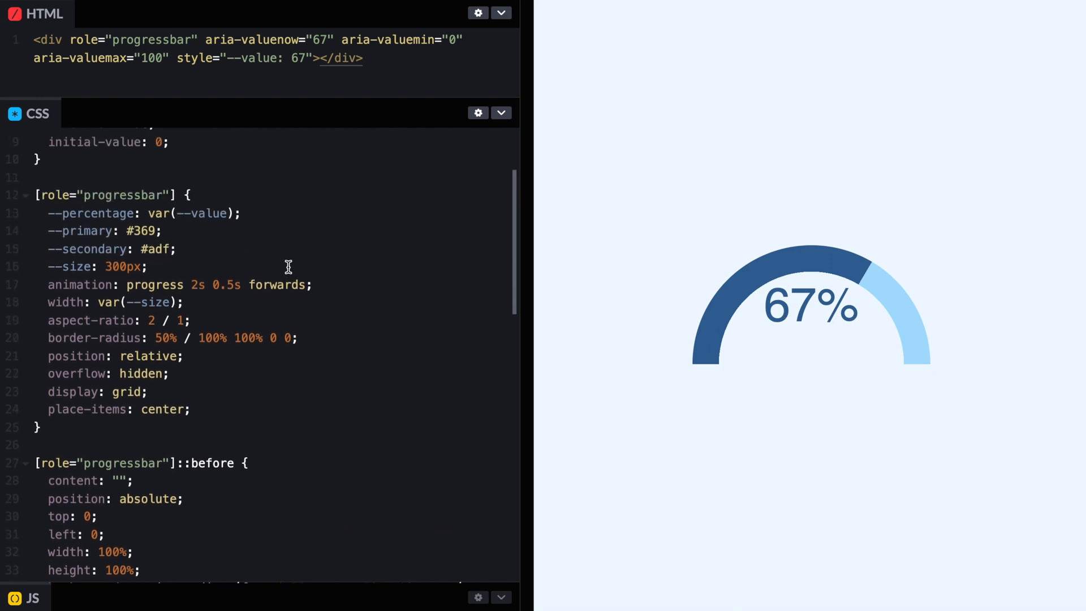
pyautogui.moveTo(124, 420)
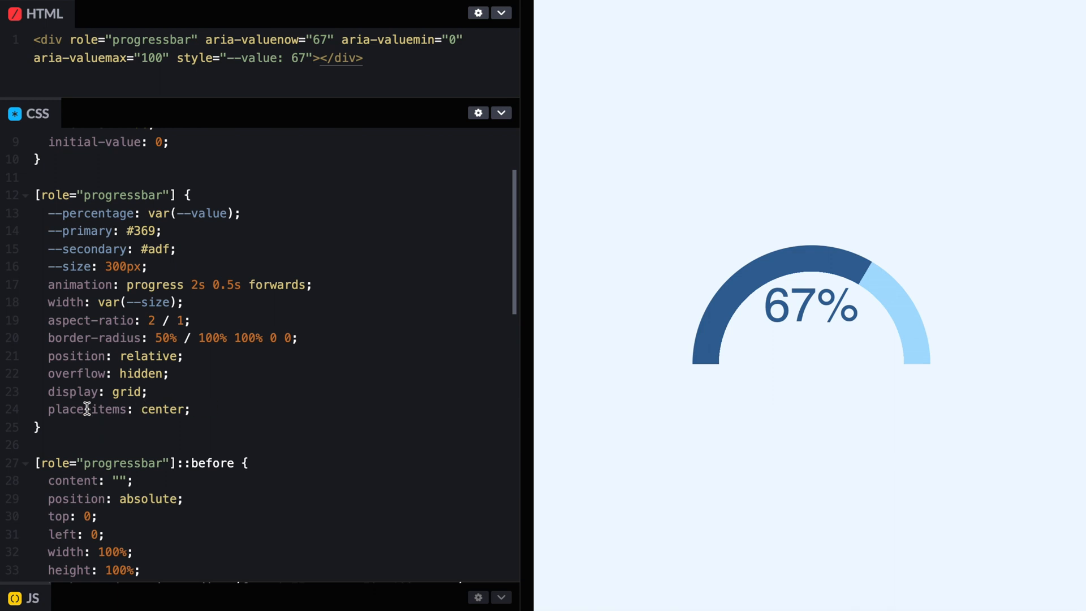
# Step: Lay out the progressbar with display: flex, align-items: flex-end and justify-content: center
pyautogui.click(192, 409)
pyautogui.write('align')
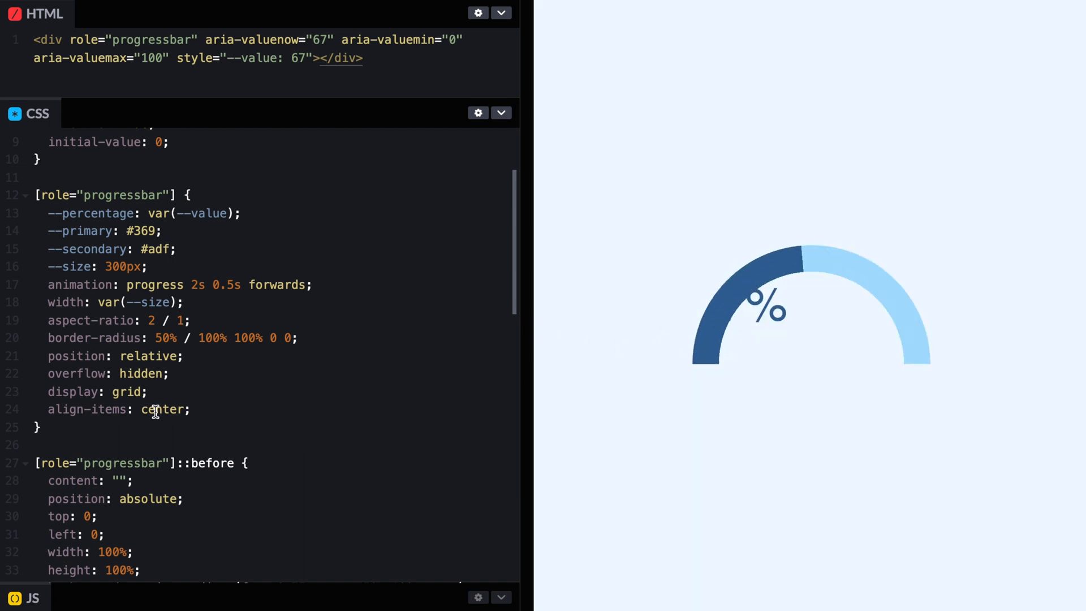
pyautogui.write('fle')
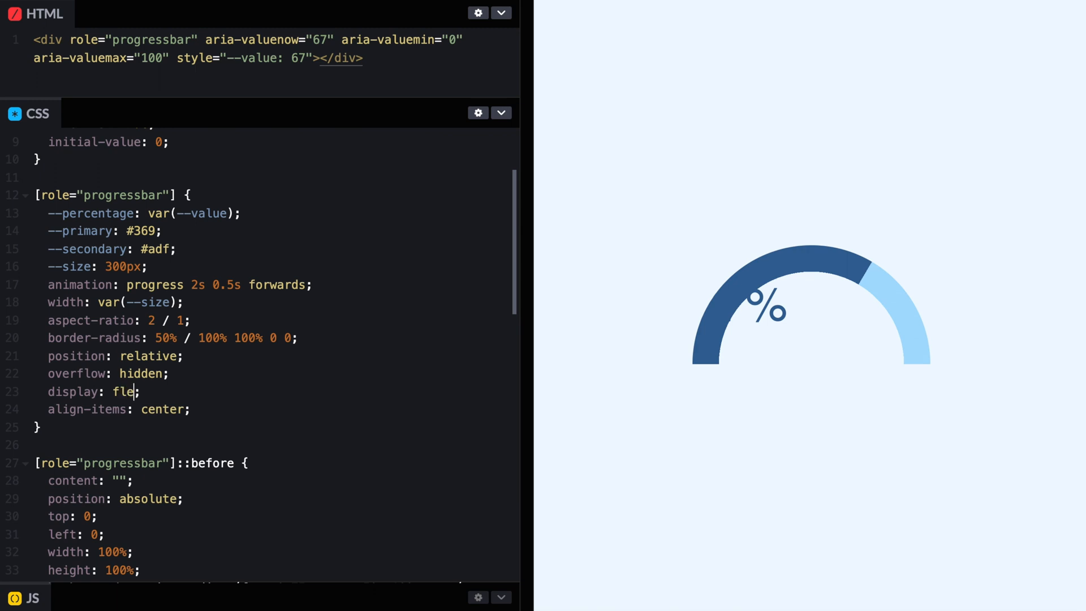
pyautogui.write('x')
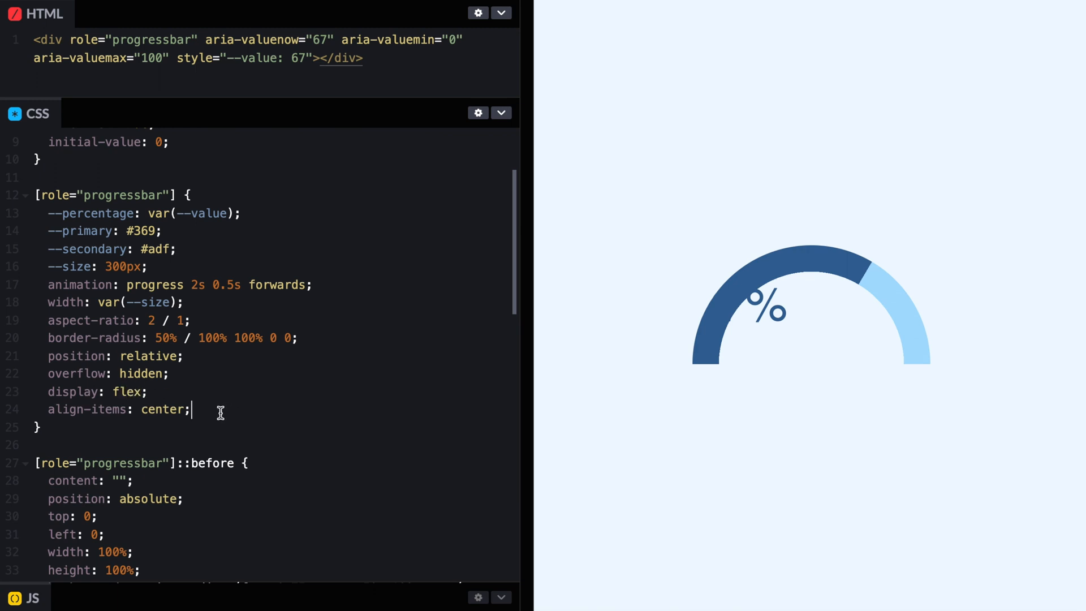
pyautogui.press('Enter')
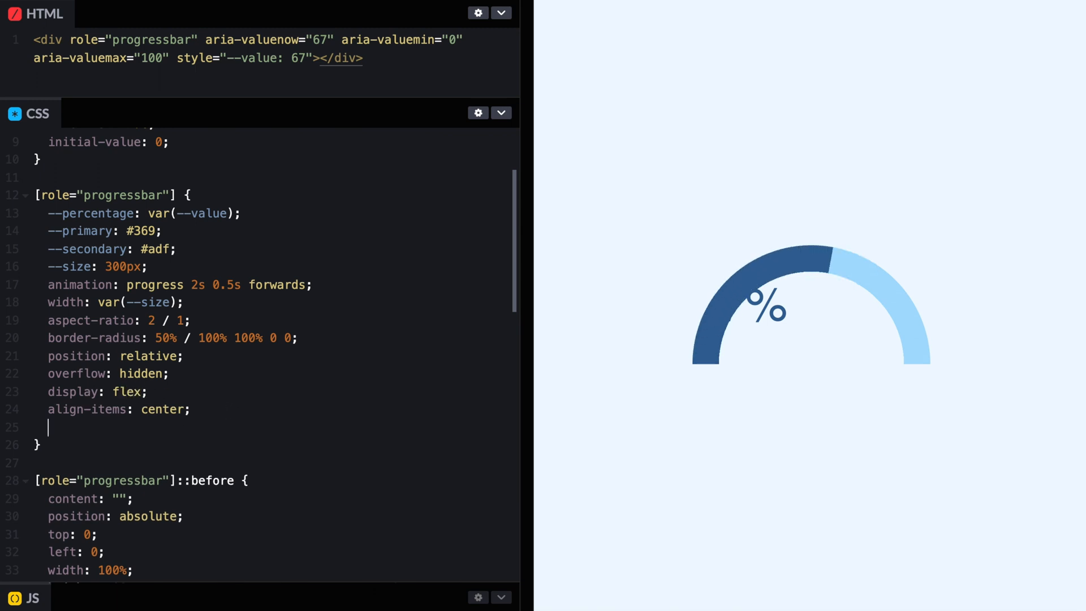
pyautogui.write('justify-content')
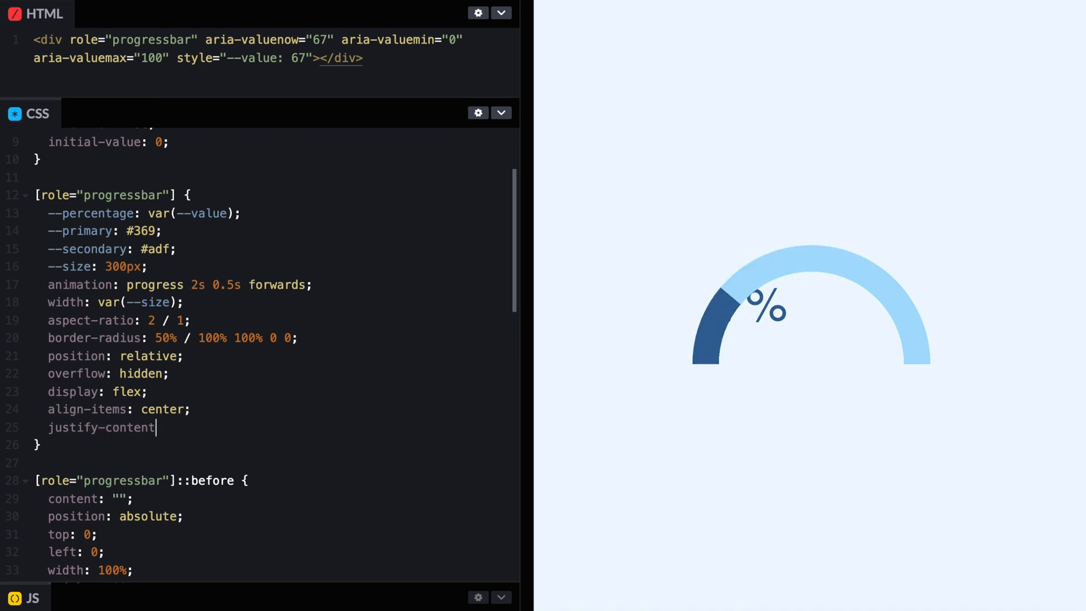
pyautogui.write(': center;')
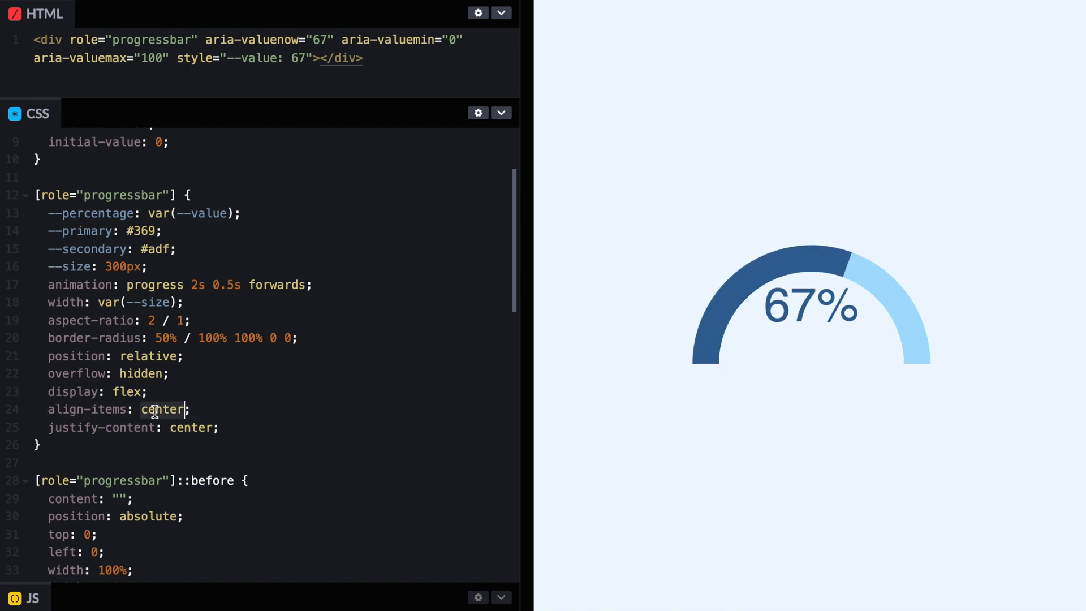
pyautogui.write('flex-end')
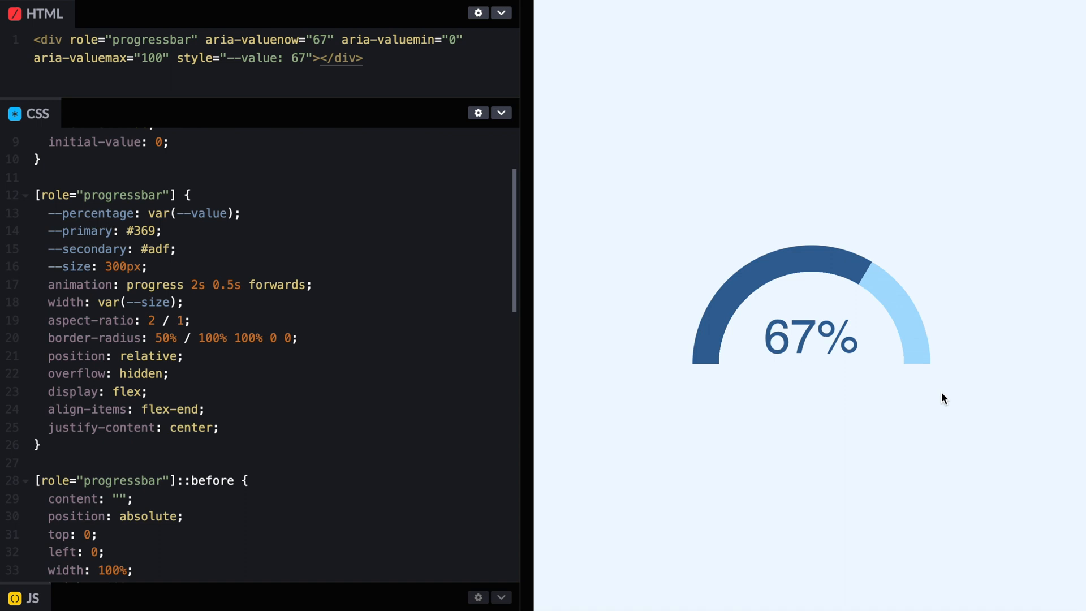
pyautogui.moveTo(825, 349)
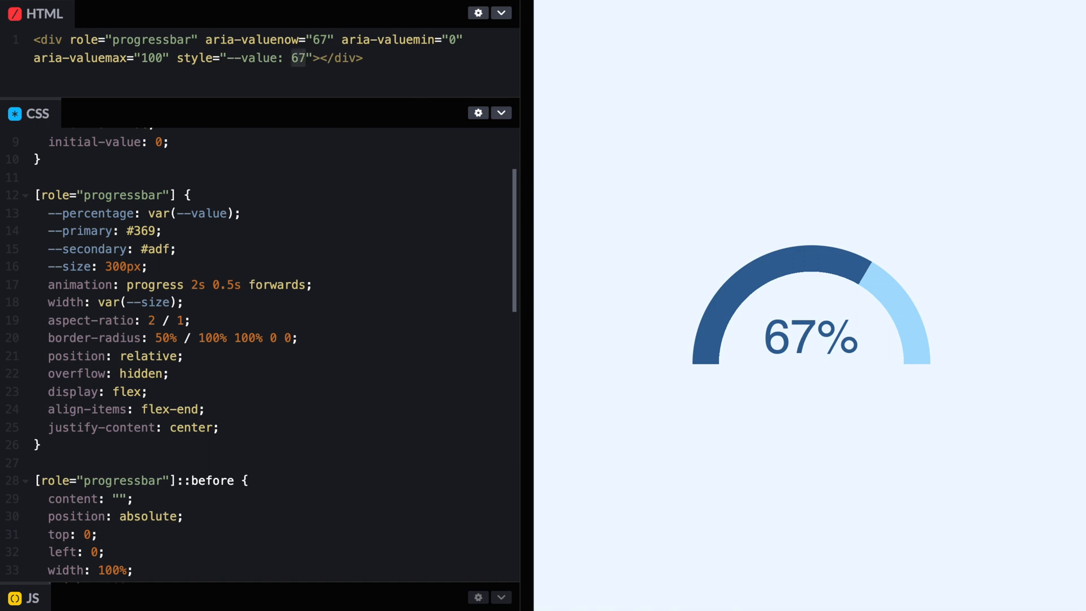
# Step: Set aria-valuenow and --value to 33 in the HTML
pyautogui.write('33')
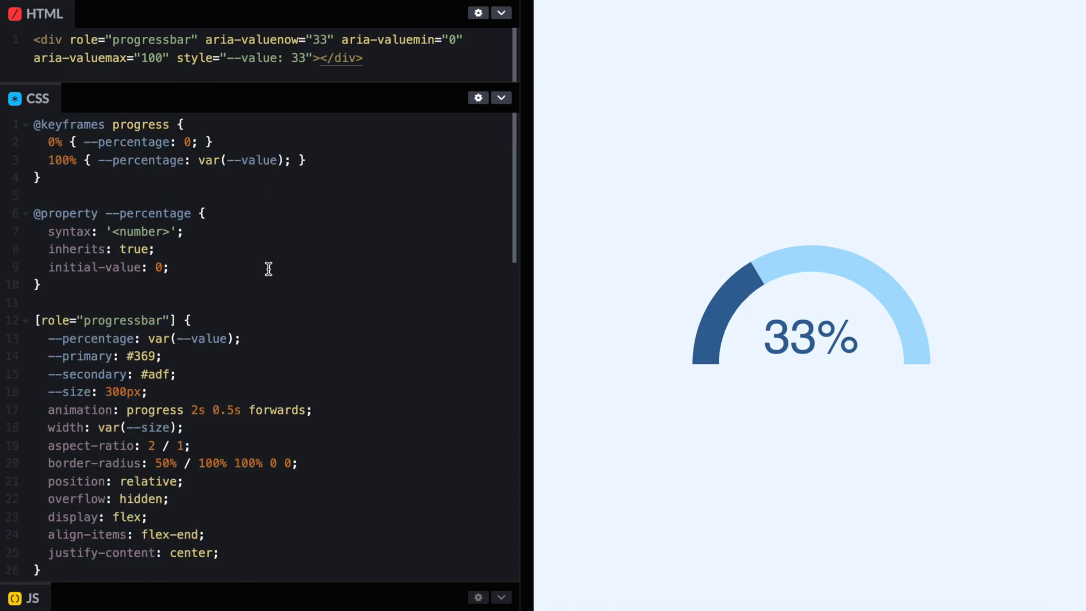
# Step: Move overflow: hidden and border-radius 50% / 100% 100% 0 0 into the ::before rule
pyautogui.scroll(-3)
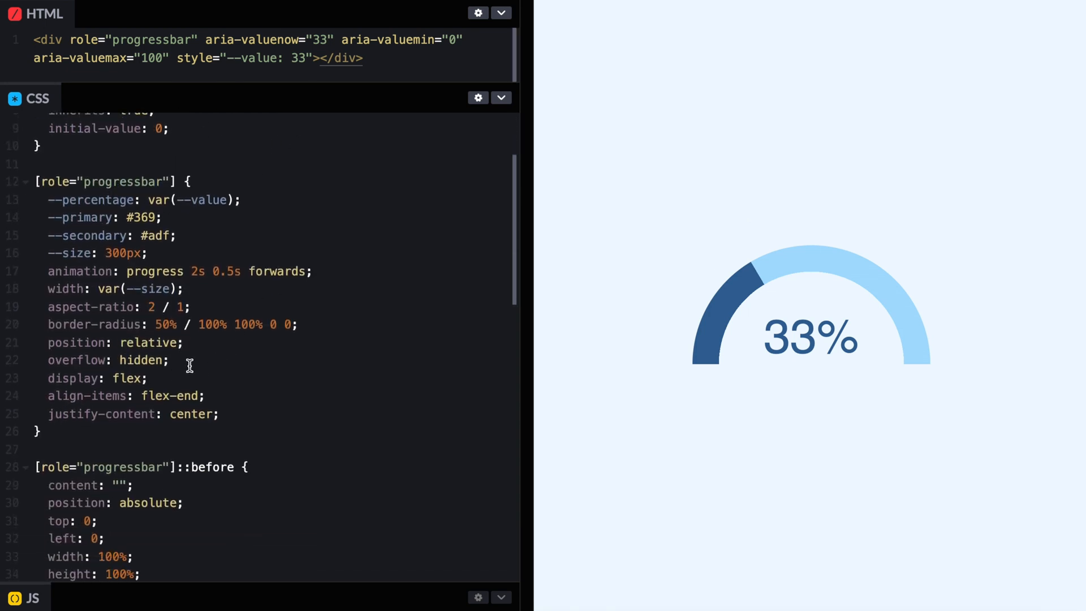
pyautogui.doubleClick(108, 360)
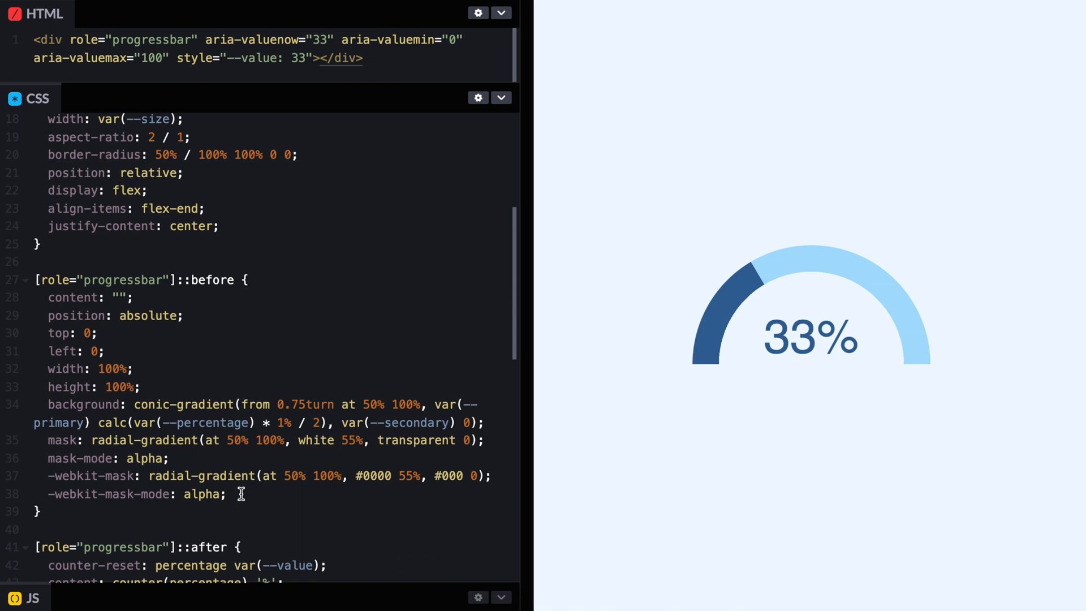
pyautogui.write('overflow: hidden;')
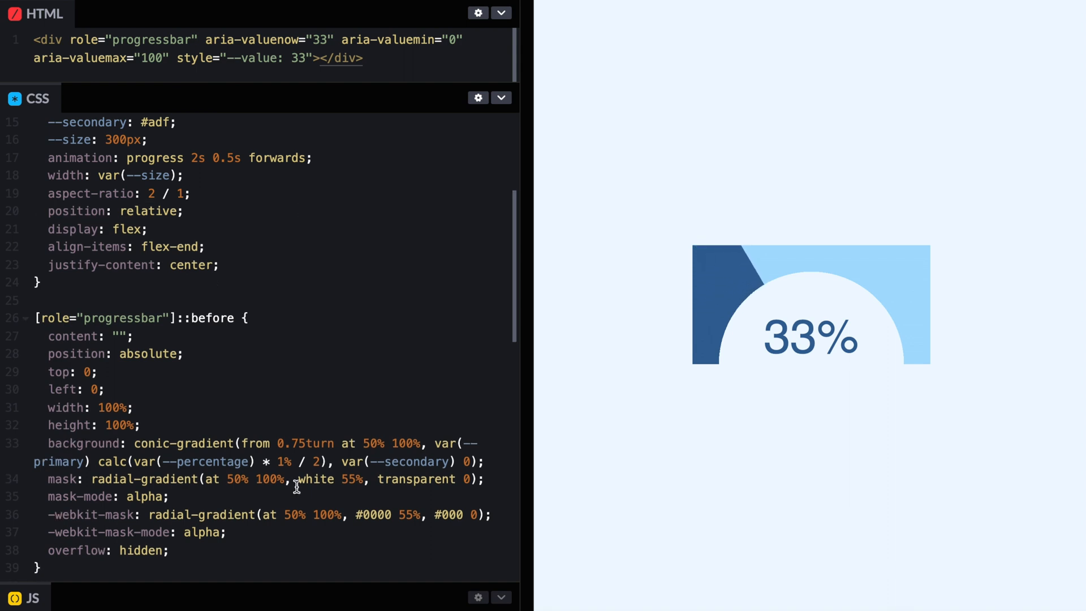
pyautogui.write('border-radius: 50% / 100% 100% 0 0;')
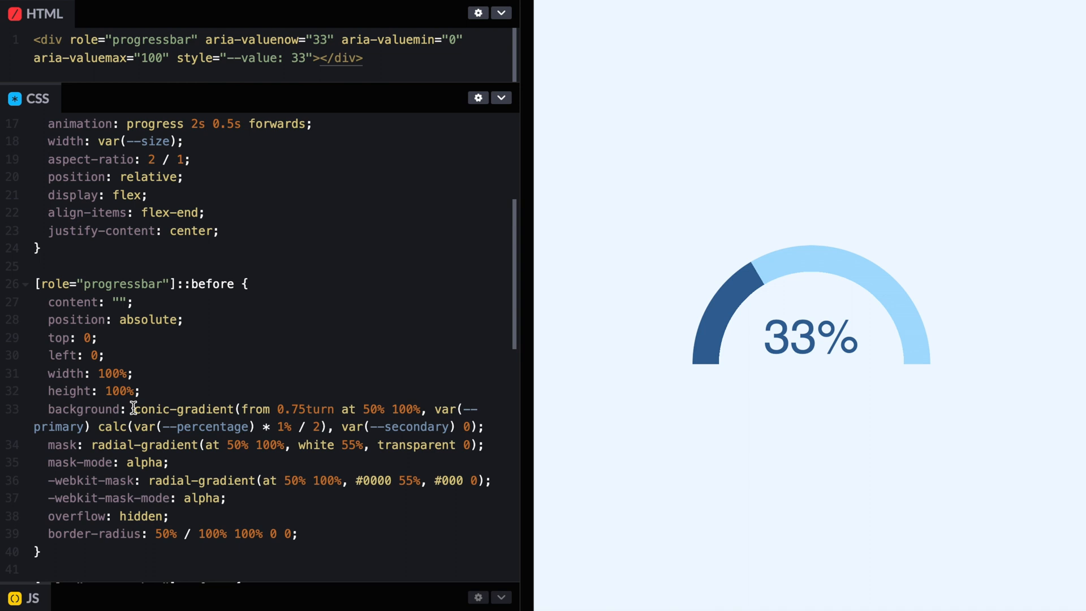
# Step: Replace the gradient colours with green 90deg, yellow, red 180deg
pyautogui.moveTo(135, 408); pyautogui.dragTo(474, 426)
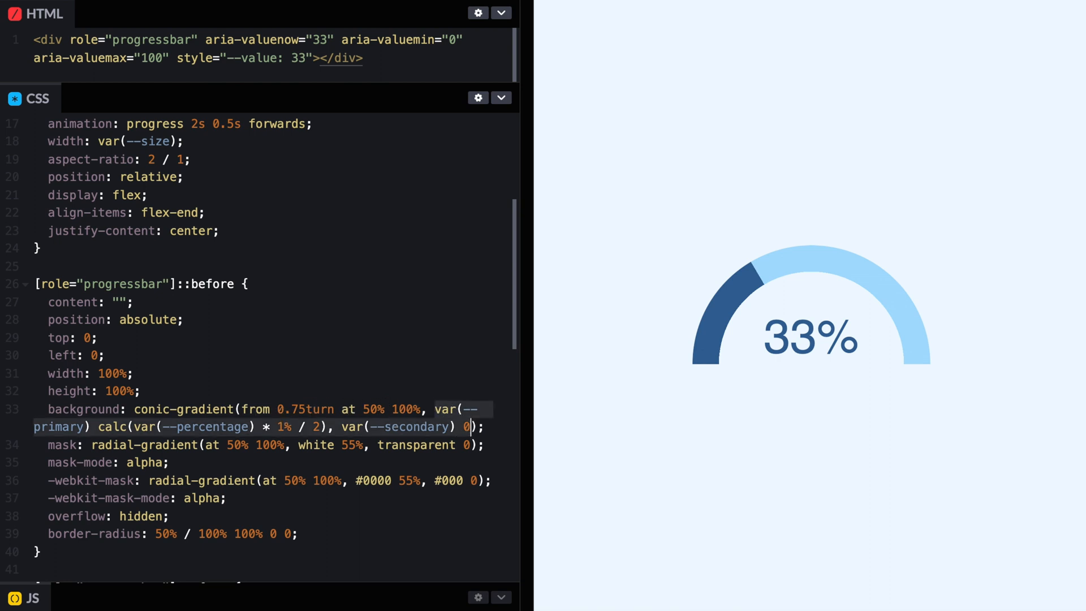
pyautogui.write('green, y);')
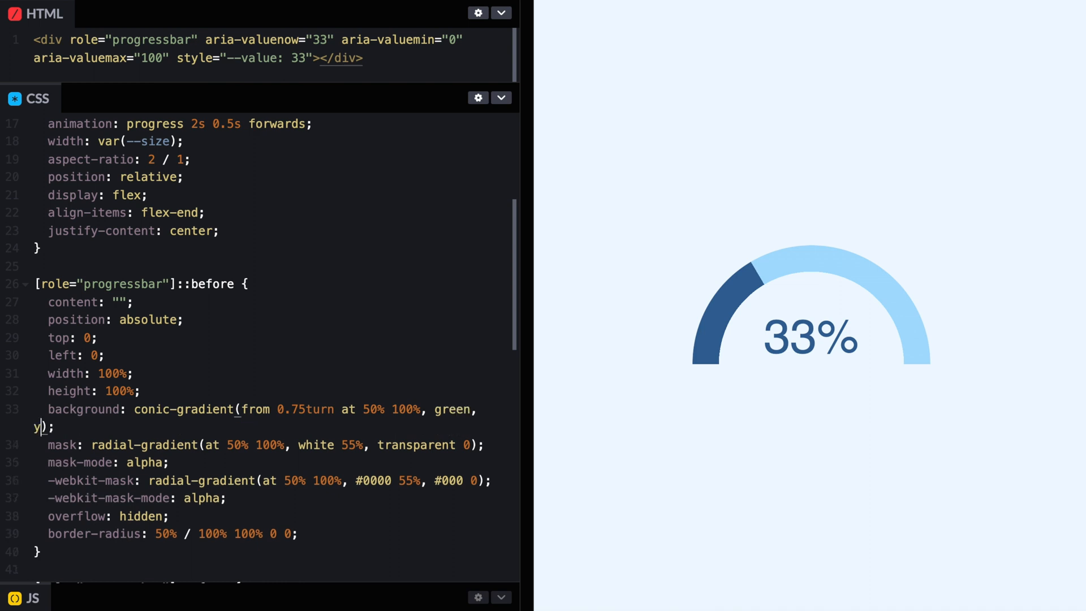
pyautogui.write('ellow, red')
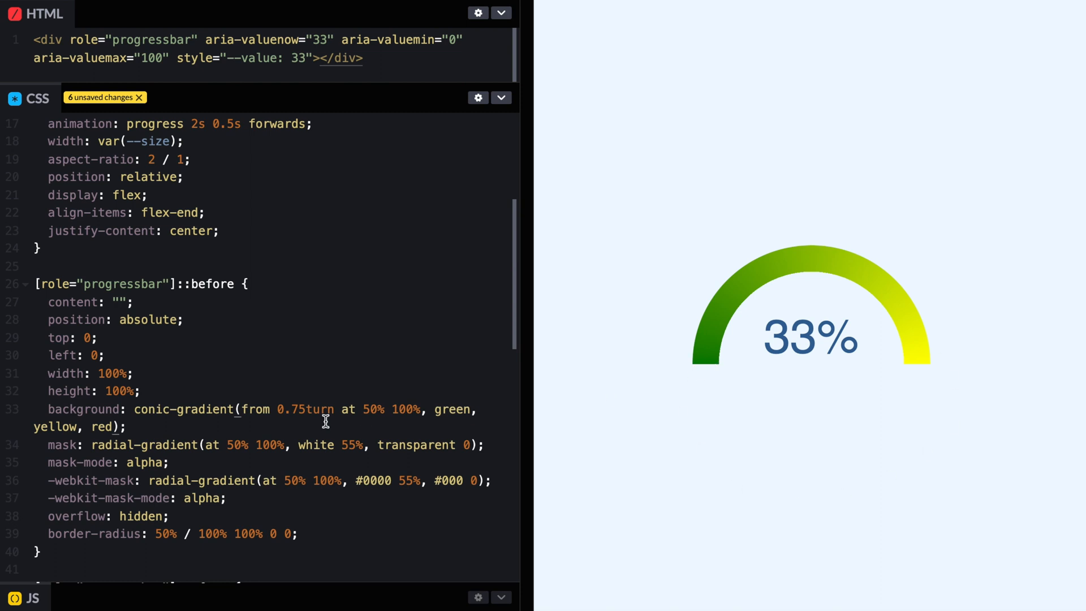
pyautogui.write('180d')
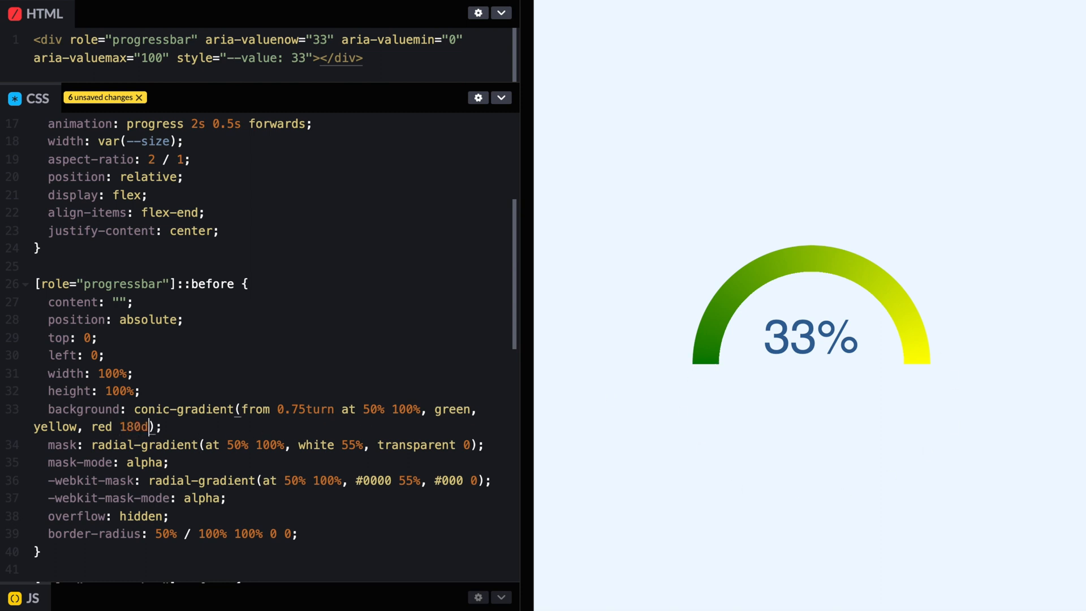
pyautogui.write('eg')
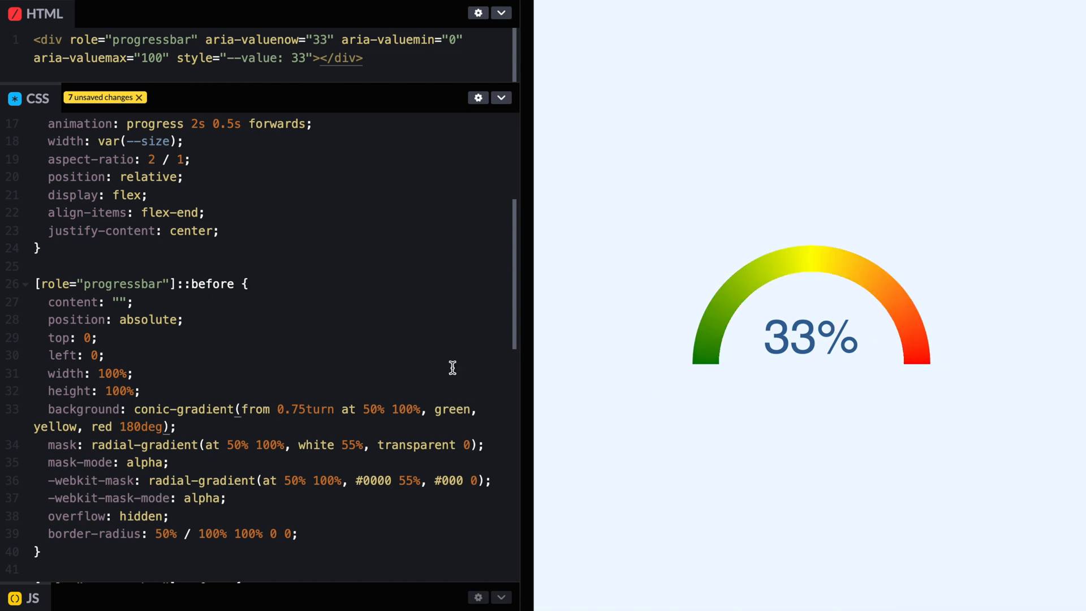
pyautogui.moveTo(468, 409)
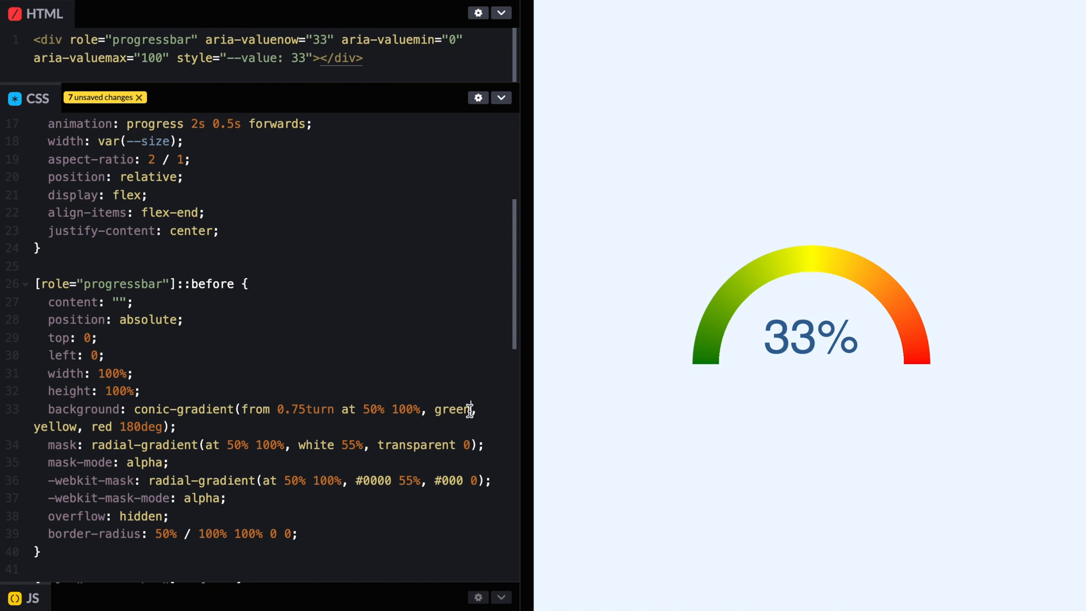
pyautogui.write('90deg,')
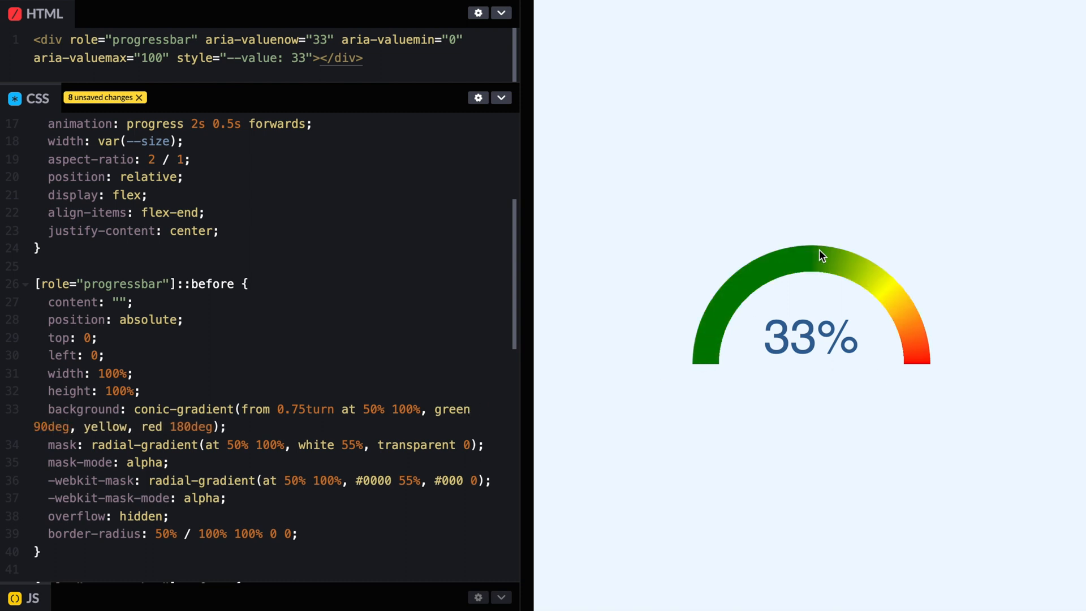
pyautogui.moveTo(934, 344)
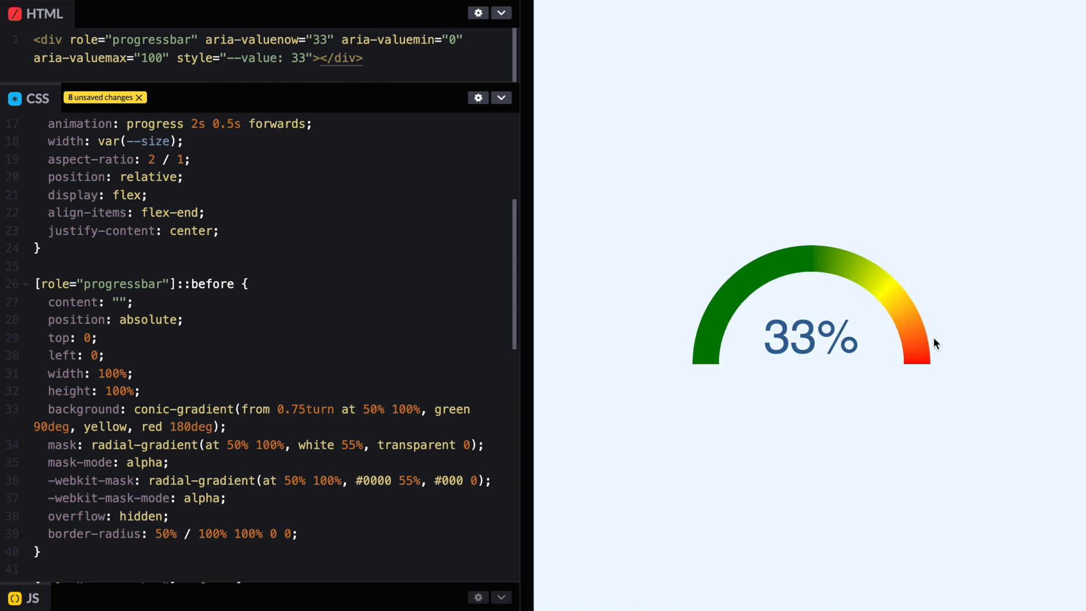
pyautogui.moveTo(489, 407)
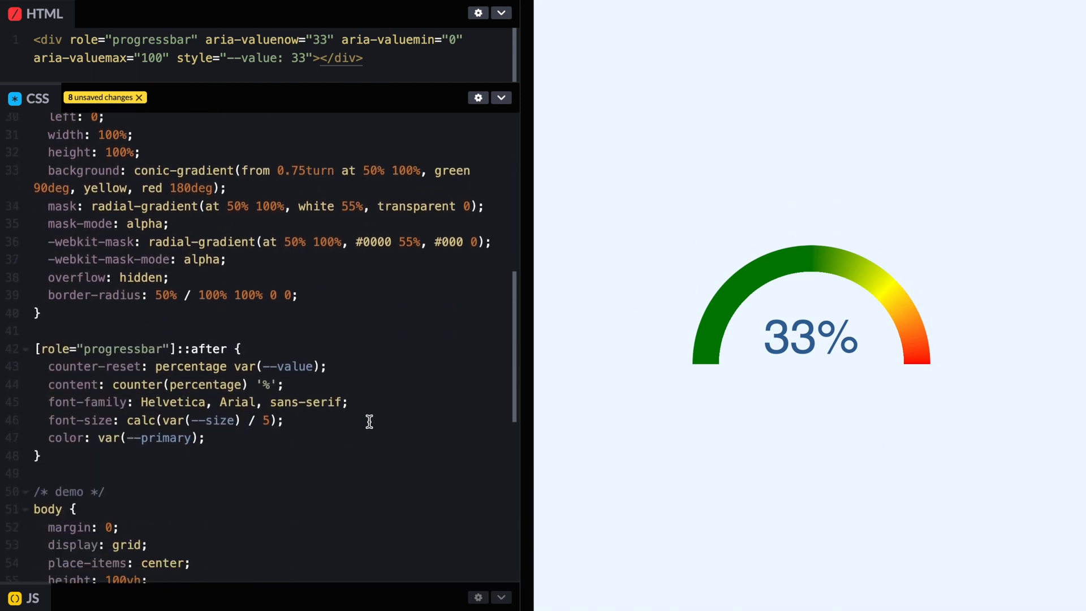
pyautogui.moveTo(753, 344)
pyautogui.write('content')
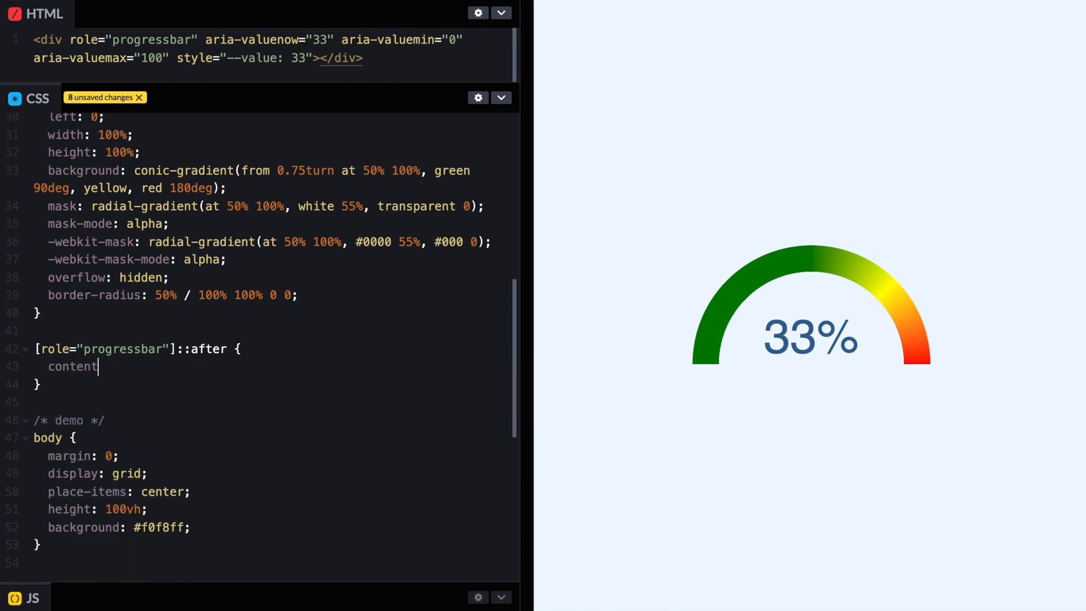
# Step: Rewrite ::after with content "", width 60%, height 10% and position absolute
pyautogui.write(': "";')
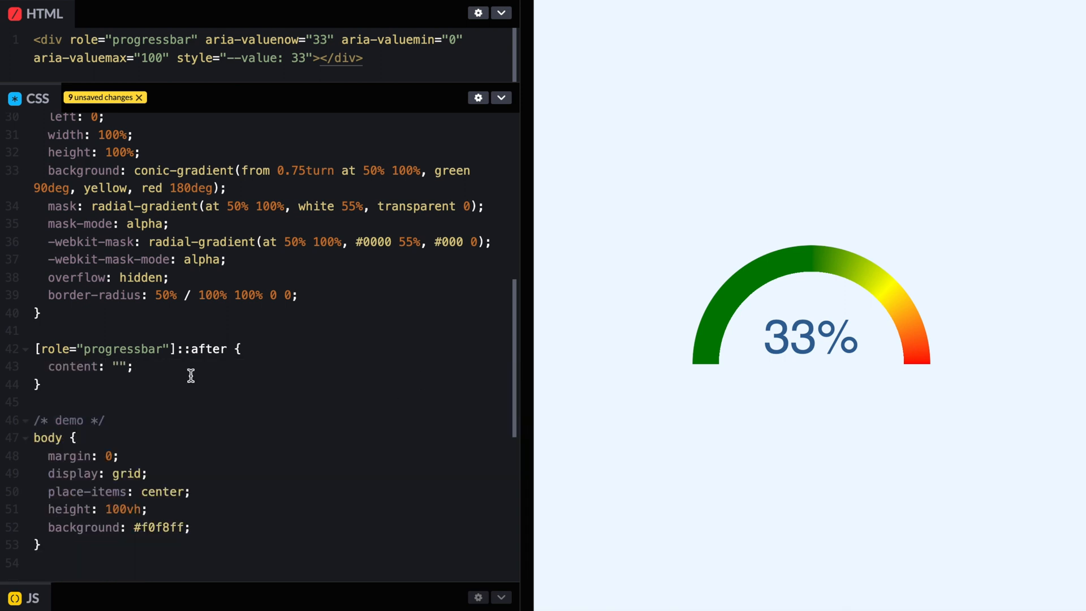
pyautogui.write('wid')
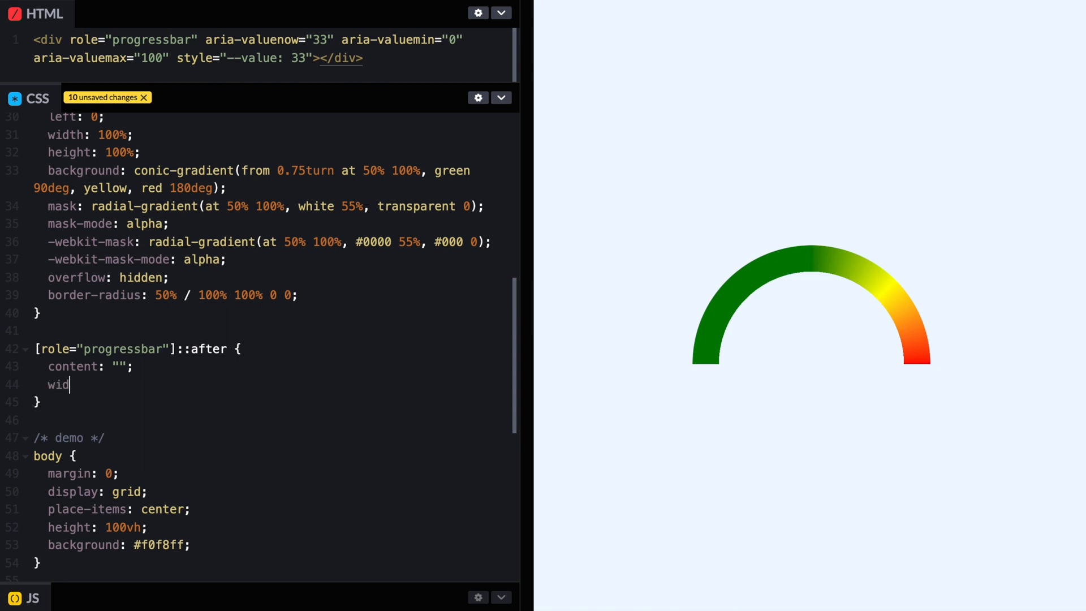
pyautogui.write('th:')
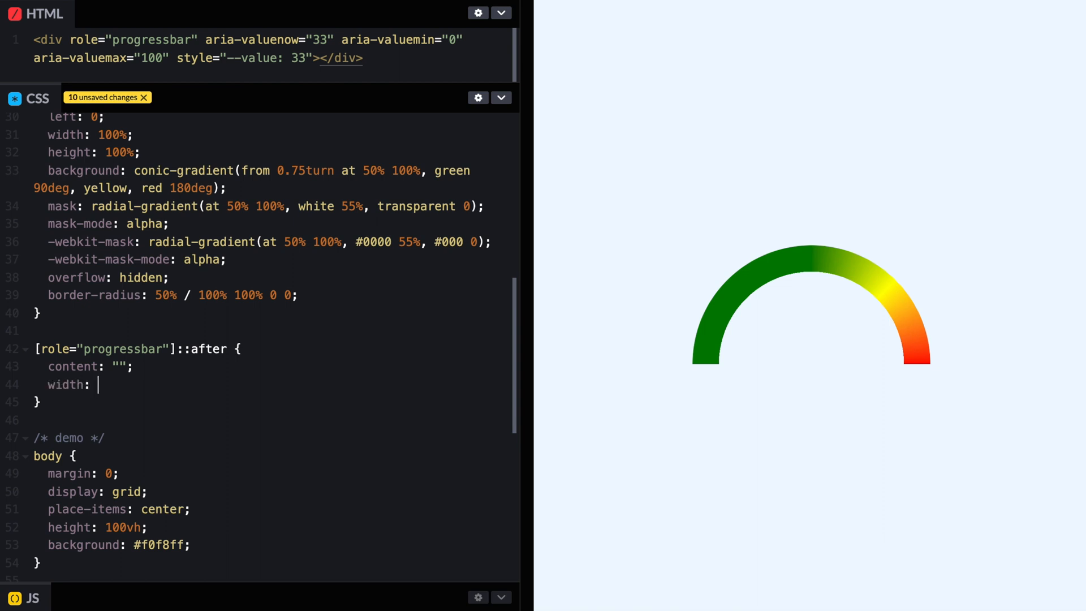
pyautogui.write('60%;')
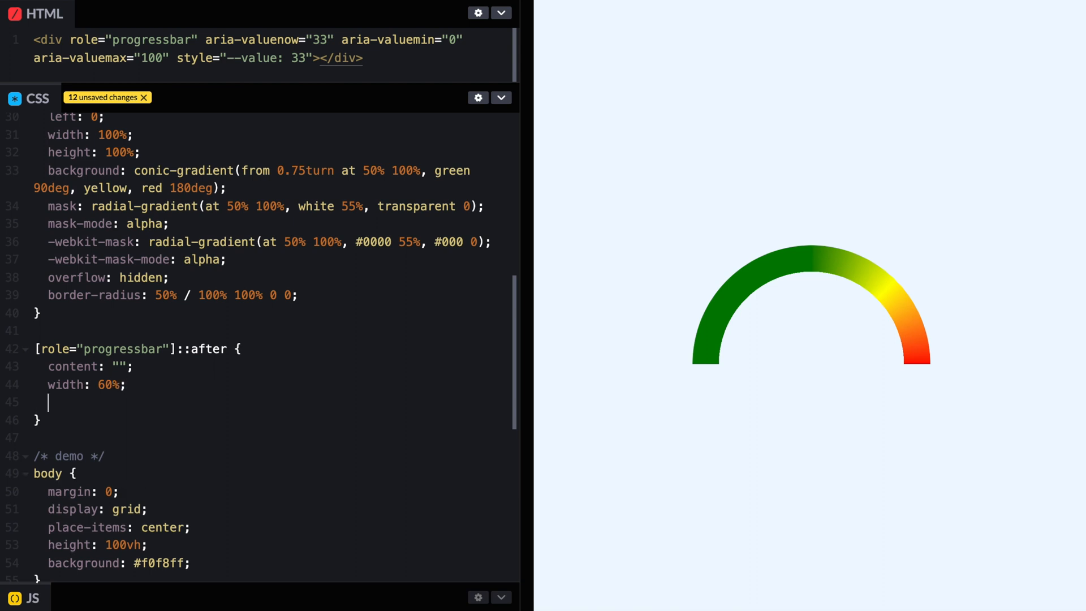
pyautogui.write('height:')
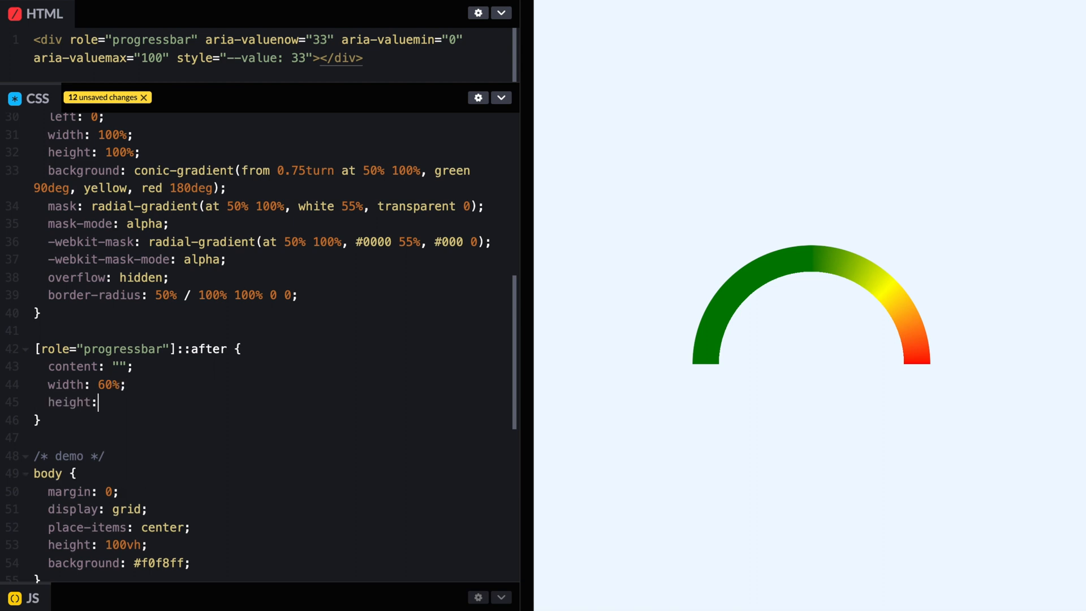
pyautogui.write('10%;')
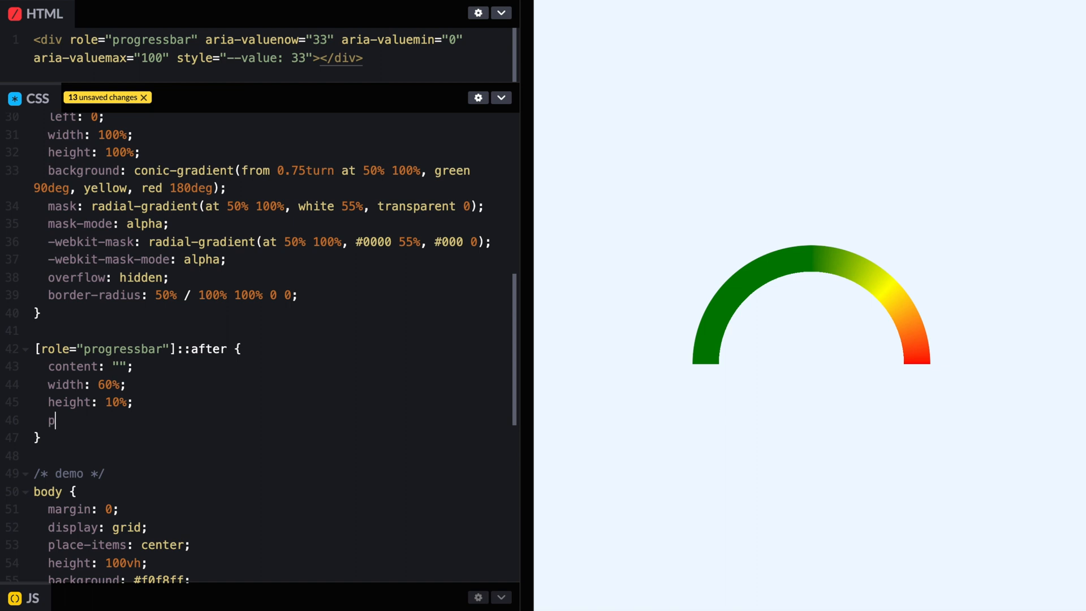
pyautogui.write('osition: absolute')
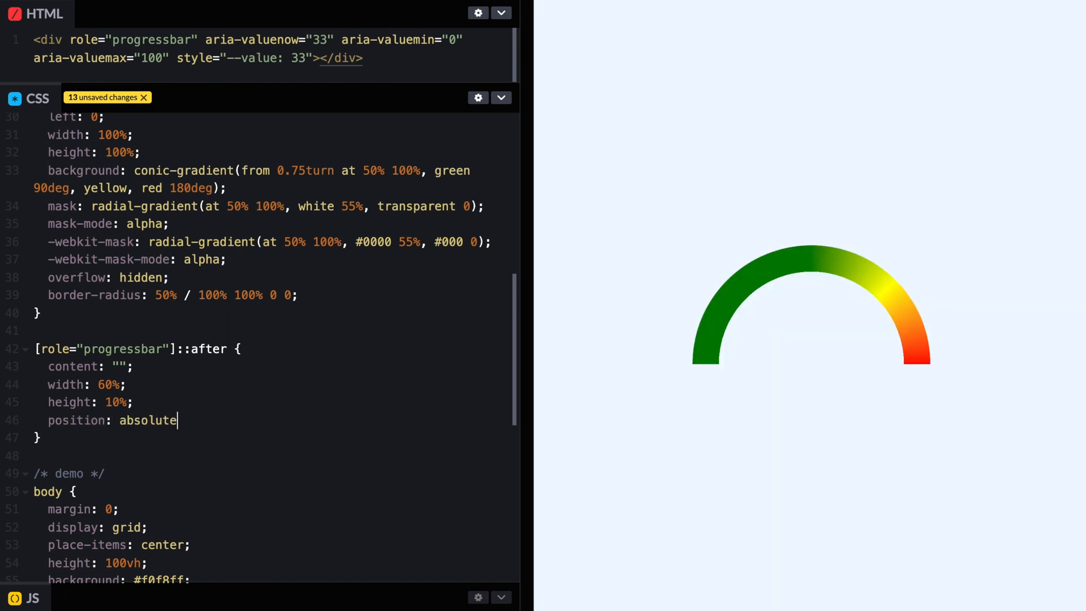
pyautogui.write(';')
pyautogui.write('botto')
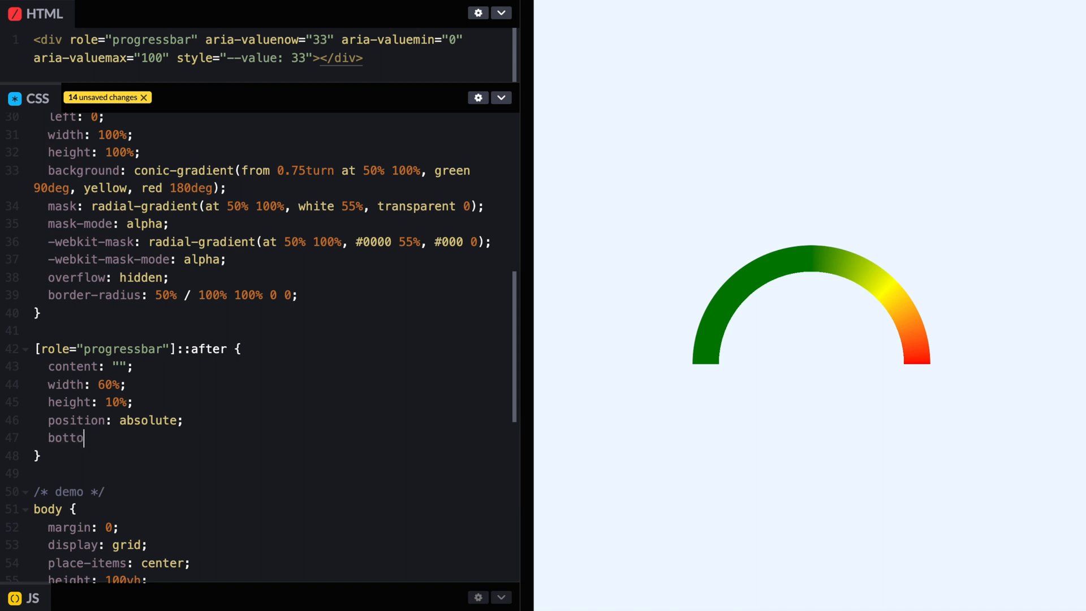
# Step: Pin the ::after bar at bottom -5%, left 0 with a #f00 background
pyautogui.write('m: -%')
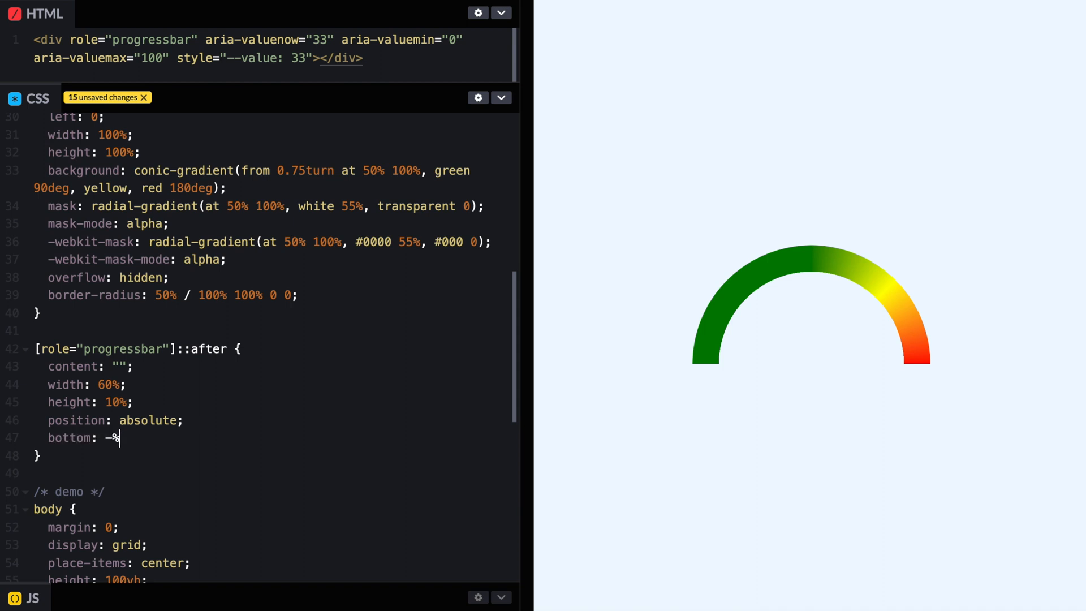
pyautogui.write('5')
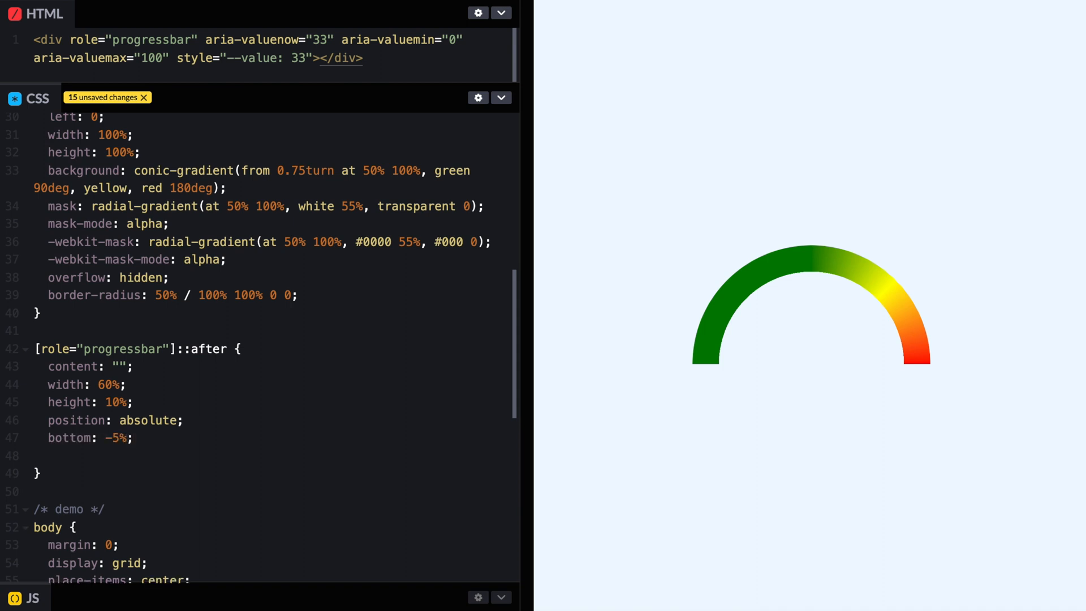
pyautogui.write('left: 0;')
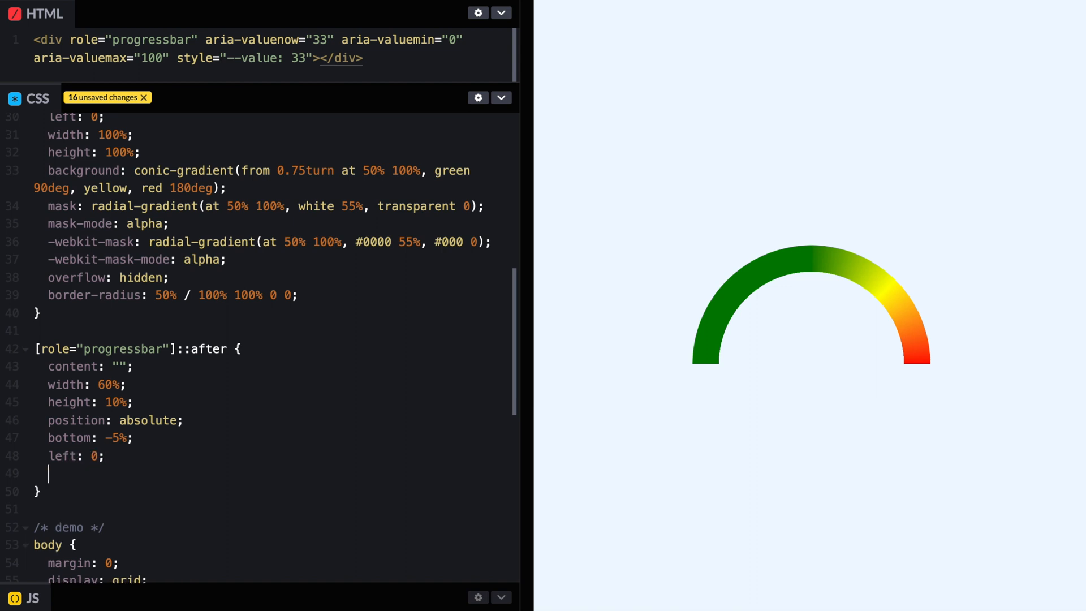
pyautogui.write('background:')
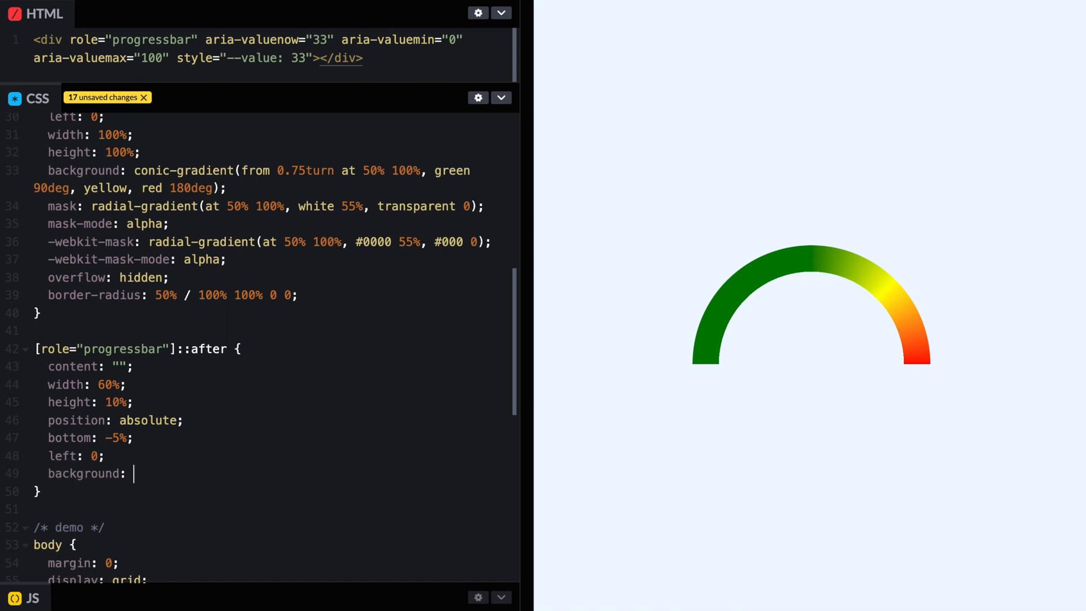
pyautogui.write('#f00;')
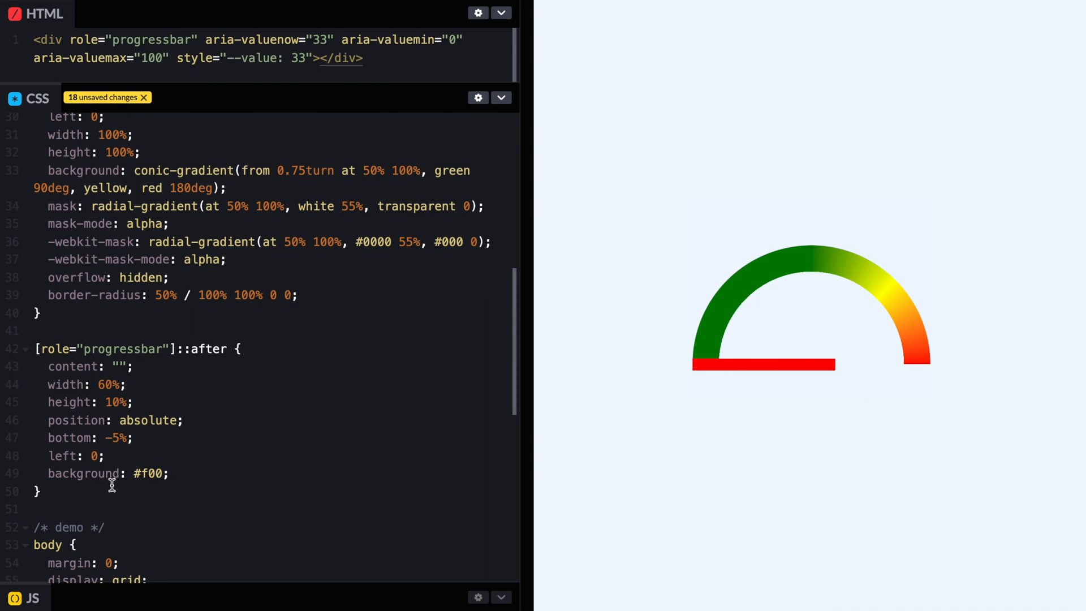
pyautogui.click(137, 473)
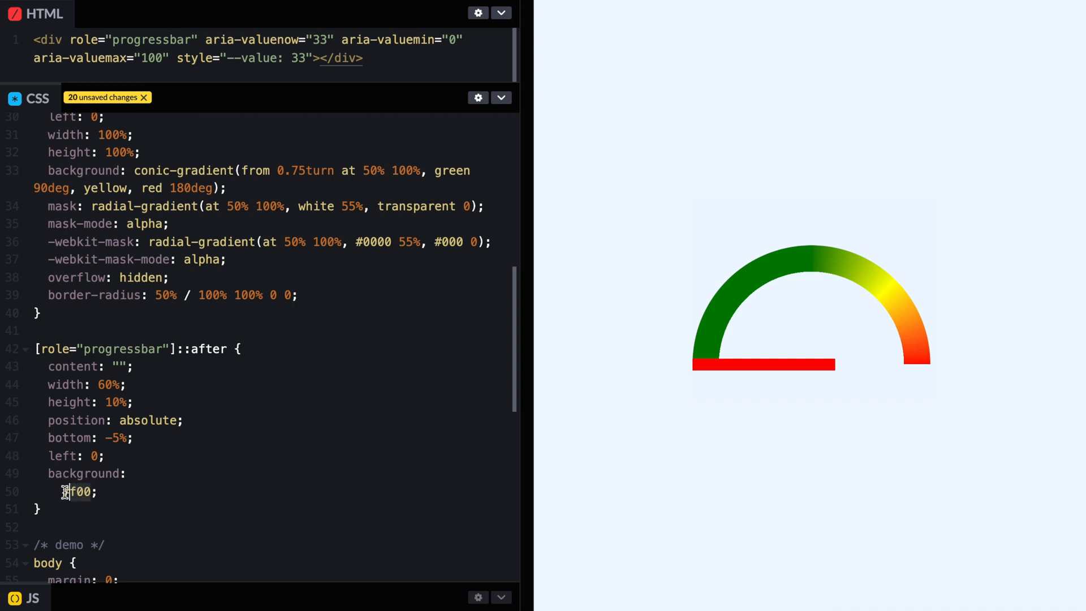
# Step: Give the ::after bar a conic-gradient(at 0 50%, #0000 80deg, black 0 100deg, #0000) background
pyautogui.write('conic;')
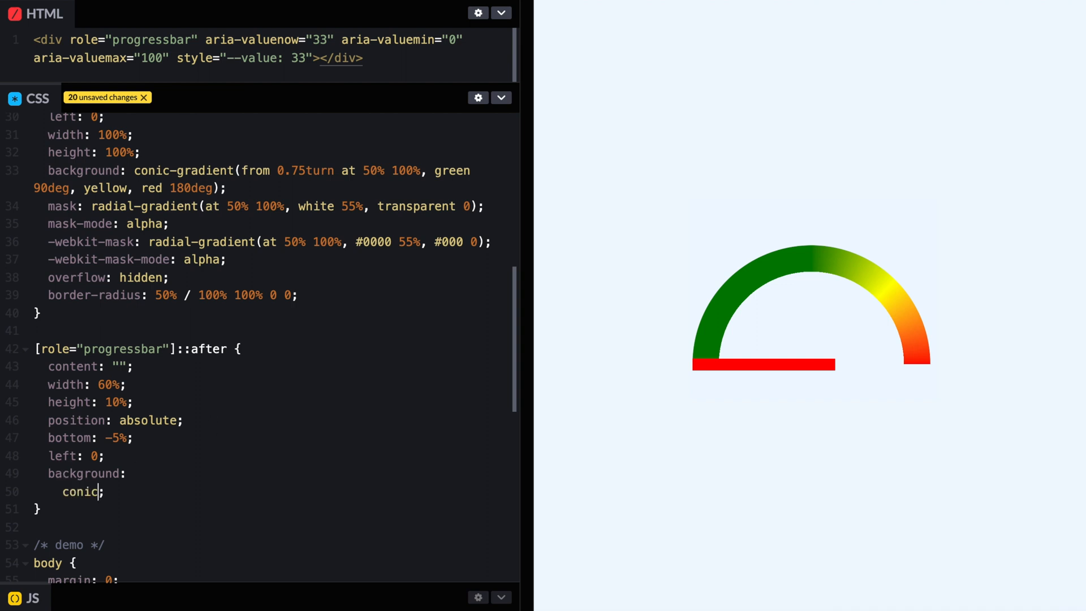
pyautogui.write('-graident')
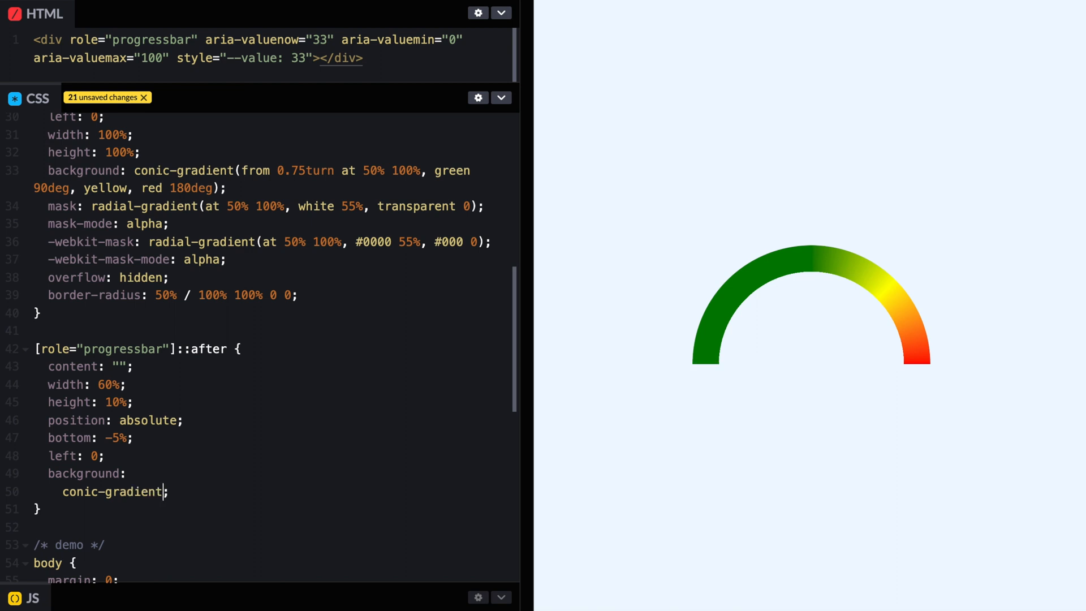
pyautogui.write('(0 50%)')
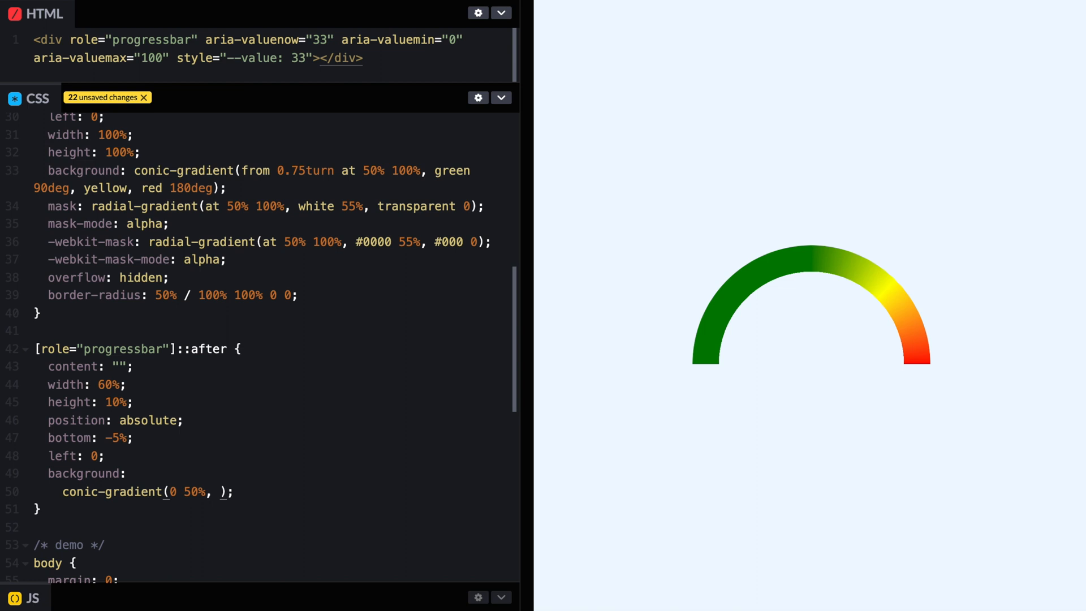
pyautogui.write('80')
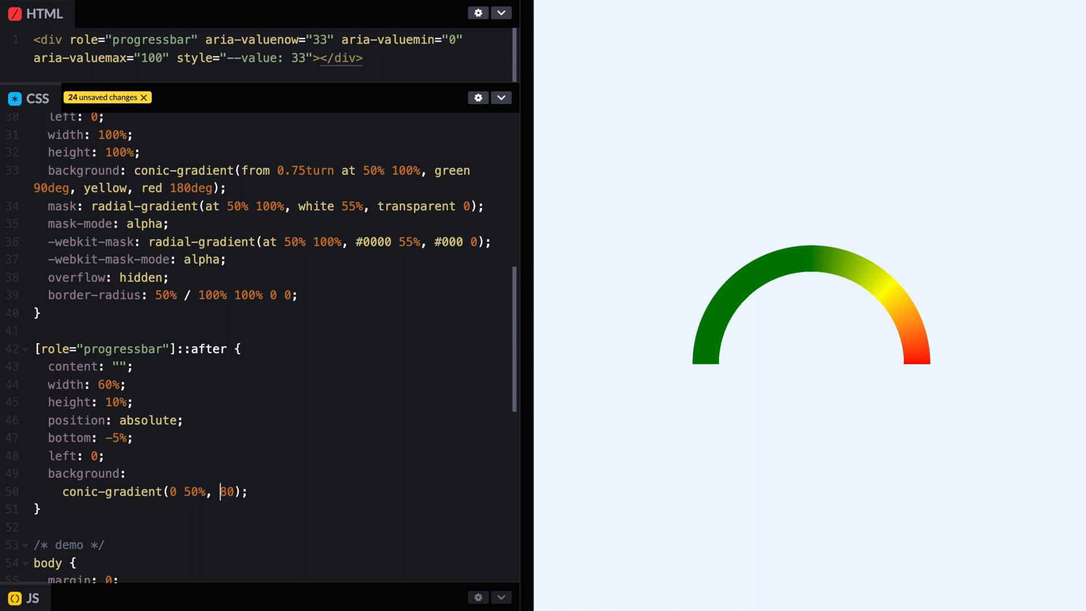
pyautogui.write('#0000')
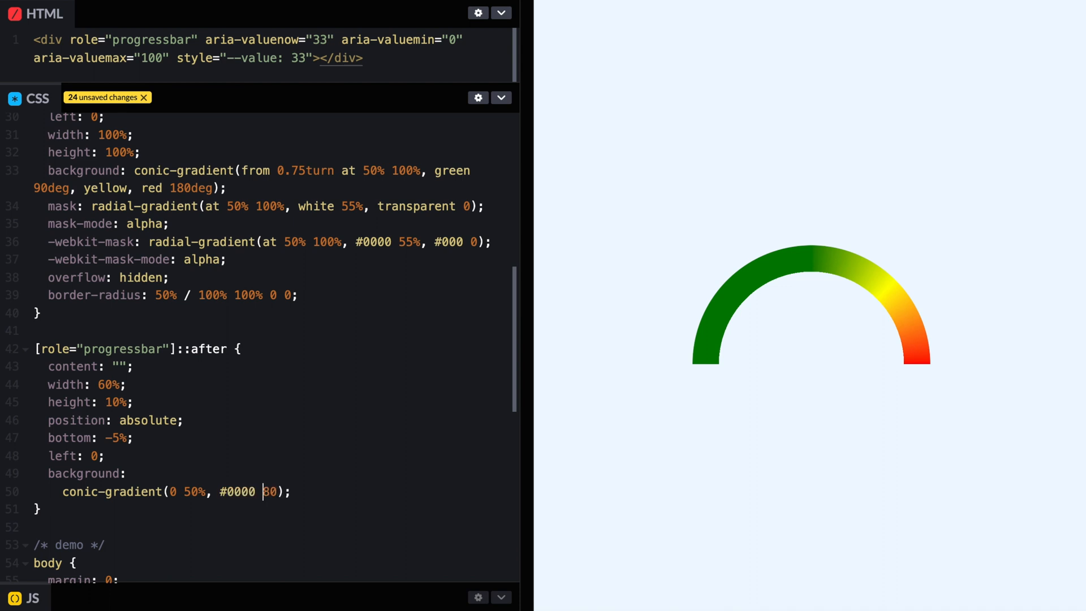
pyautogui.write('deg,')
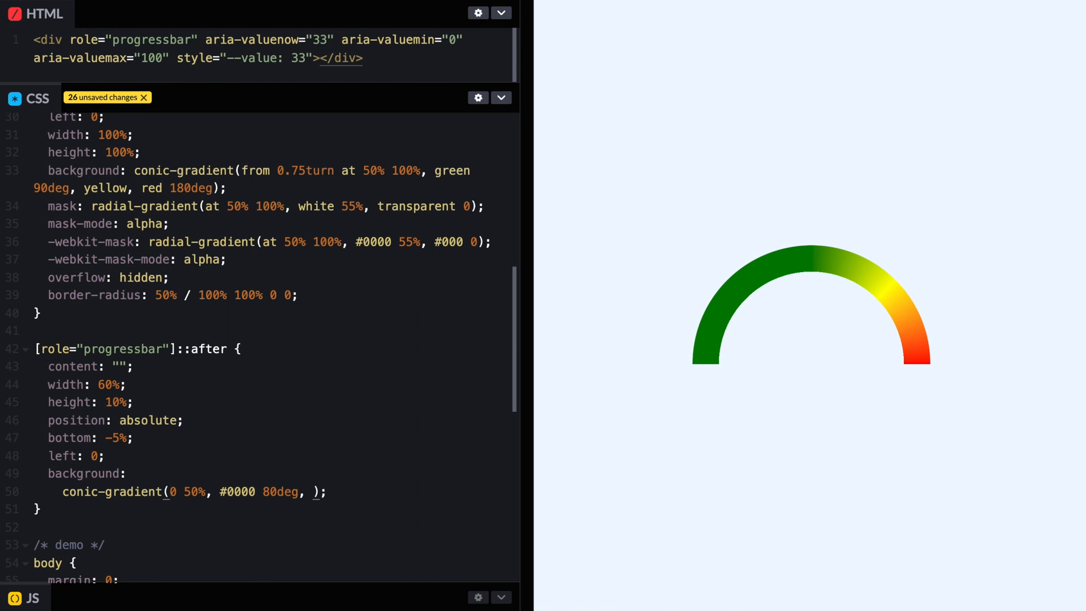
pyautogui.write('black')
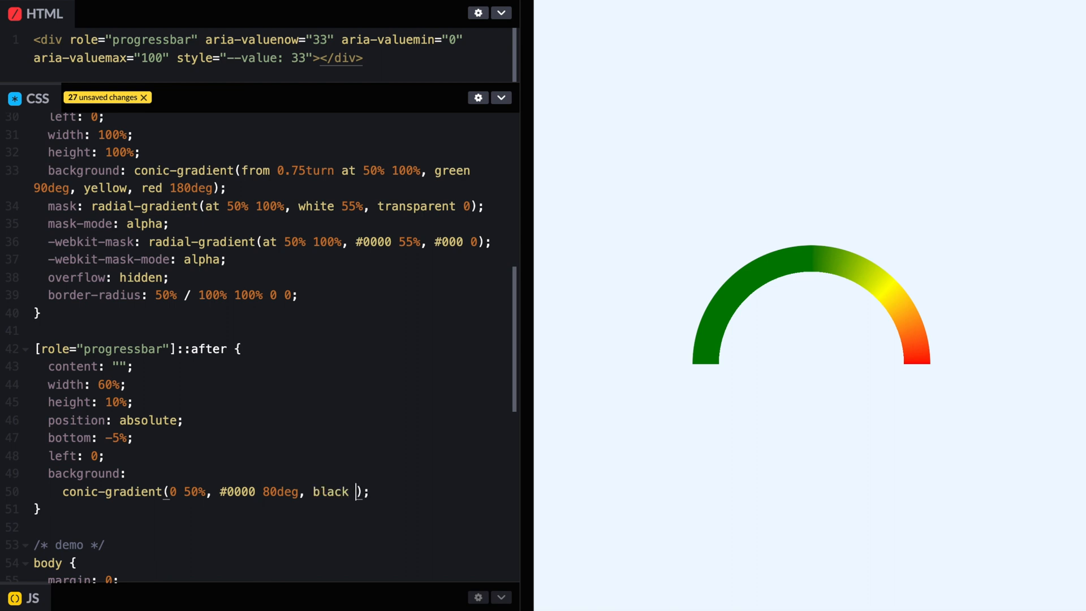
pyautogui.write('0 100deg, #00')
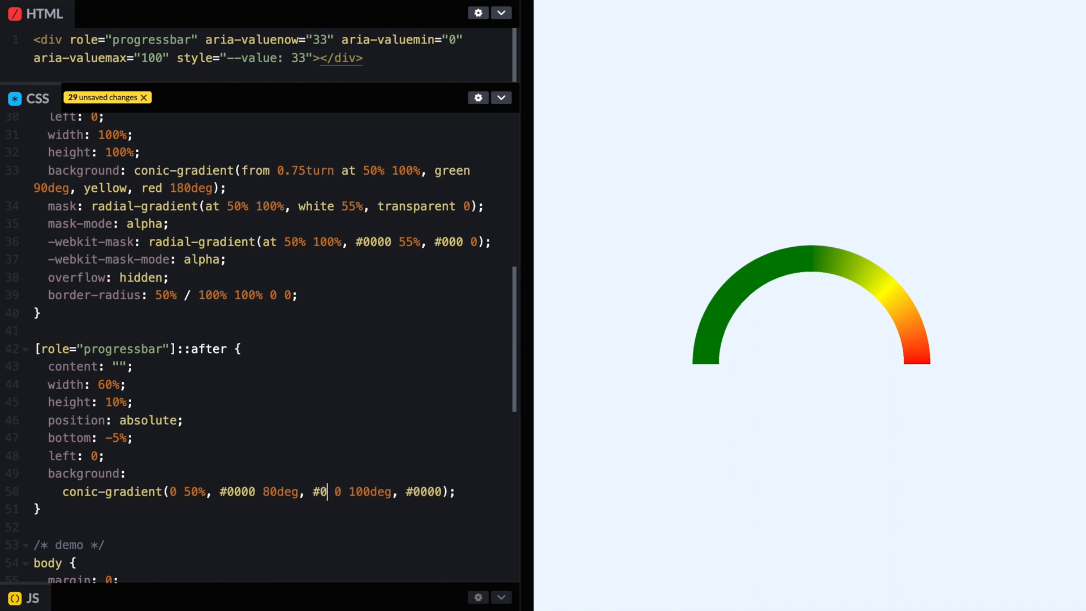
pyautogui.write('00')
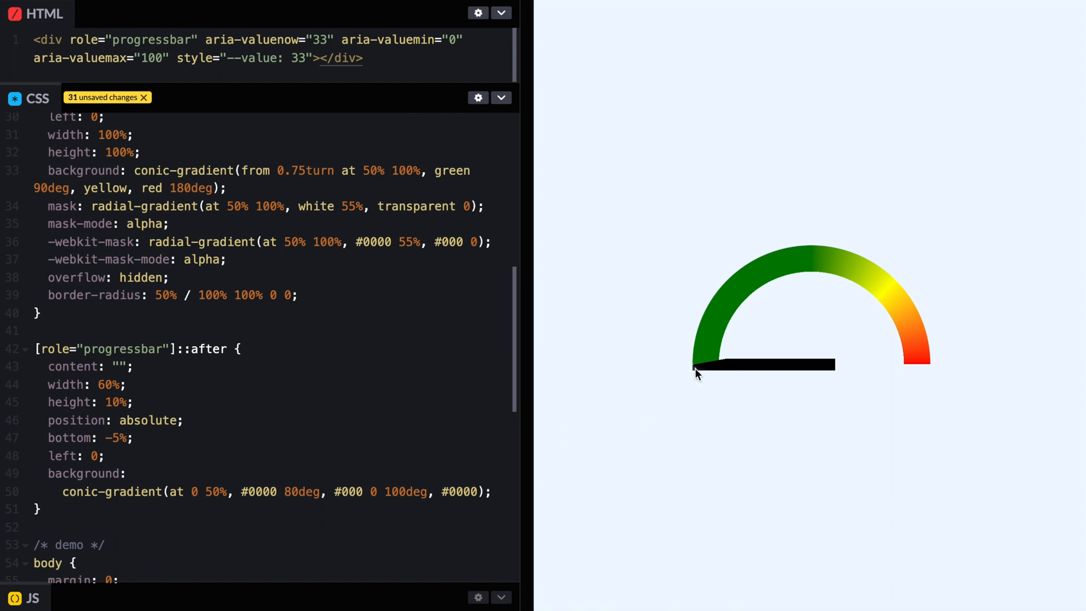
pyautogui.moveTo(753, 409)
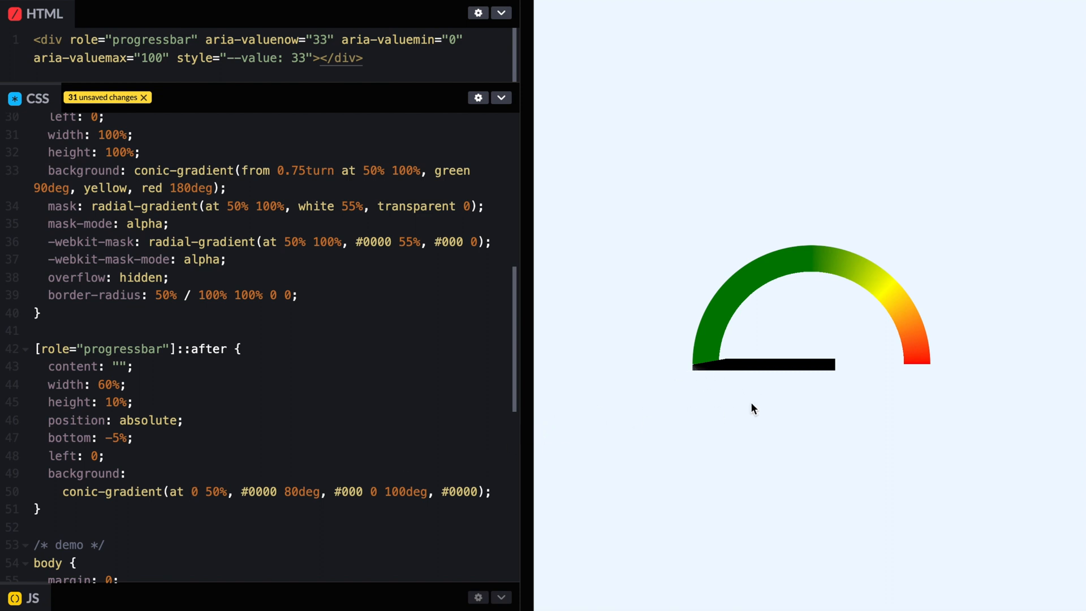
pyautogui.moveTo(791, 404)
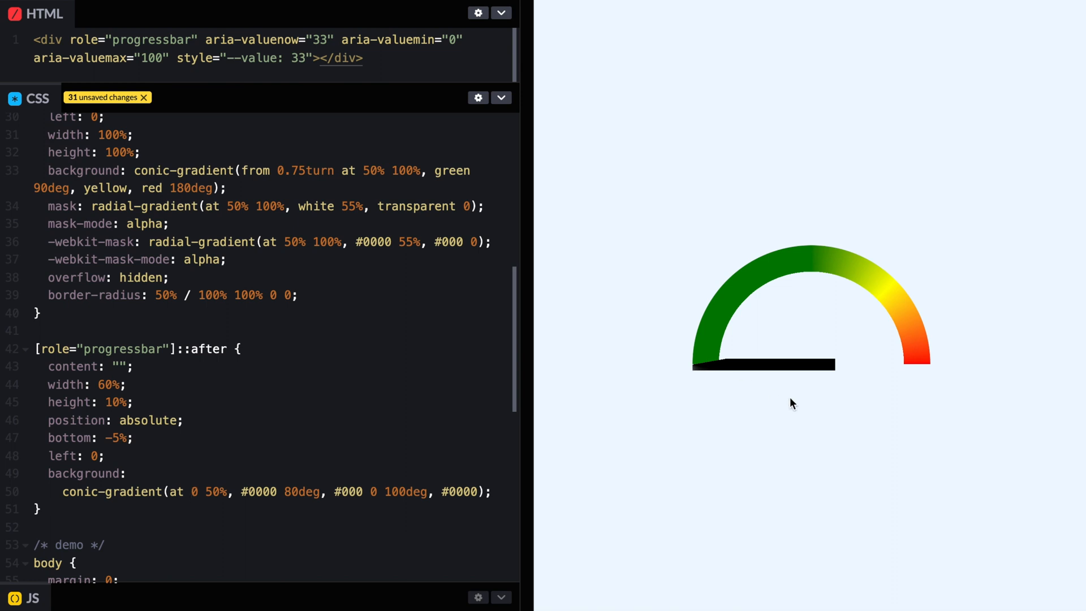
pyautogui.moveTo(144, 486)
pyautogui.write('7')
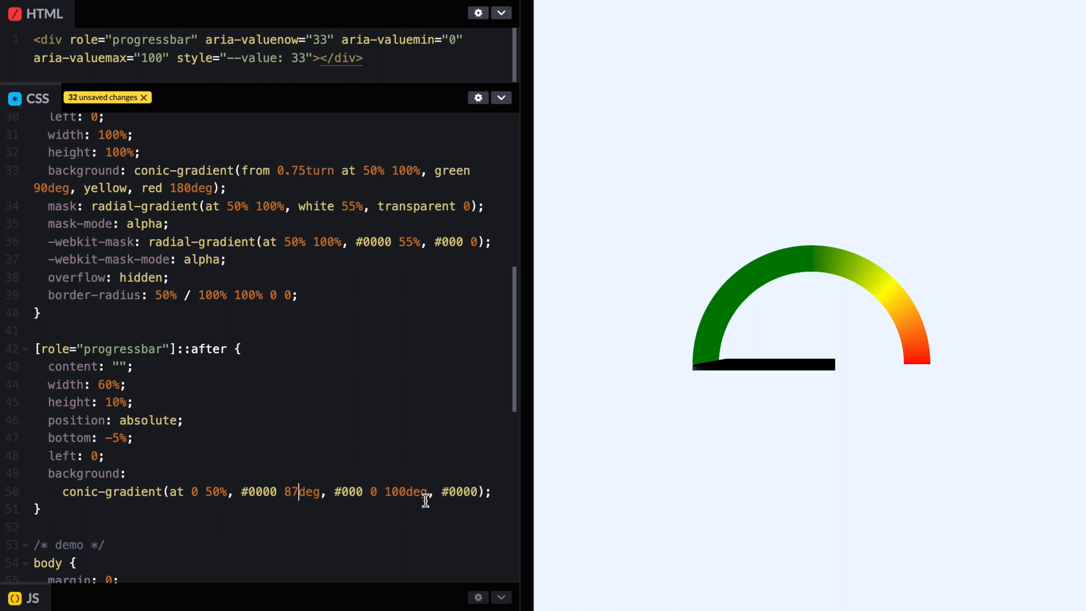
# Step: Tune the needle gradient to at -20% 50% with stops #0000 88deg, #000 88.25deg 91.75deg, #0000 92deg
pyautogui.write('93d')
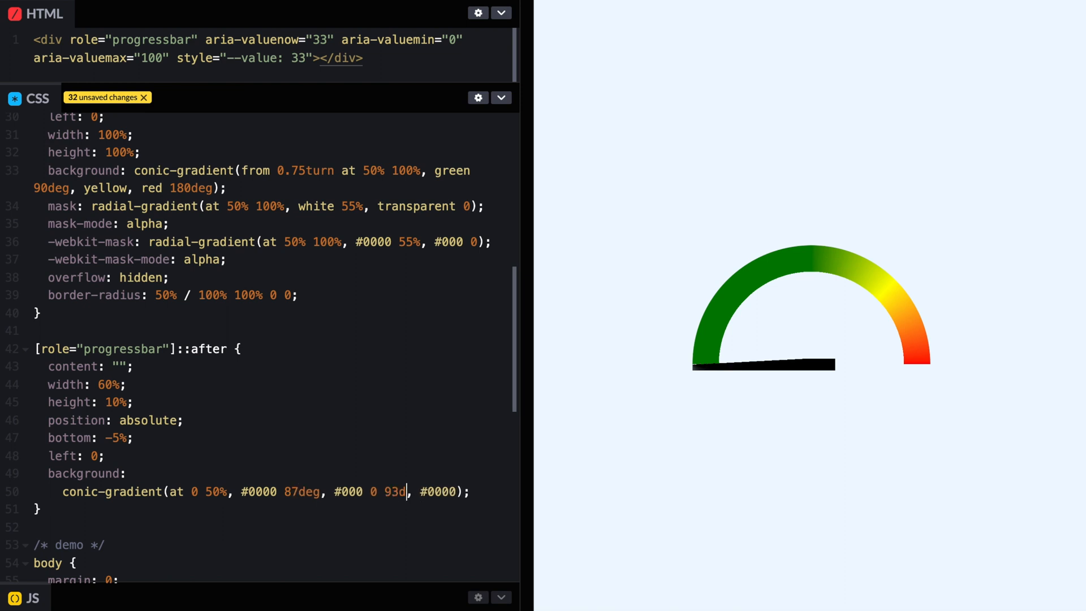
pyautogui.write('eg')
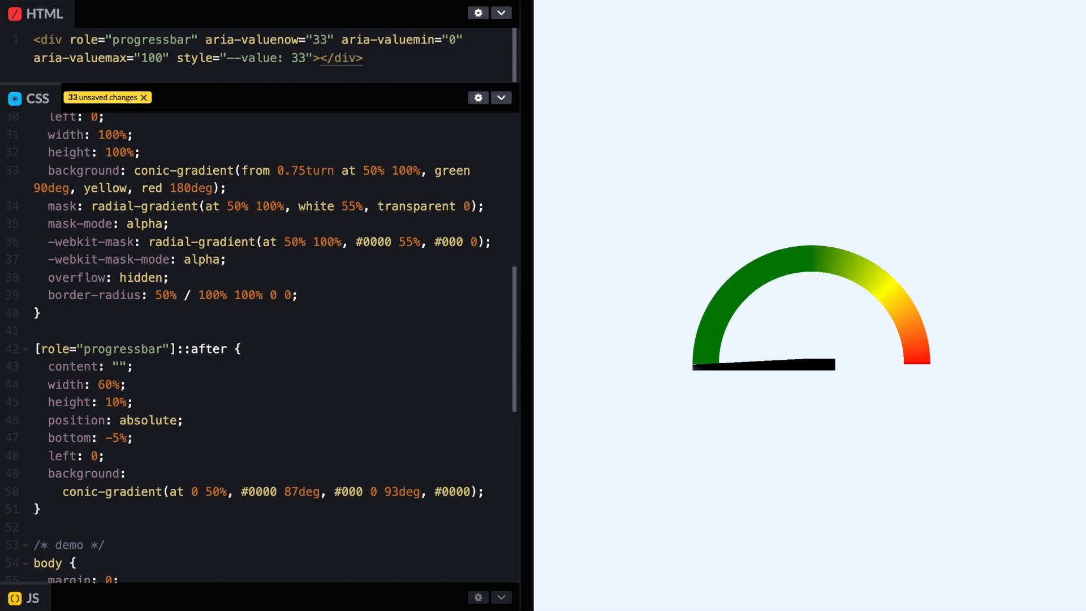
pyautogui.moveTo(721, 442)
pyautogui.write(' 0')
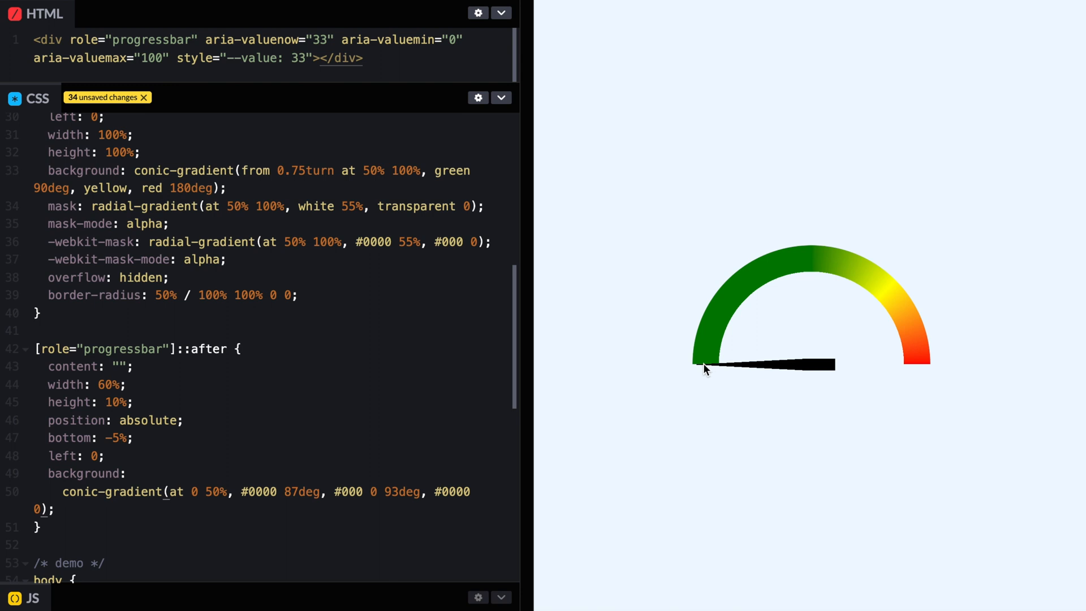
pyautogui.moveTo(359, 506)
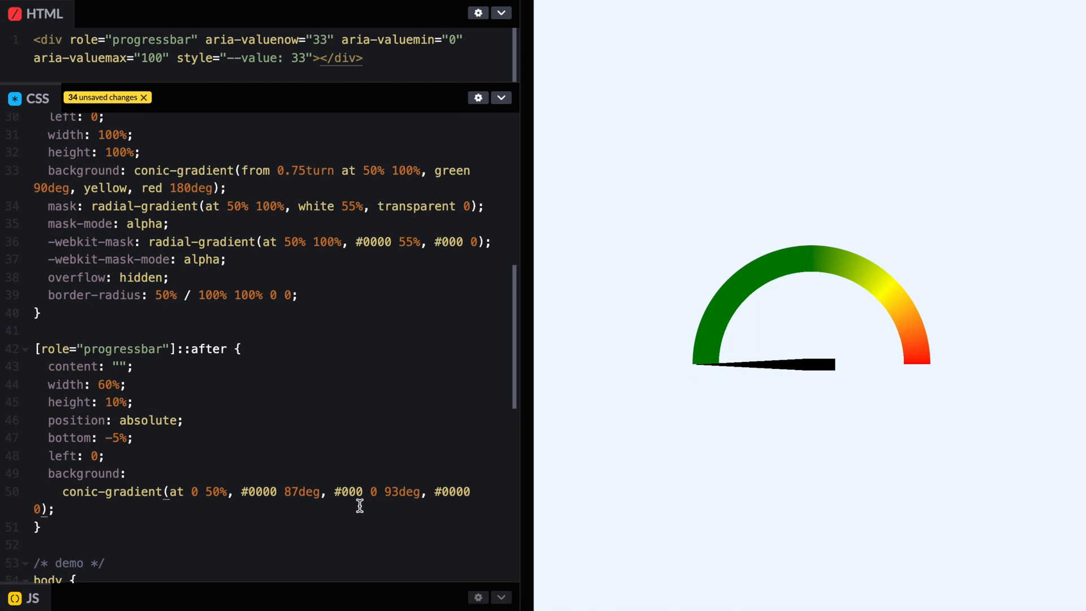
pyautogui.write('8')
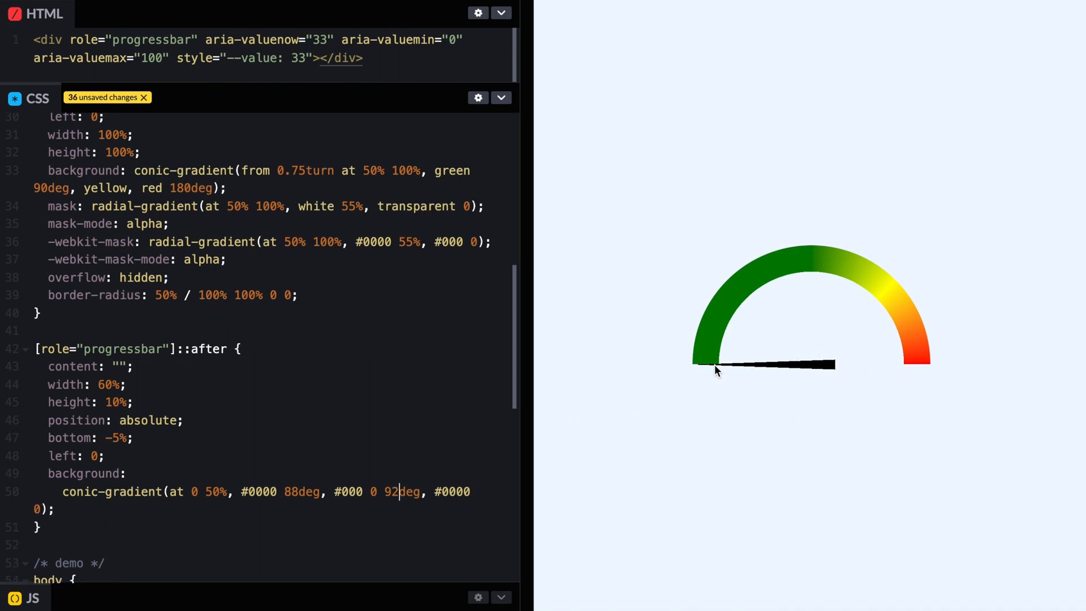
pyautogui.moveTo(435, 439)
pyautogui.write('-')
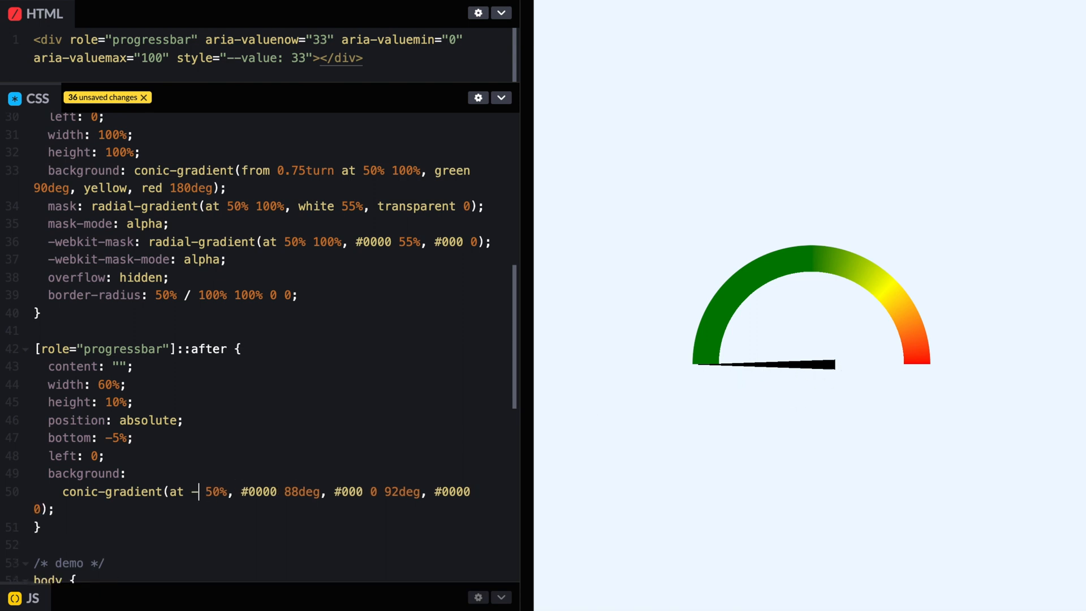
pyautogui.write('20%')
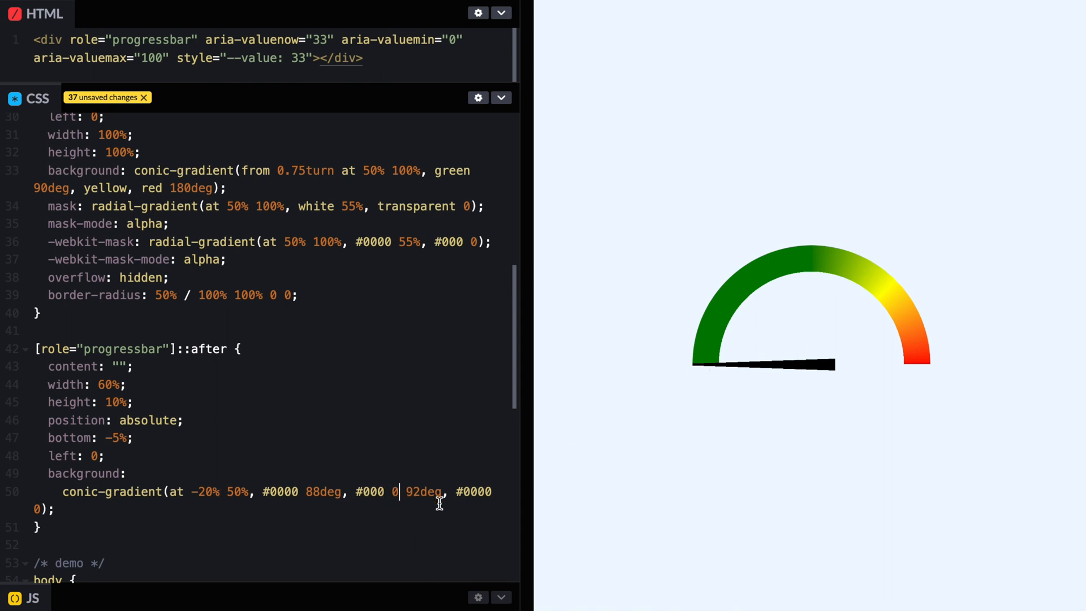
pyautogui.write('88.25deg')
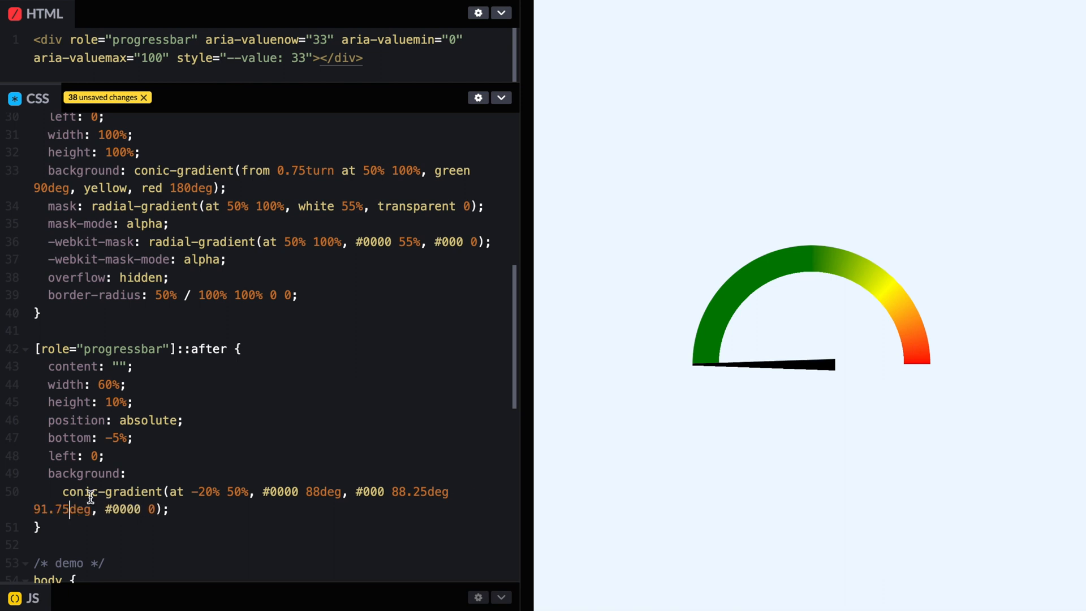
pyautogui.write('92')
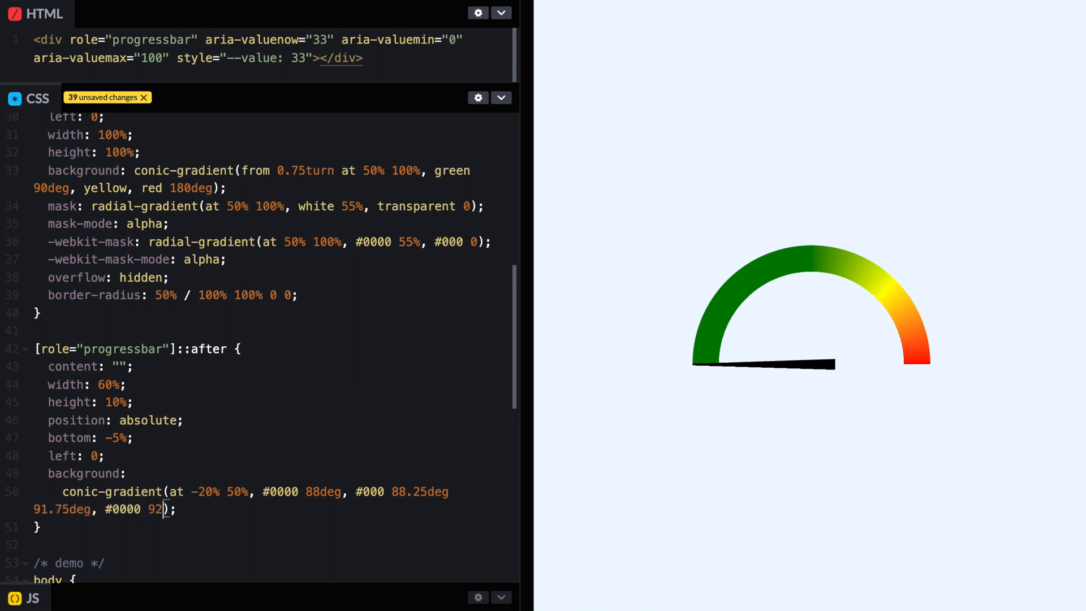
pyautogui.write('deg')
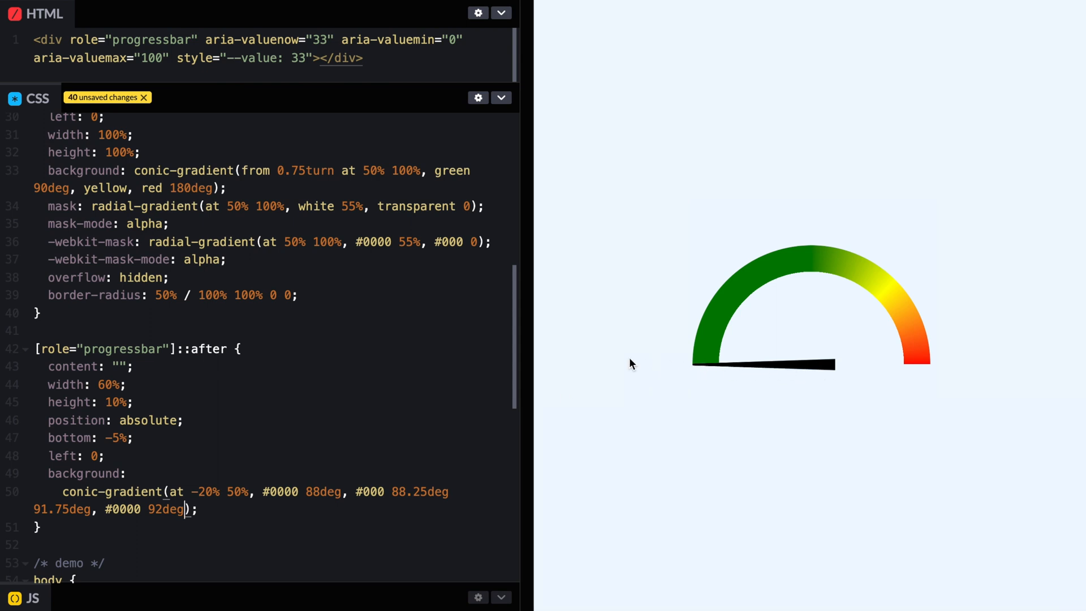
pyautogui.moveTo(385, 498)
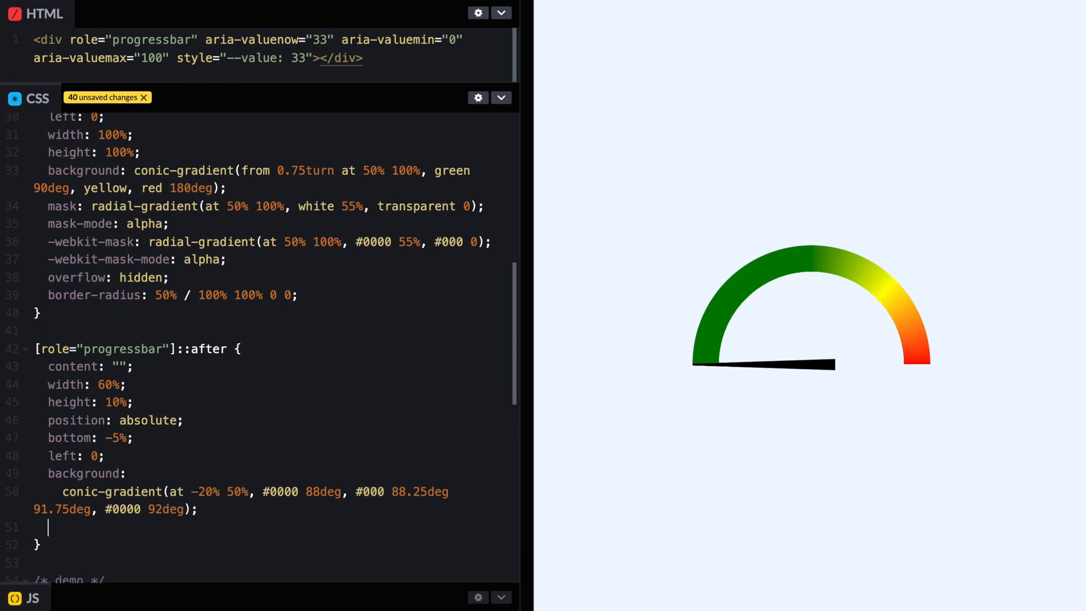
# Step: Give the ::after needle transform-origin: 83.33333% 50% so it pivots about the gauge centre
pyautogui.write('transform')
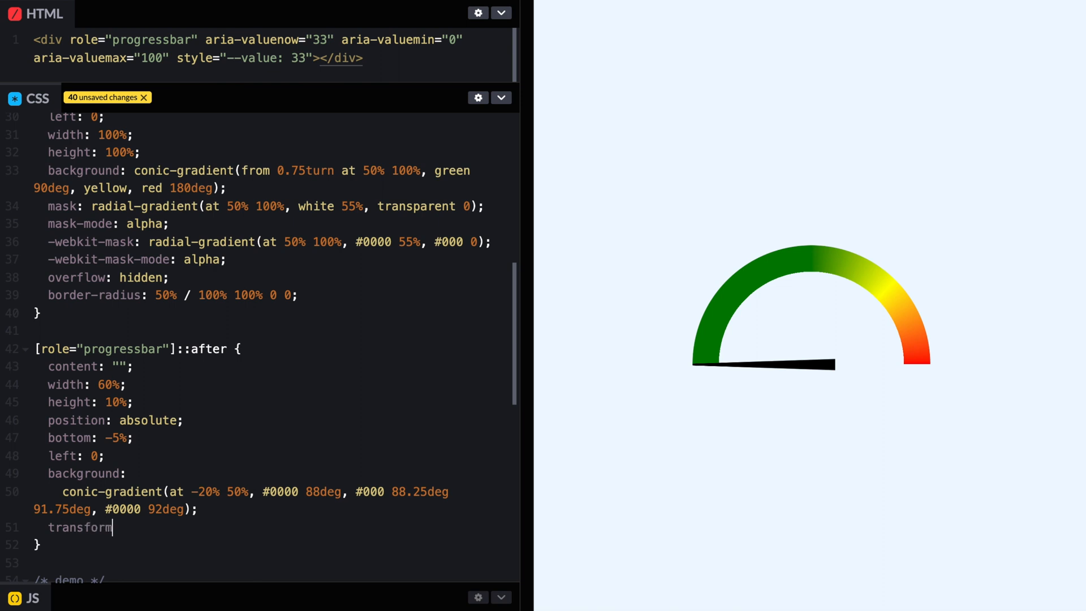
pyautogui.write('-origin:')
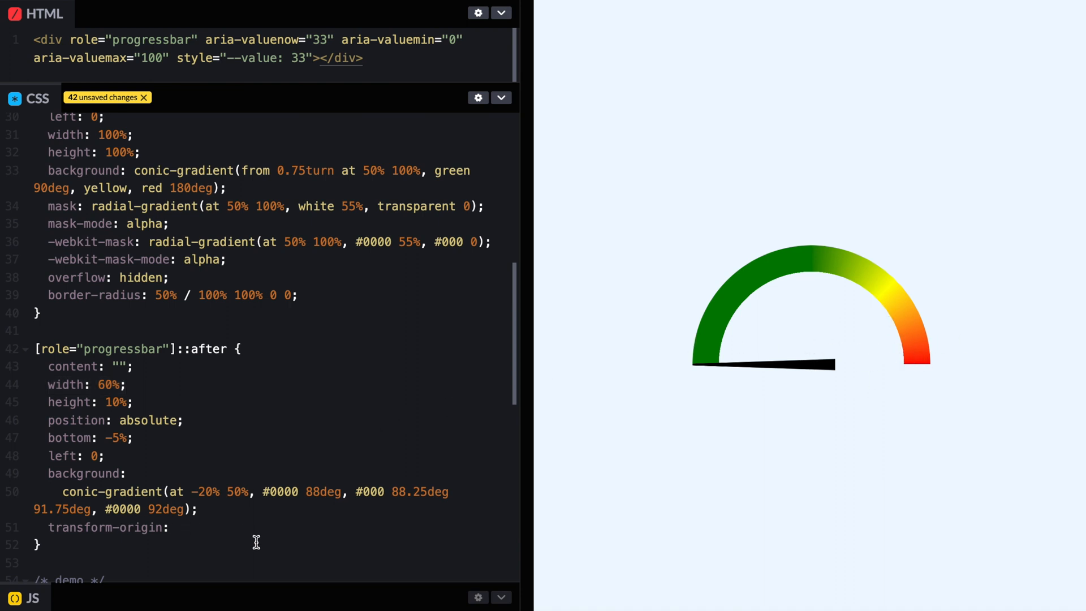
pyautogui.write('83.3')
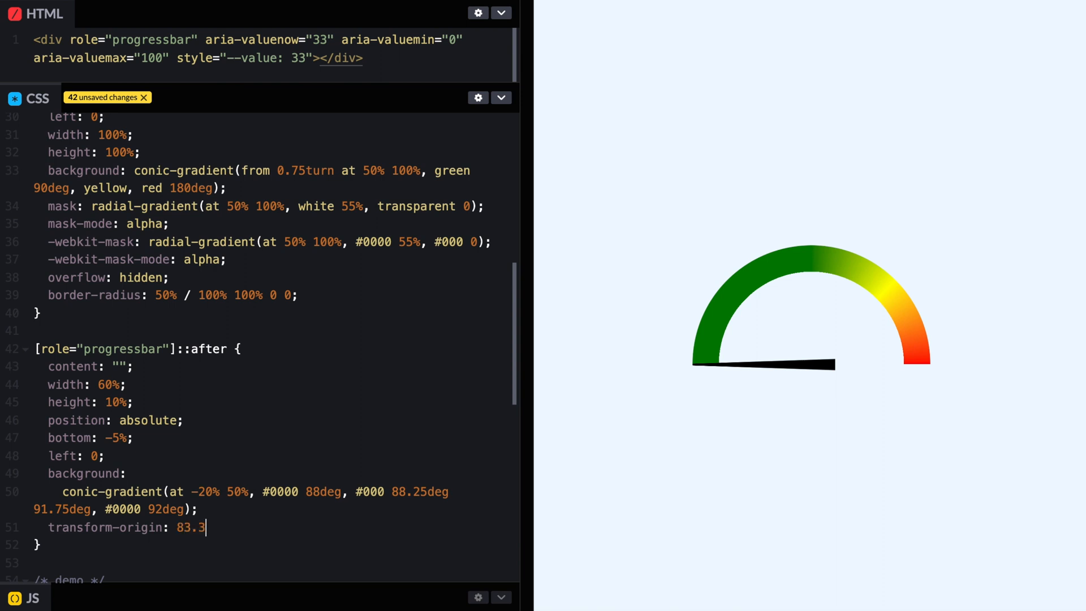
pyautogui.write('333%')
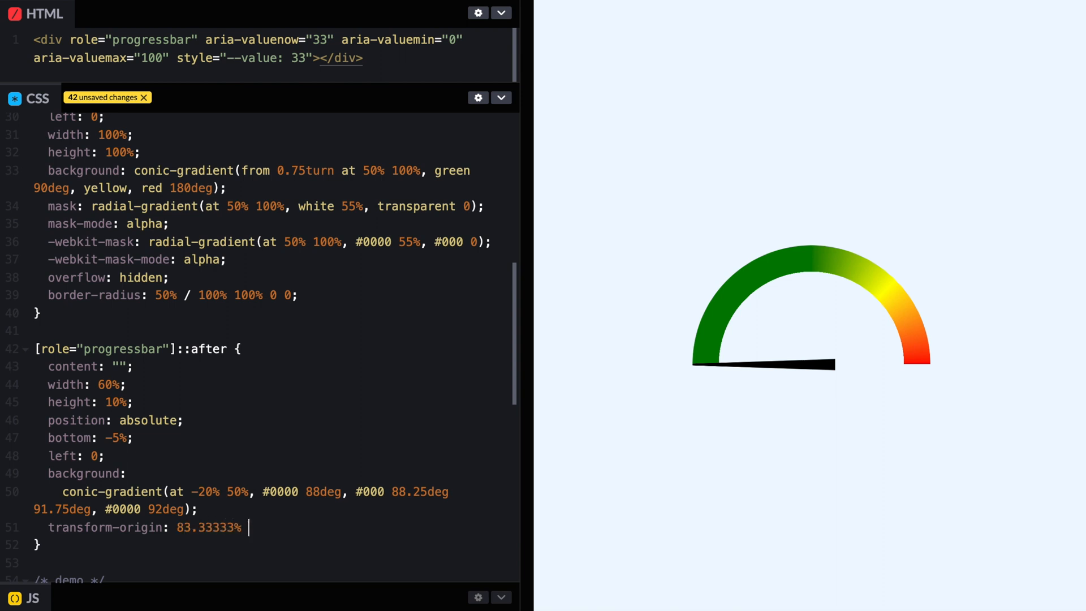
pyautogui.write('50%;')
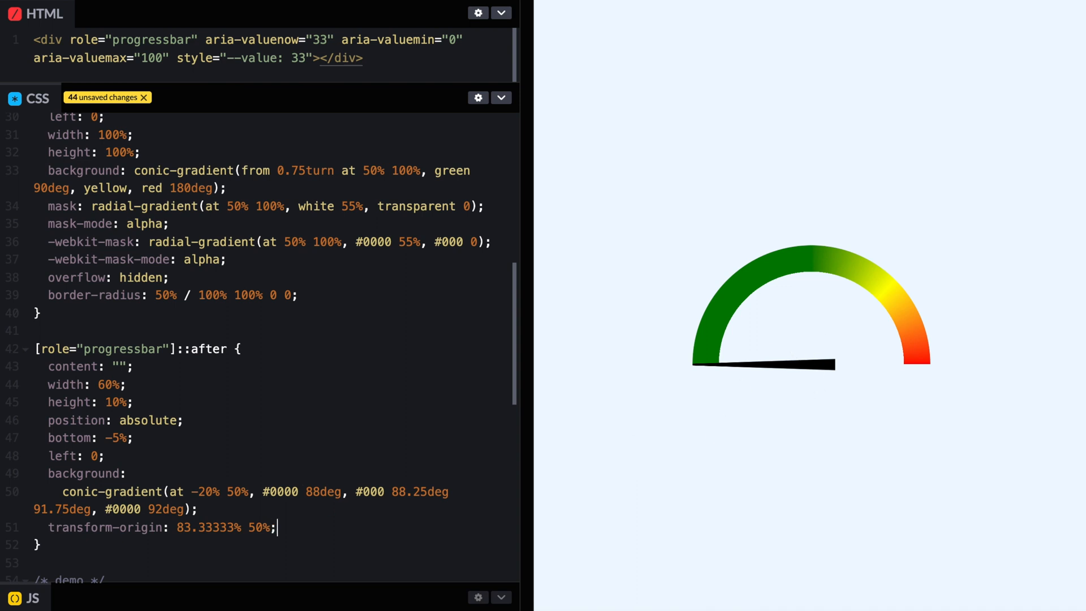
# Step: Rotate the needle with transform: rotate(45deg) so it points into the green section
pyautogui.write('t')
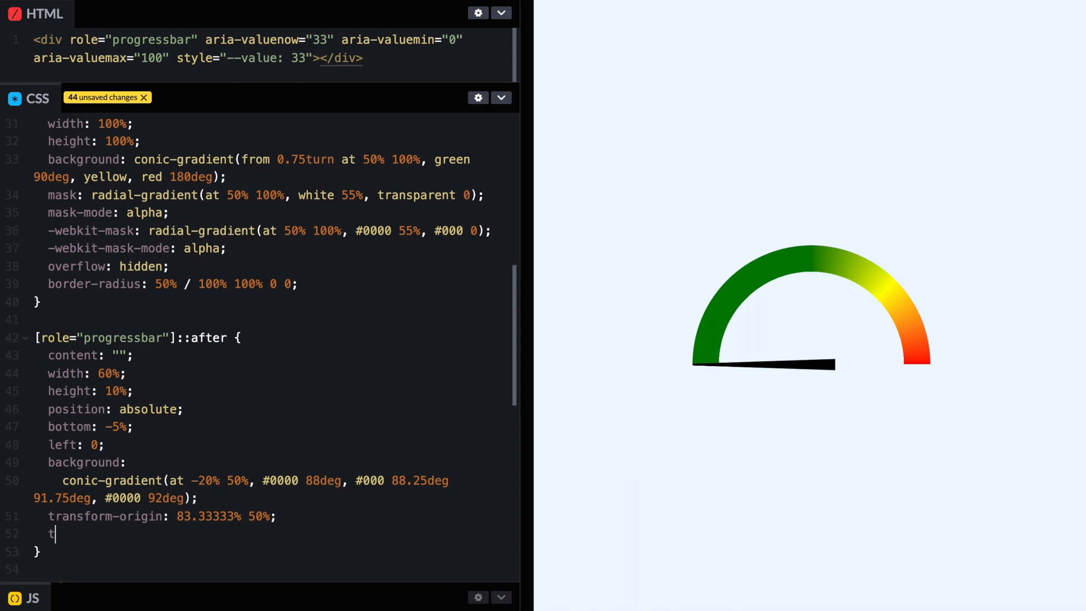
pyautogui.write('ransform: rotate')
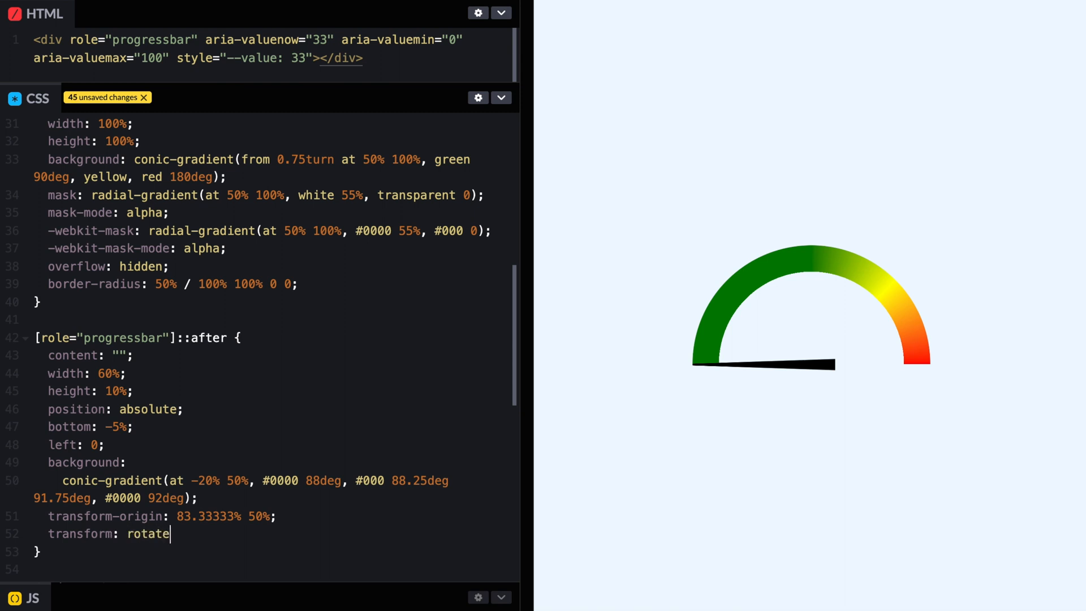
pyautogui.write('(45d')
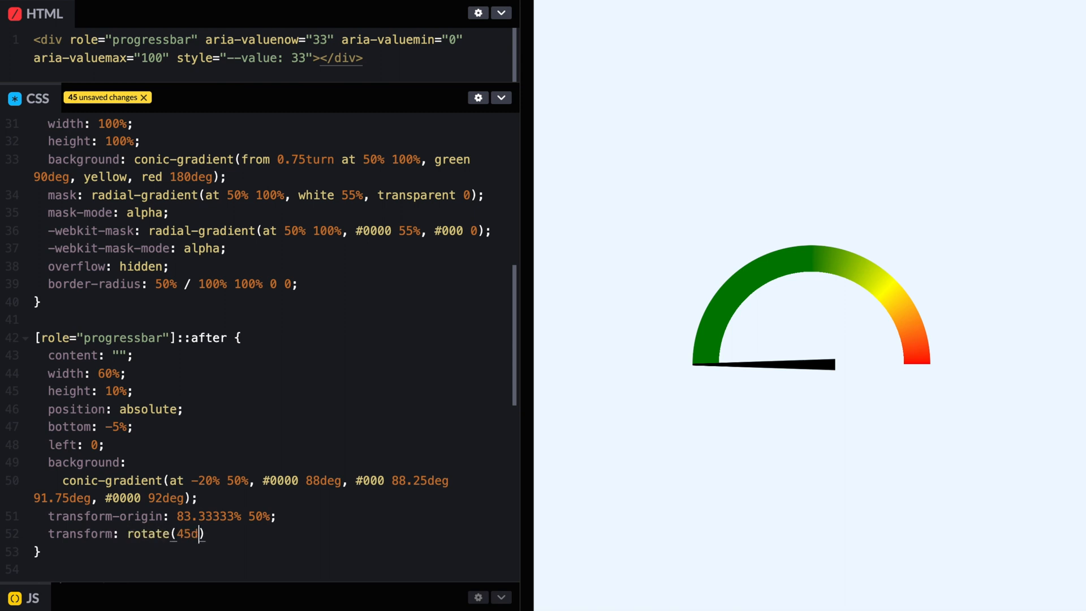
pyautogui.write('eg')
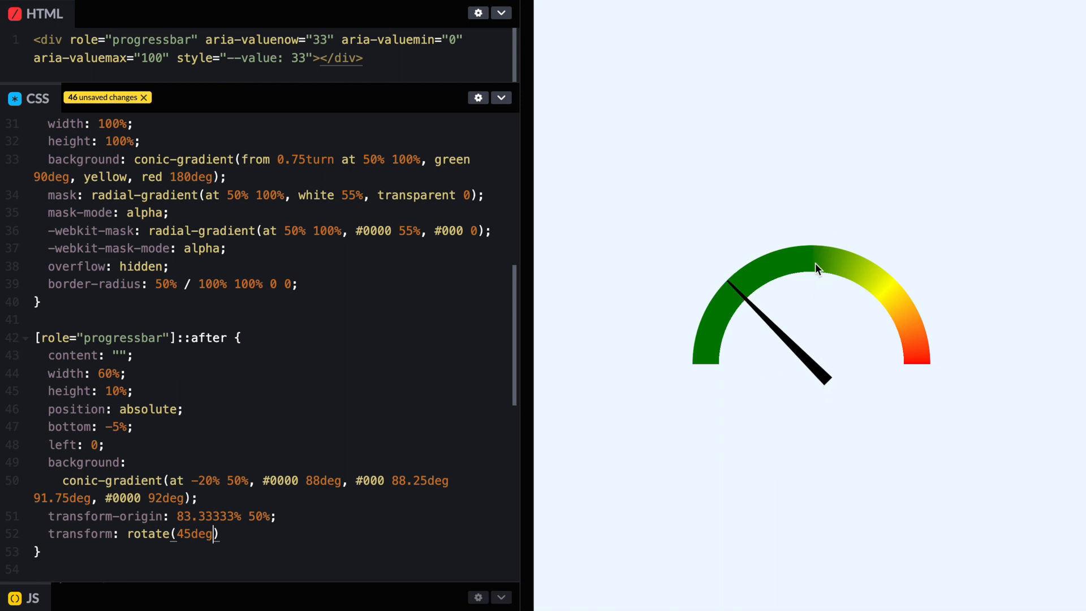
pyautogui.moveTo(510, 449)
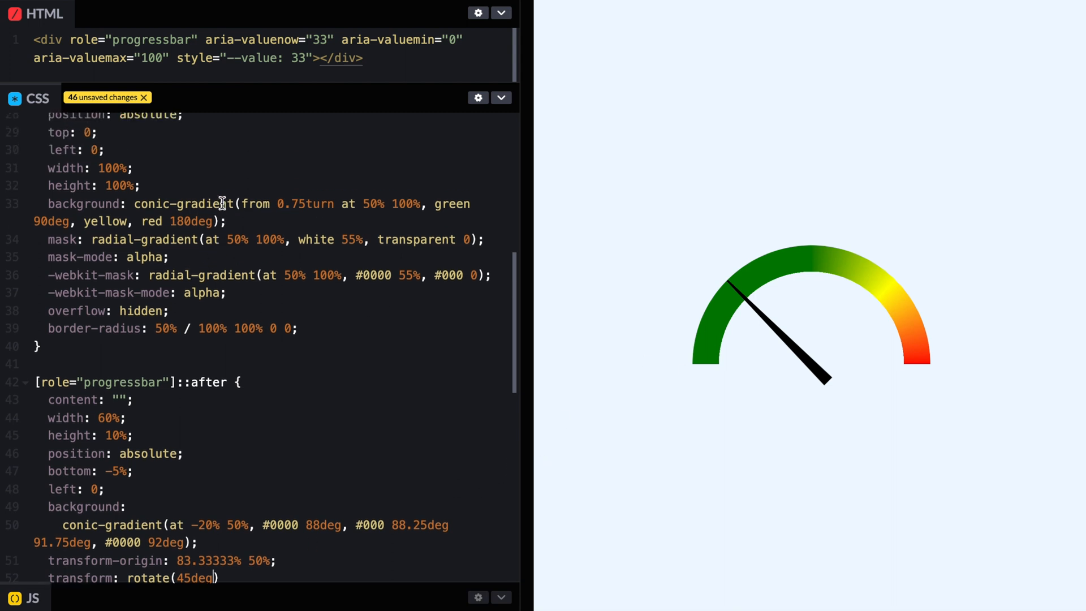
# Step: Make the needle rotation calc(var(--value) * 180deg / 100) so --value maps across 180 degrees
pyautogui.scroll(-3)
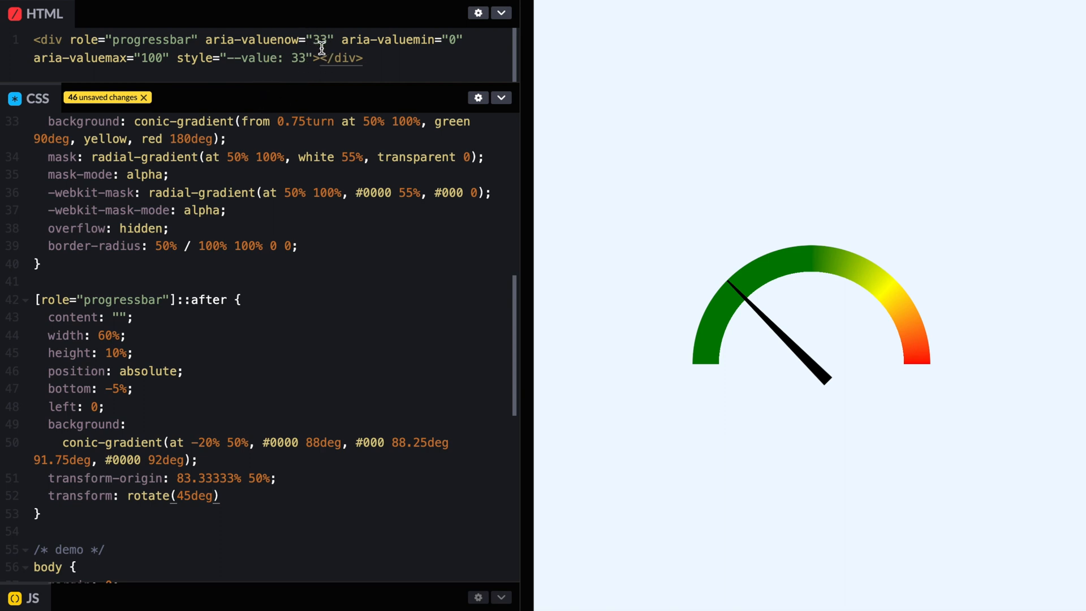
pyautogui.write('c')
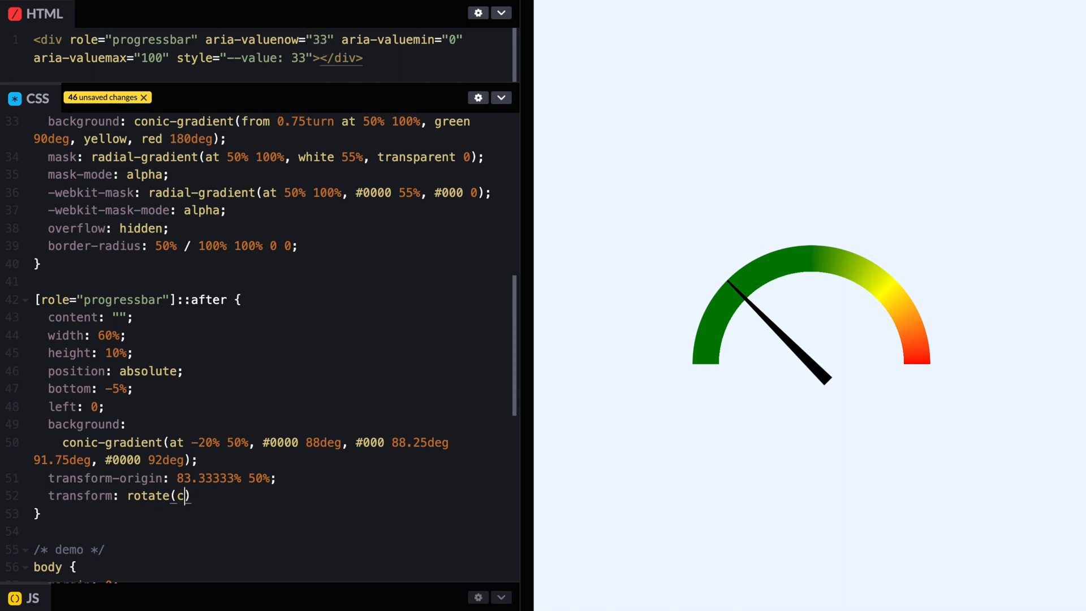
pyautogui.write('alc(')
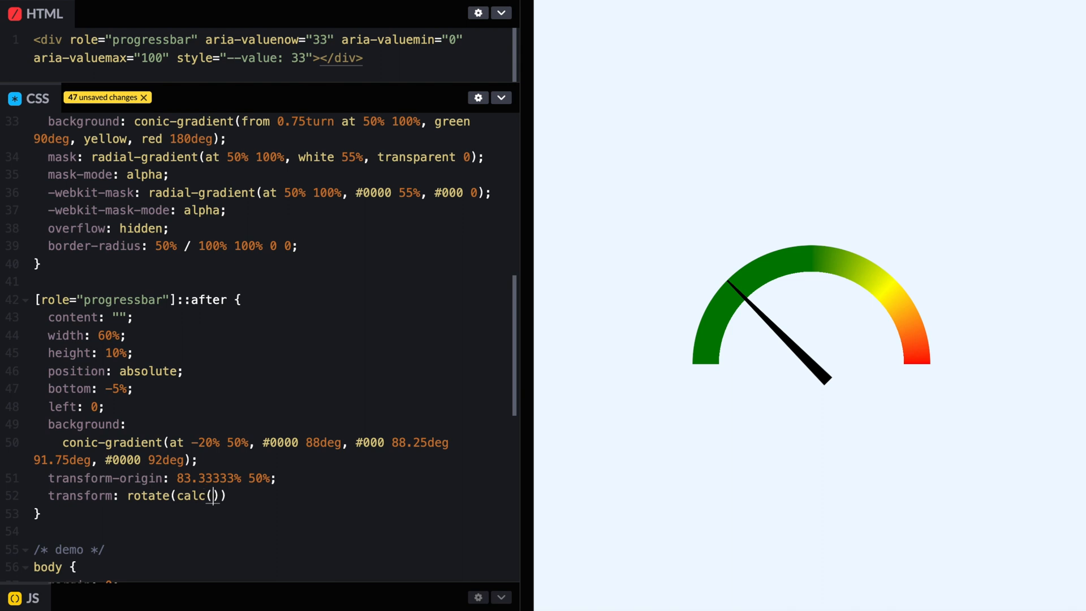
pyautogui.write('0')
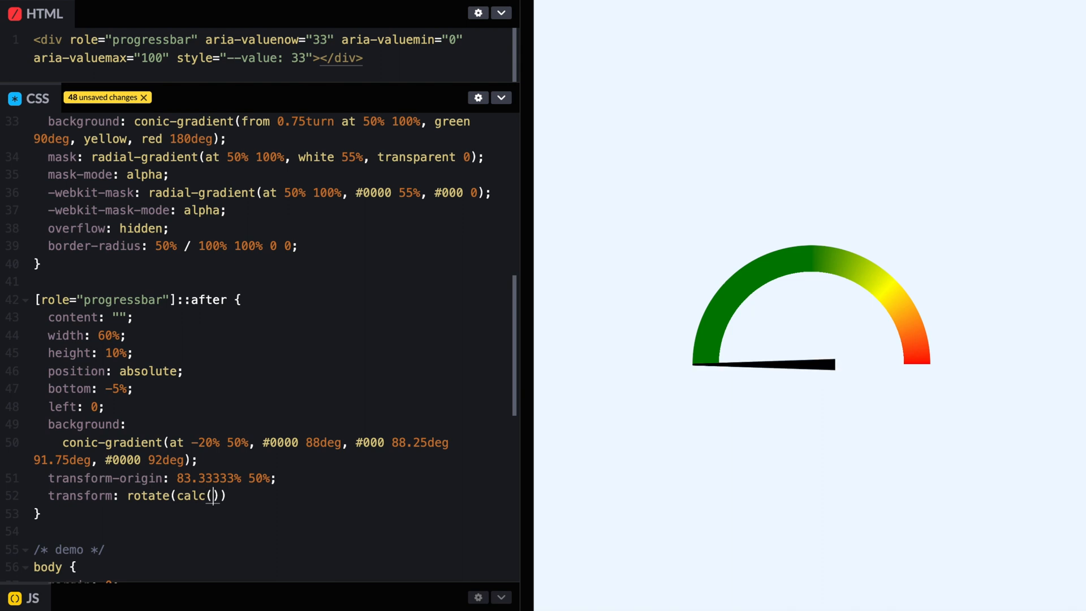
pyautogui.write('va')
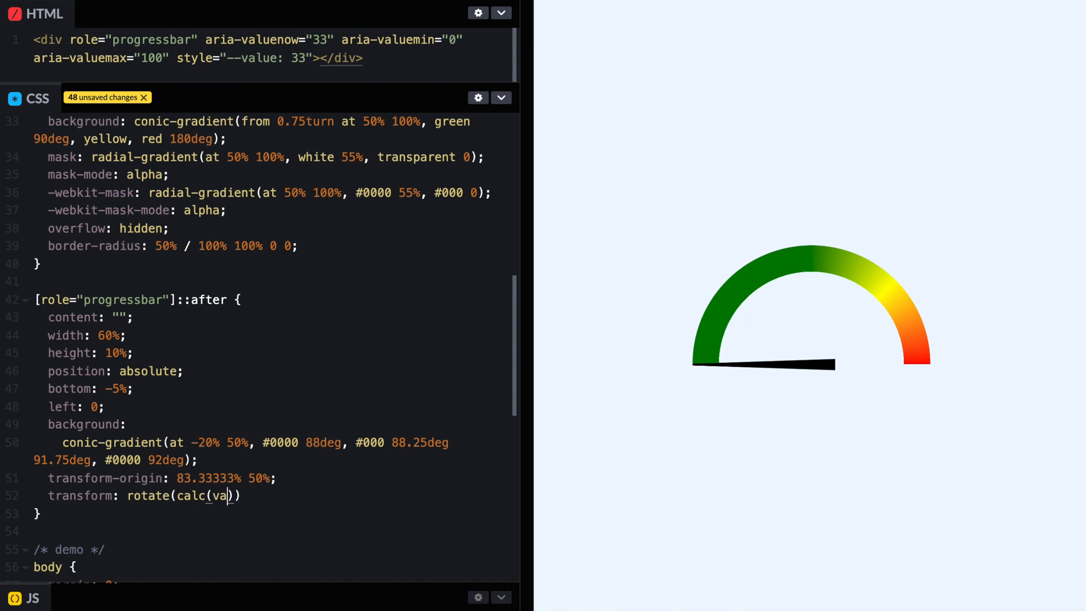
pyautogui.write('r(--value) *')
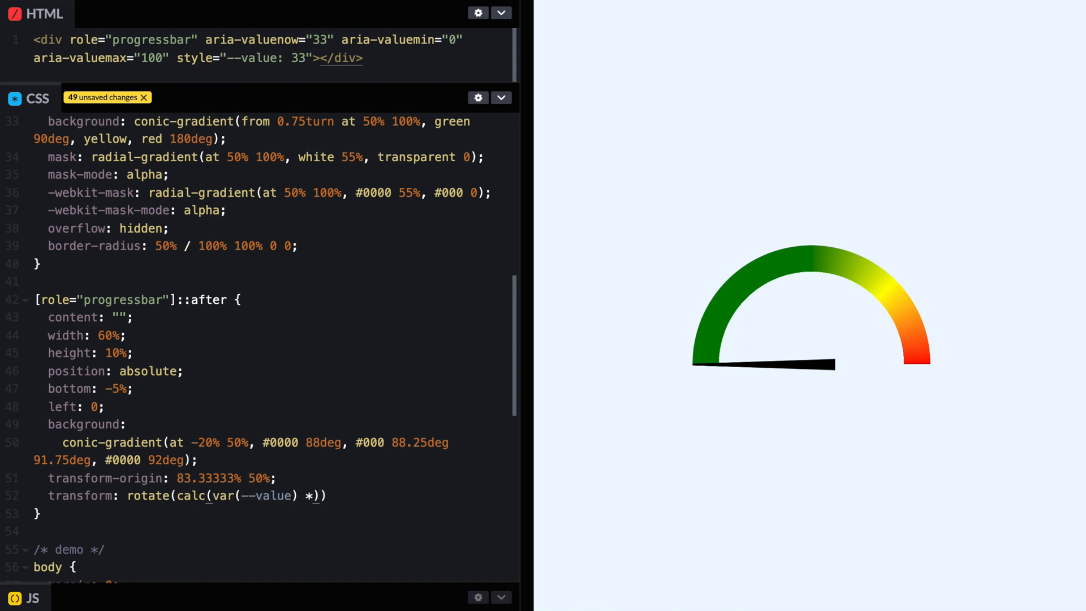
pyautogui.write('180deg')
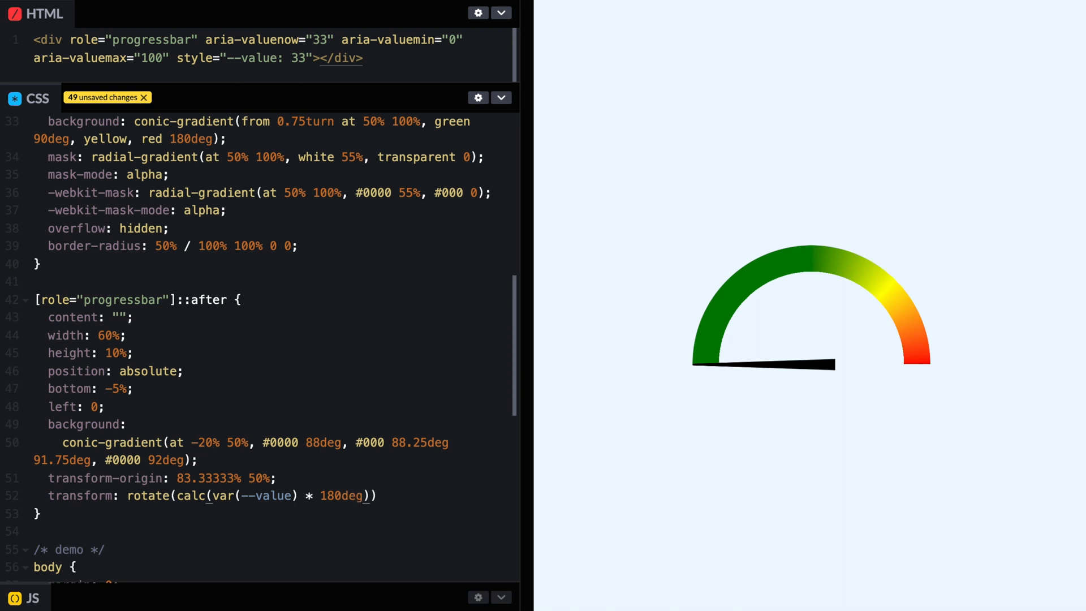
pyautogui.write('/ 100')
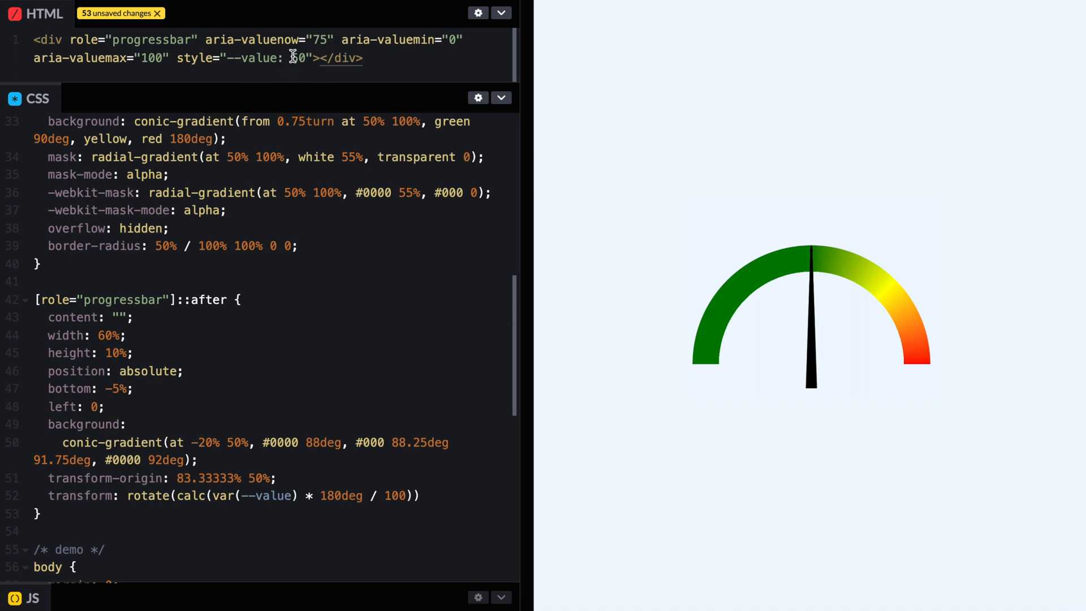
# Step: Change the gauge value attributes in the HTML to 75
pyautogui.write('7')
pyautogui.click(276, 441)
pyautogui.write('r')
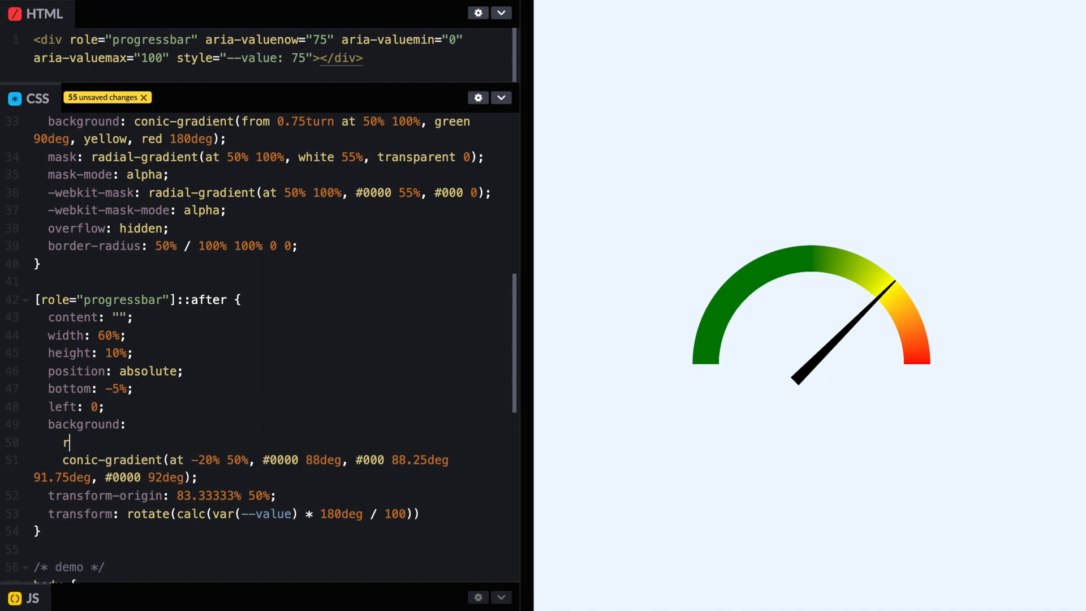
# Step: Prepend radial-gradient at 83.33333% 50%, red then #0000 0, to the ::after background
pyautogui.write('adial-gradient')
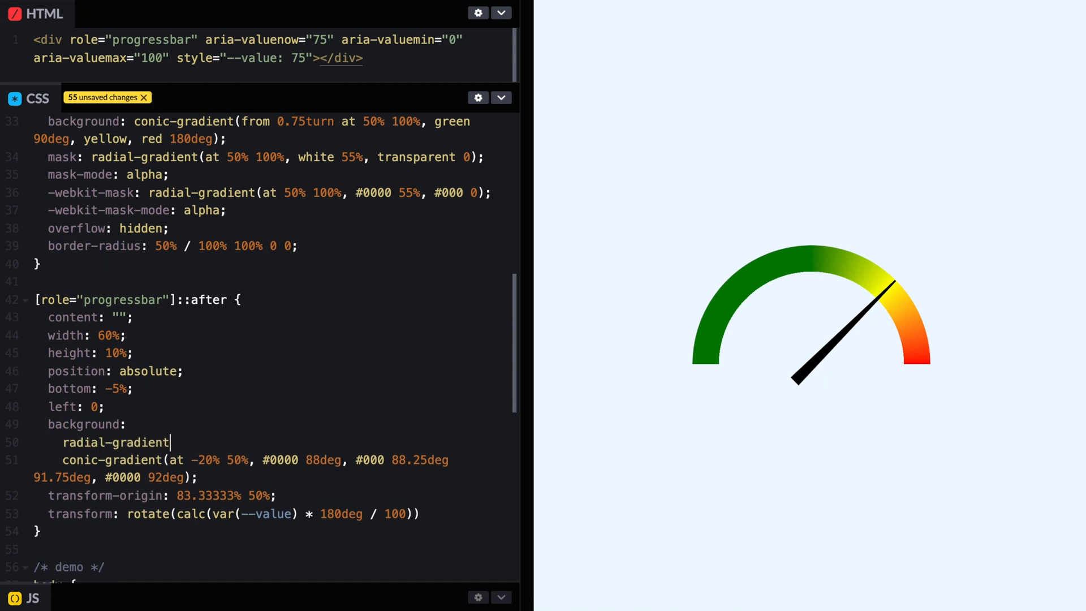
pyautogui.write('(a')
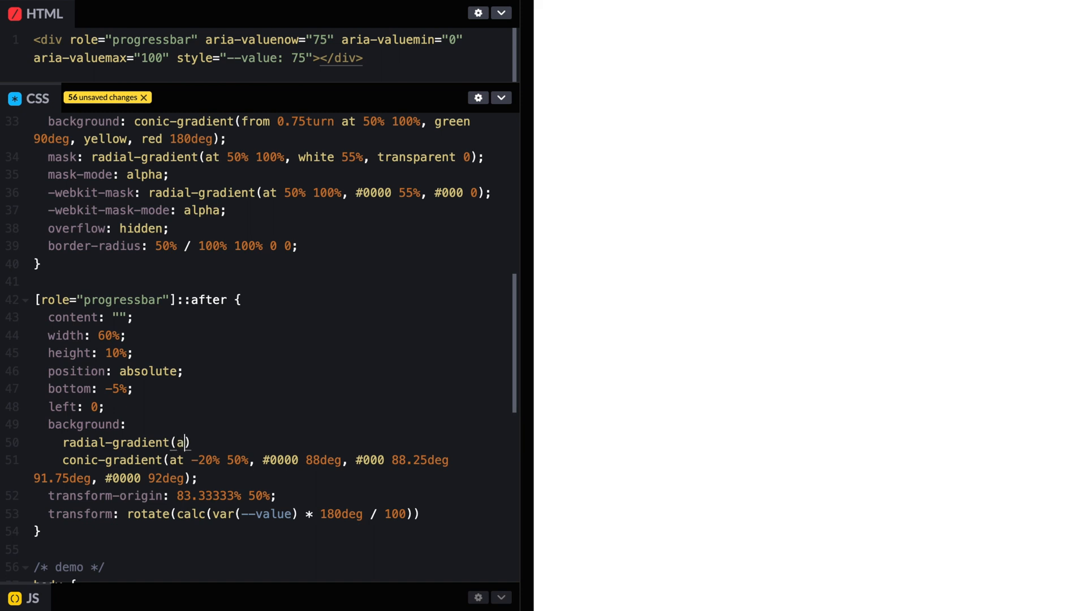
pyautogui.write('83.')
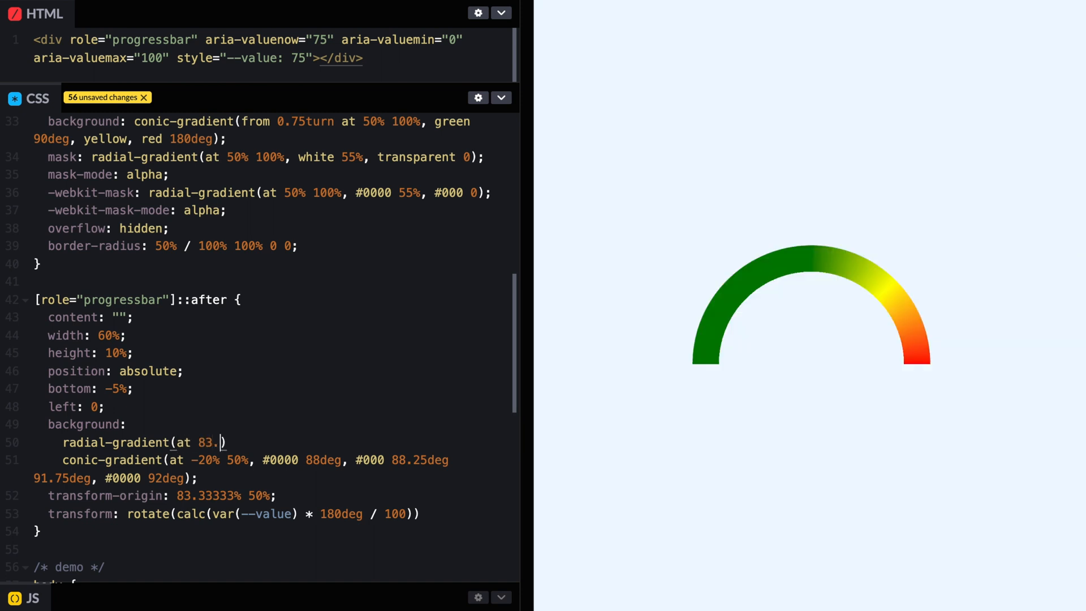
pyautogui.write('33333% 50')
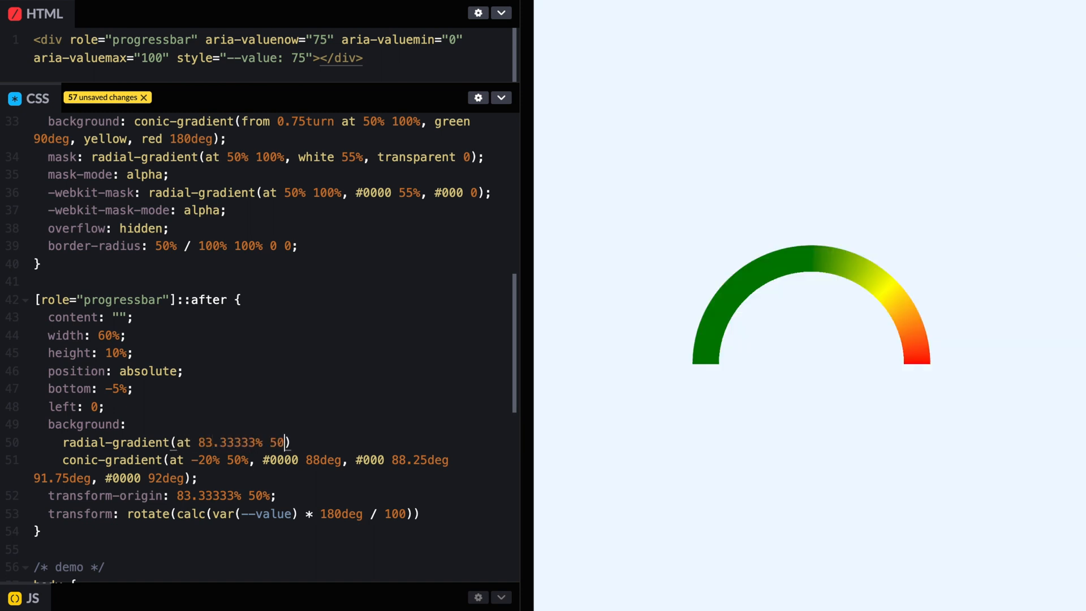
pyautogui.write(', red')
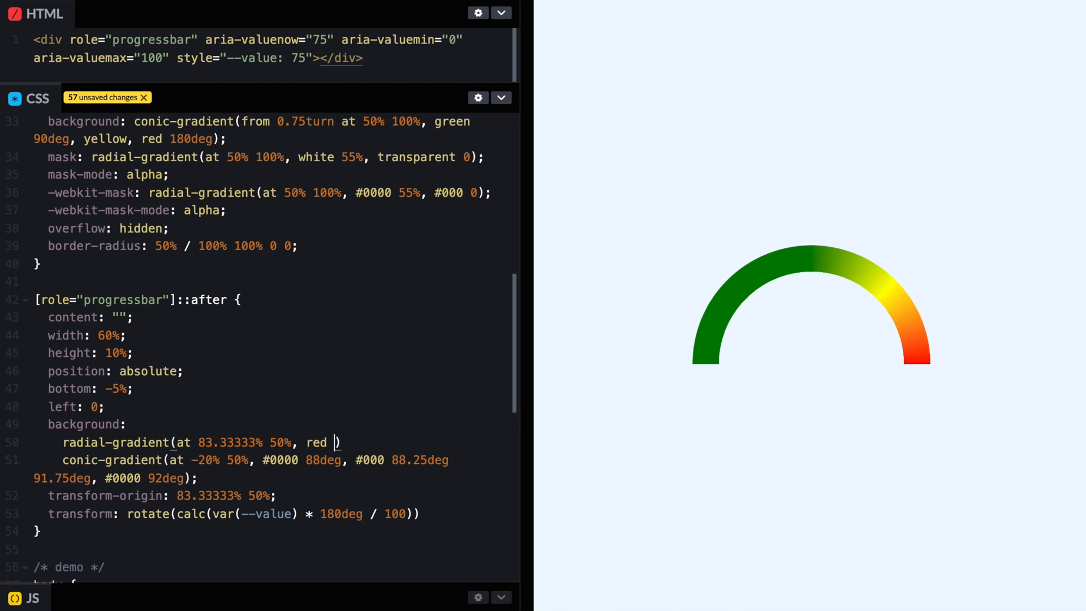
pyautogui.write('20%, #')
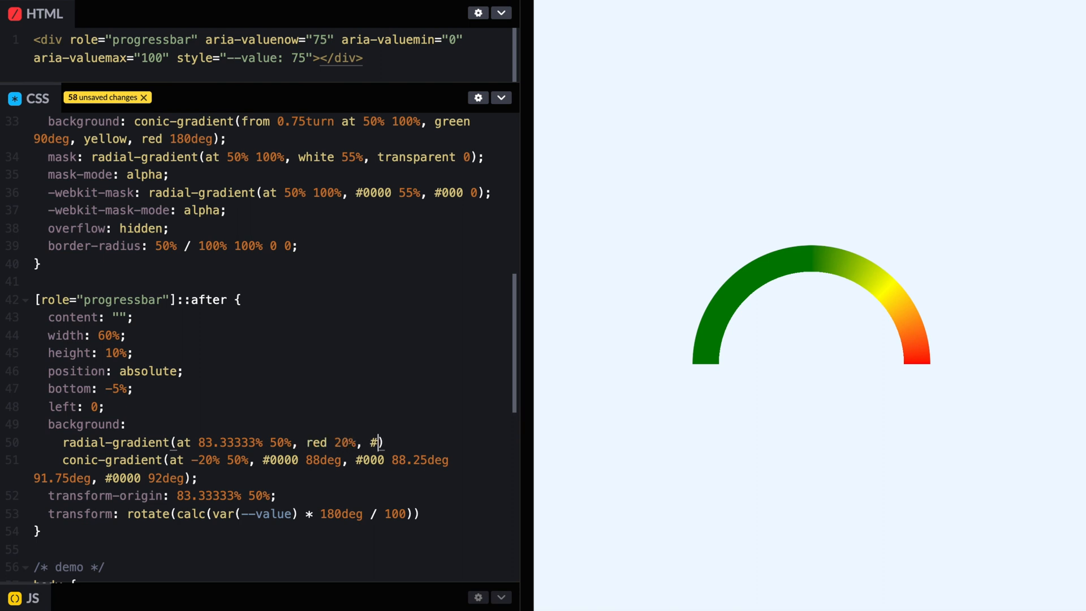
pyautogui.write('0000 0')
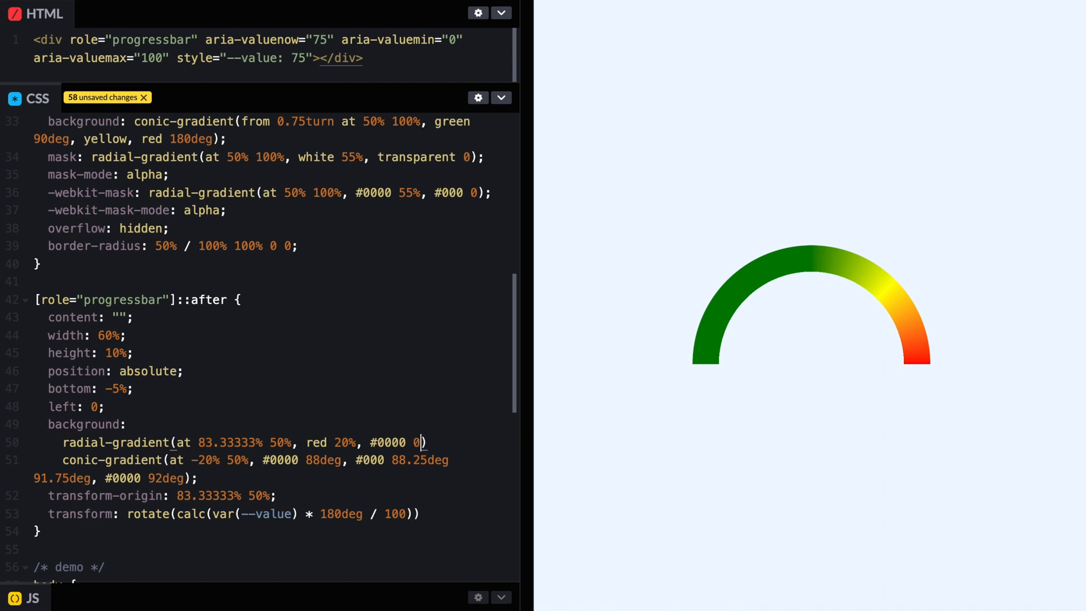
pyautogui.write(',')
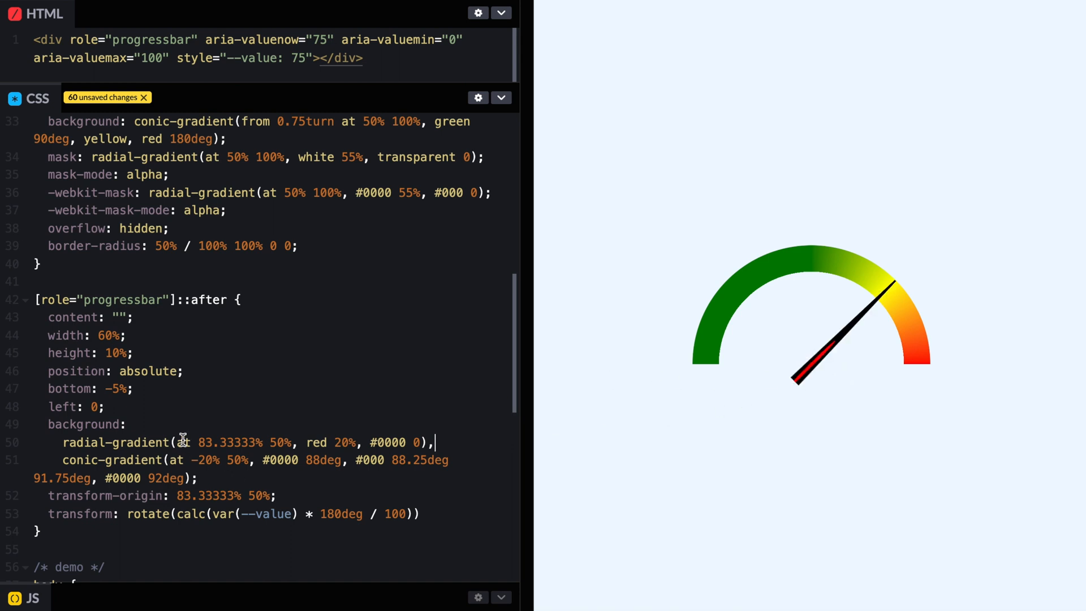
# Step: Make the pivot gradient a circle and shrink the red stop to 5%
pyautogui.write('circle')
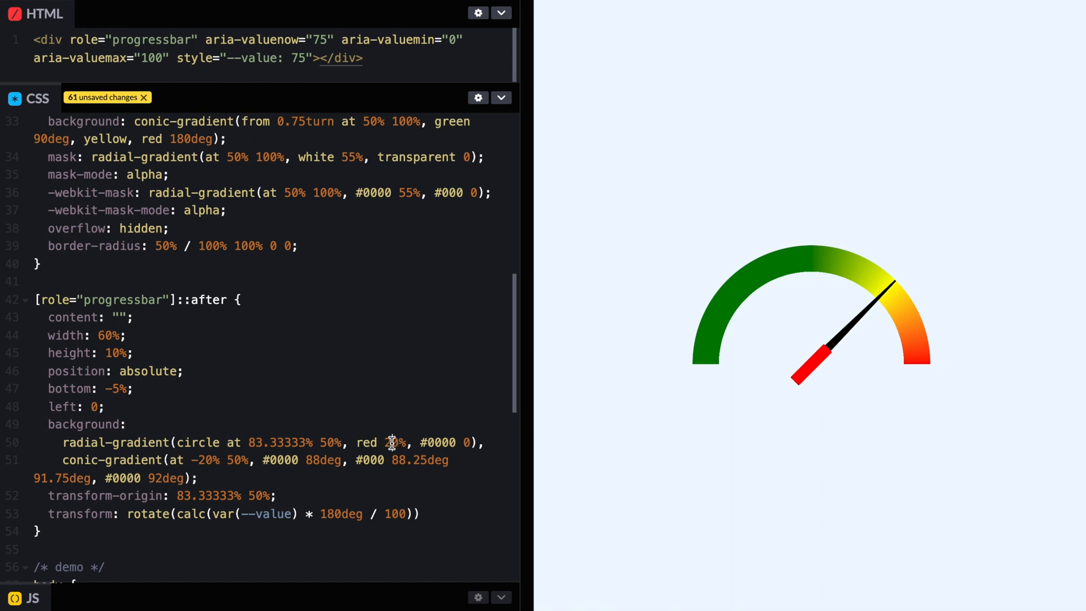
pyautogui.write('5%')
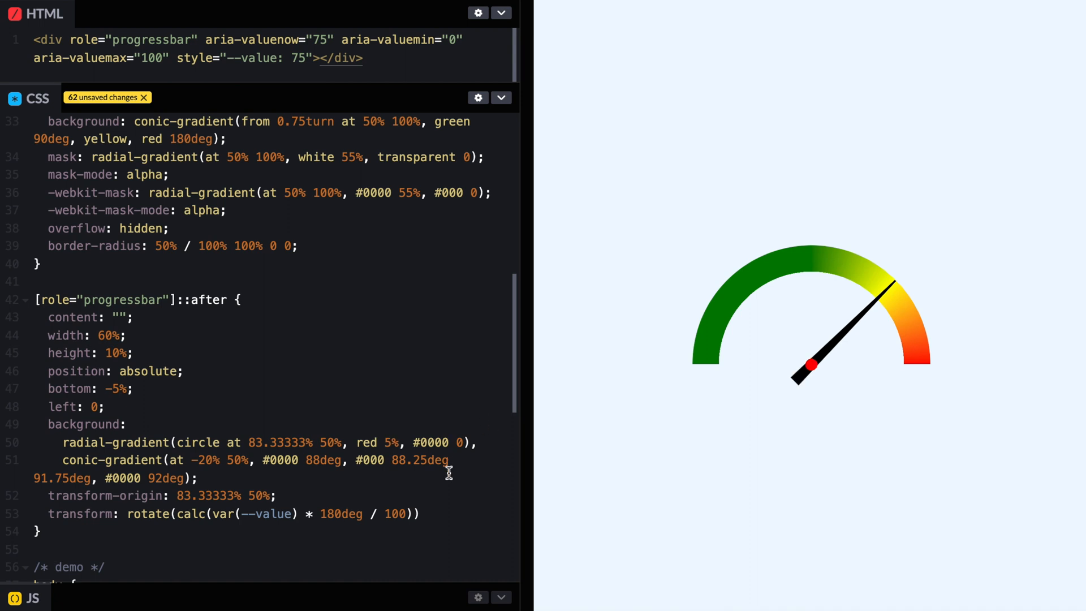
pyautogui.moveTo(378, 447)
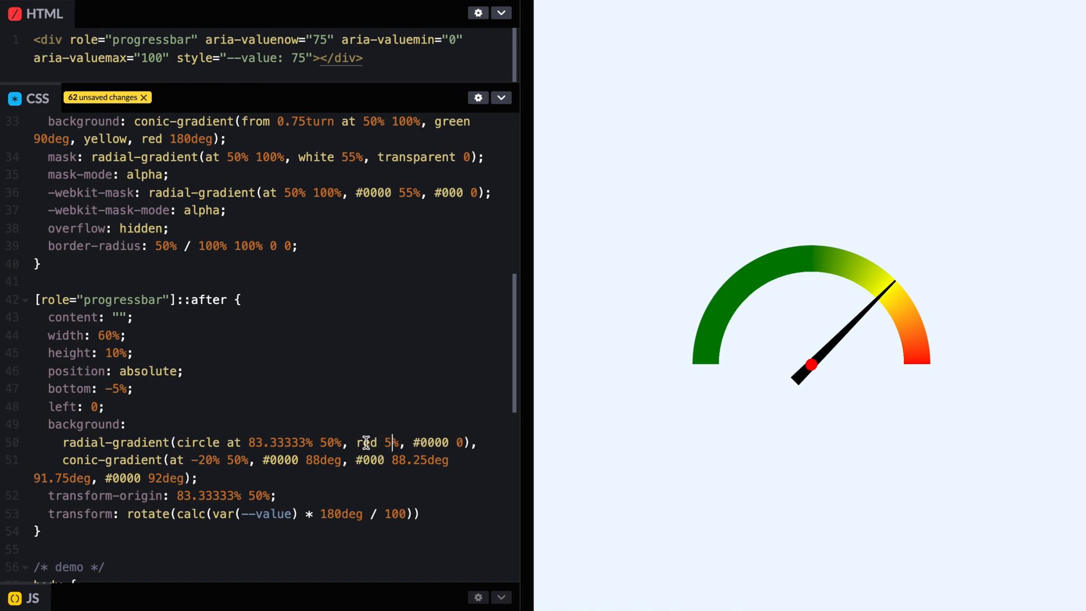
# Step: Replace the red hub with #fff 4%, #000 0 5% for a white centre ringed in black
pyautogui.write('#fff')
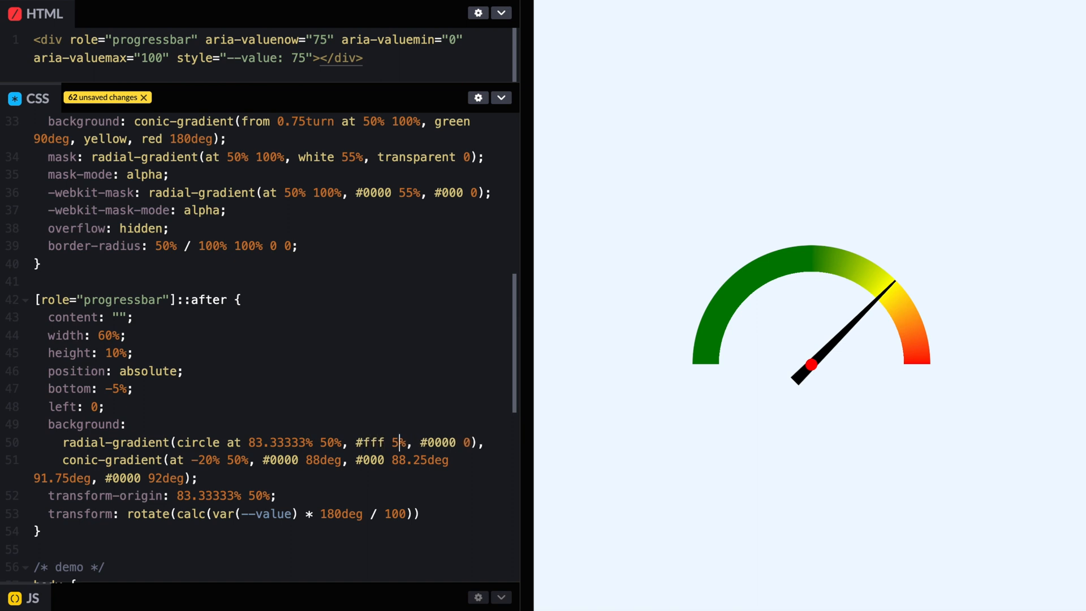
pyautogui.press('Backspace')
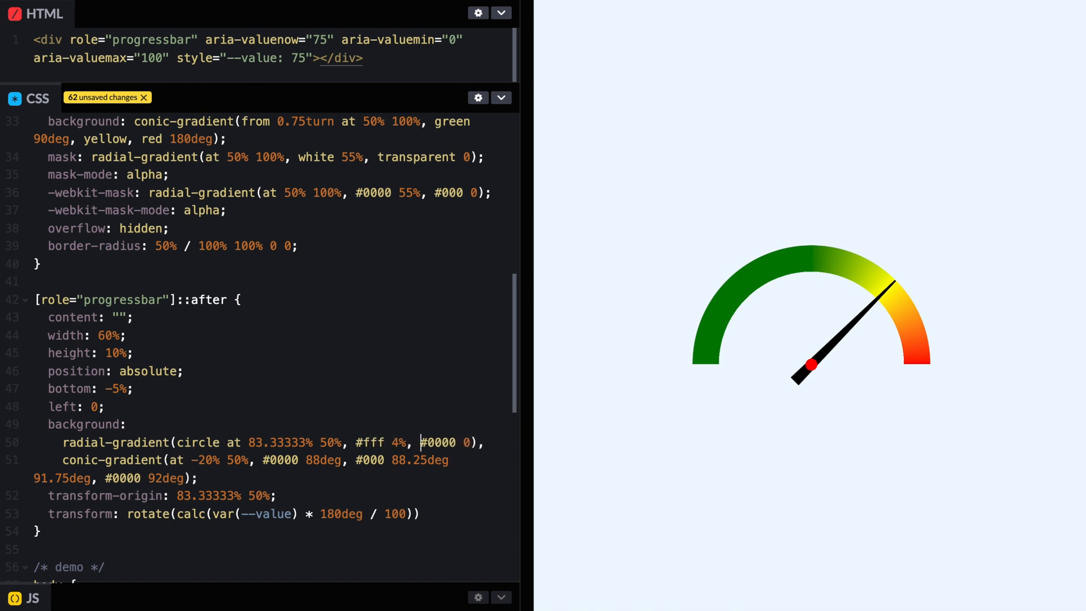
pyautogui.write('#000')
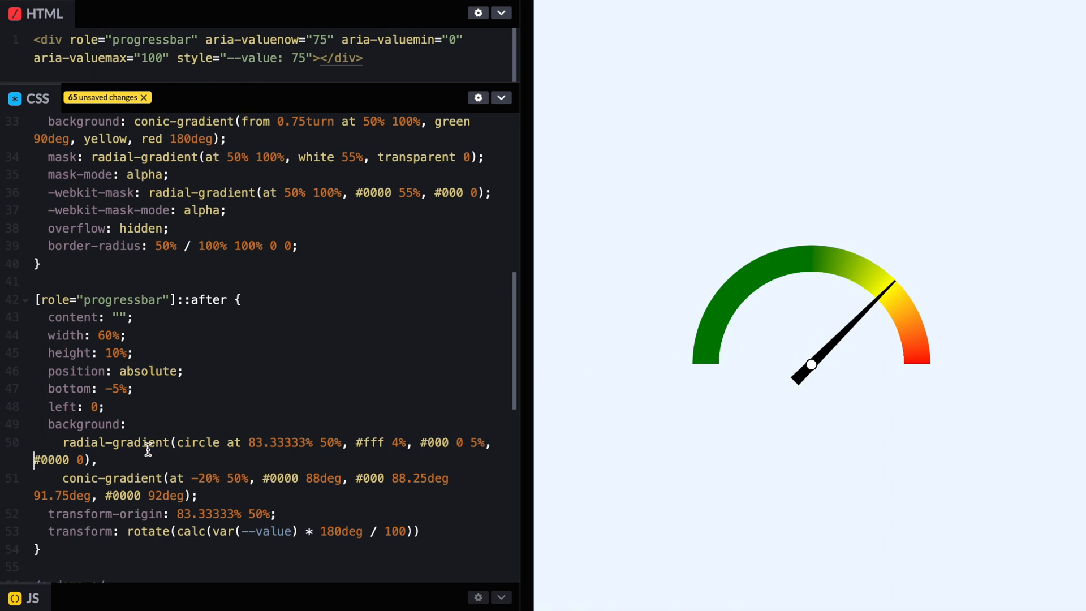
pyautogui.moveTo(833, 292)
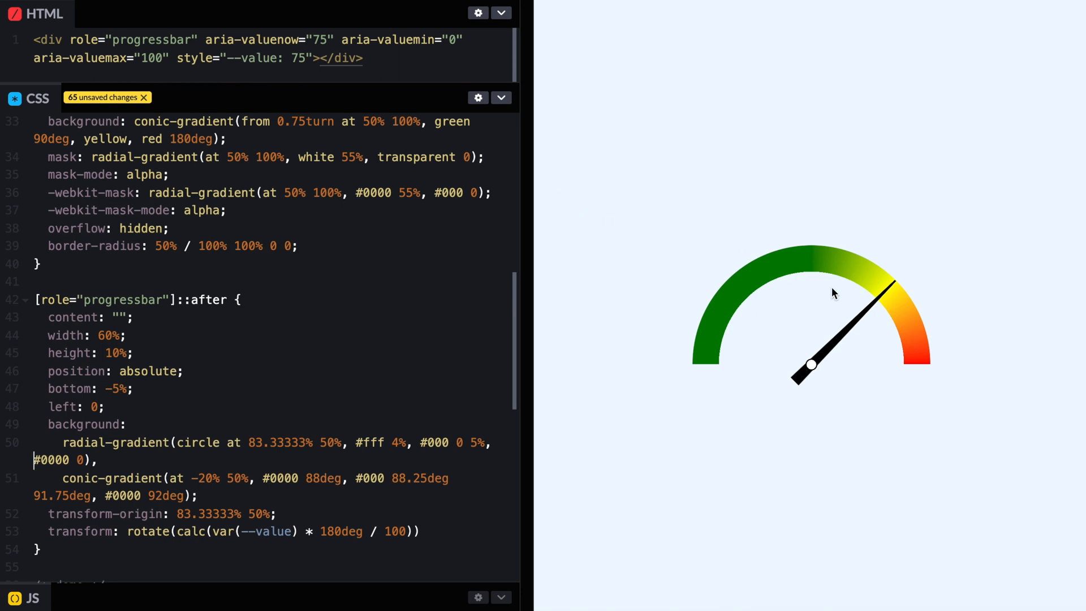
pyautogui.moveTo(682, 326)
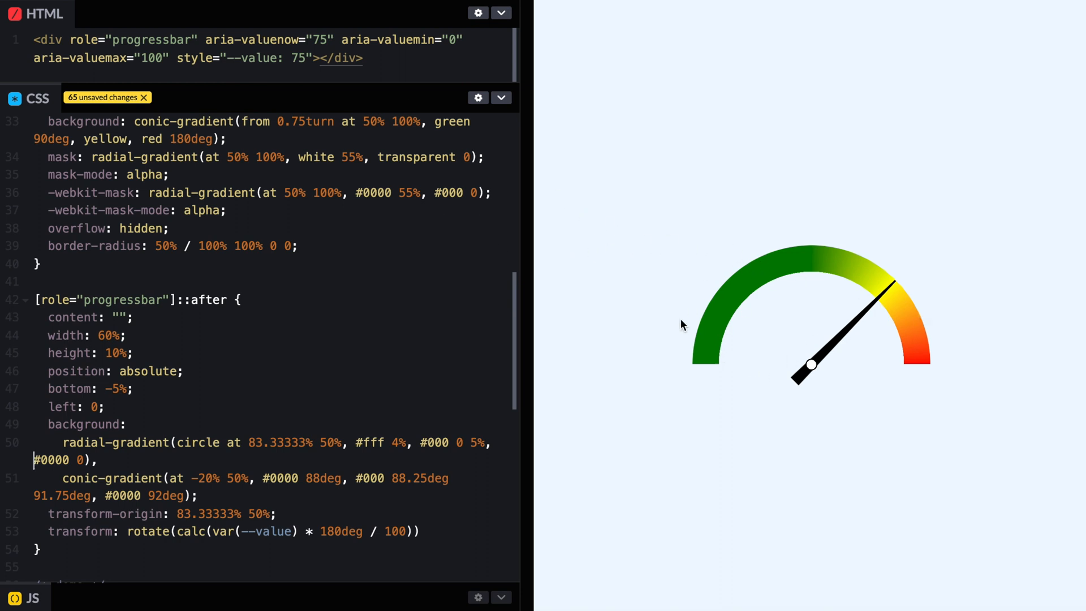
pyautogui.moveTo(656, 332)
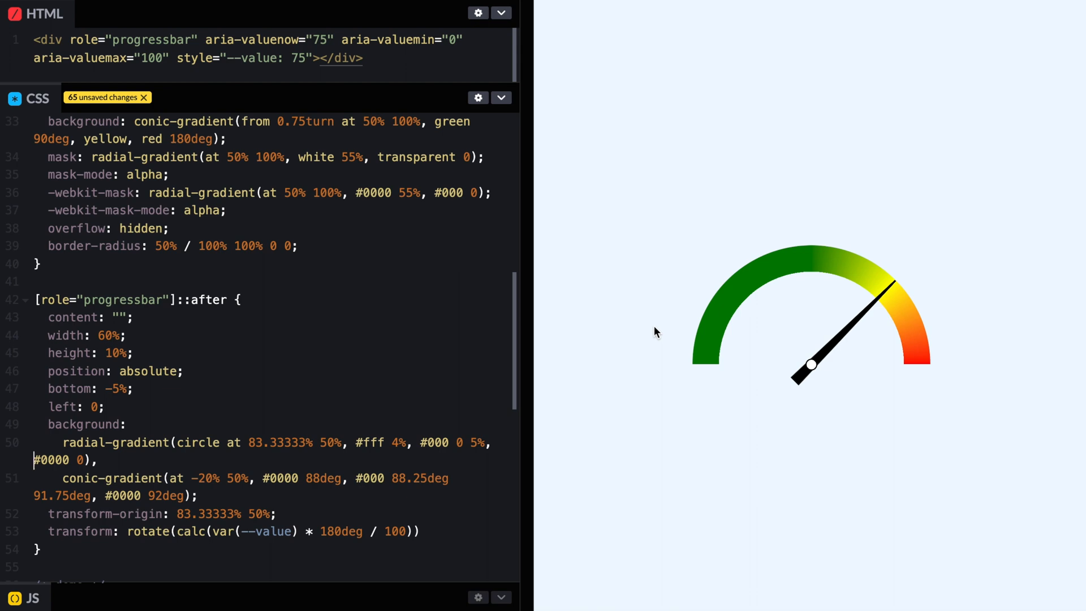